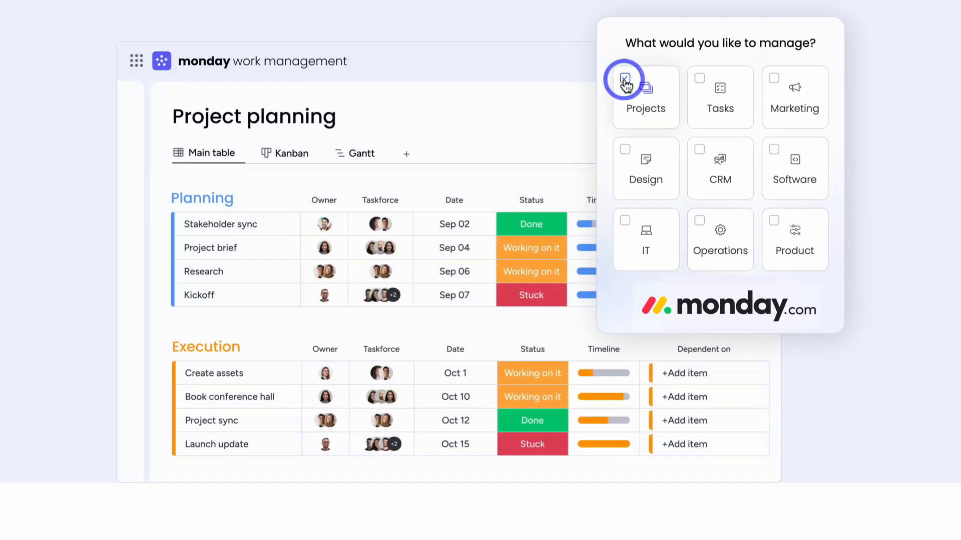
- Navigate to the Shampoo King board in the workspace
{"action": "left_click", "coordinate": [720, 86]}
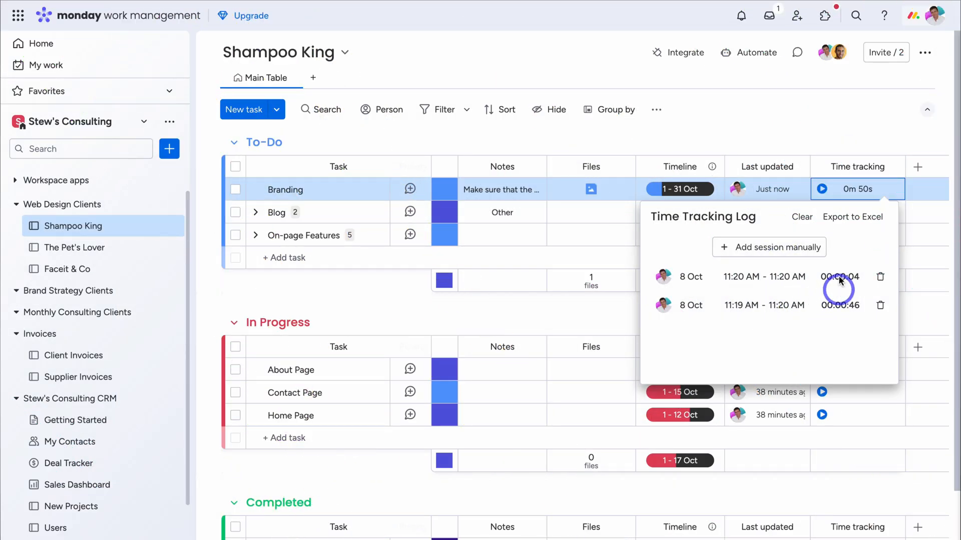
{"action": "left_click", "coordinate": [769, 247]}
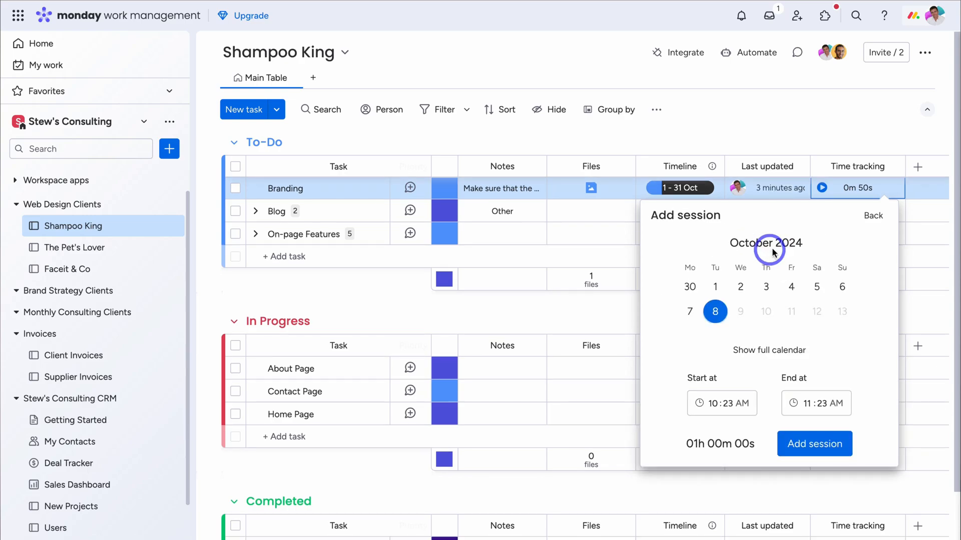
{"action": "left_click", "coordinate": [690, 312]}
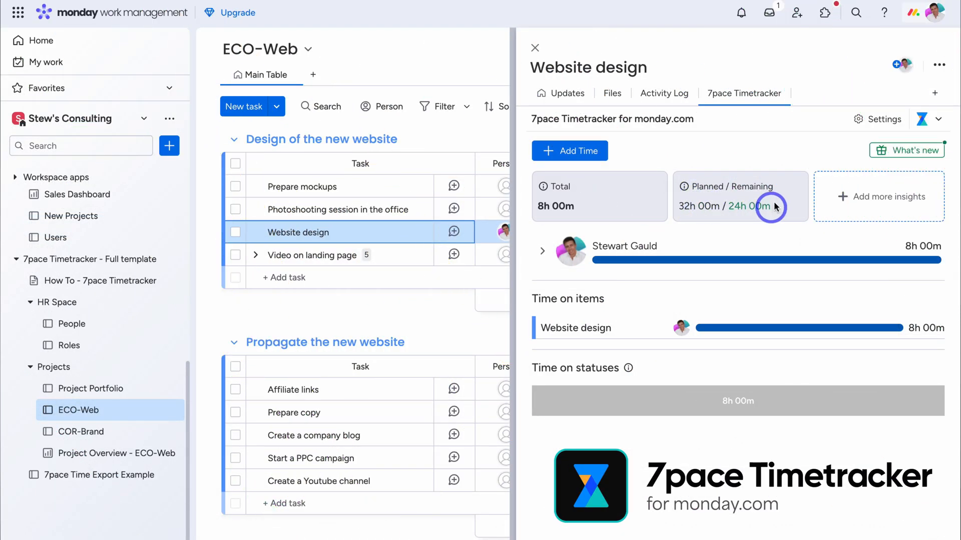
{"action": "left_click", "coordinate": [75, 398]}
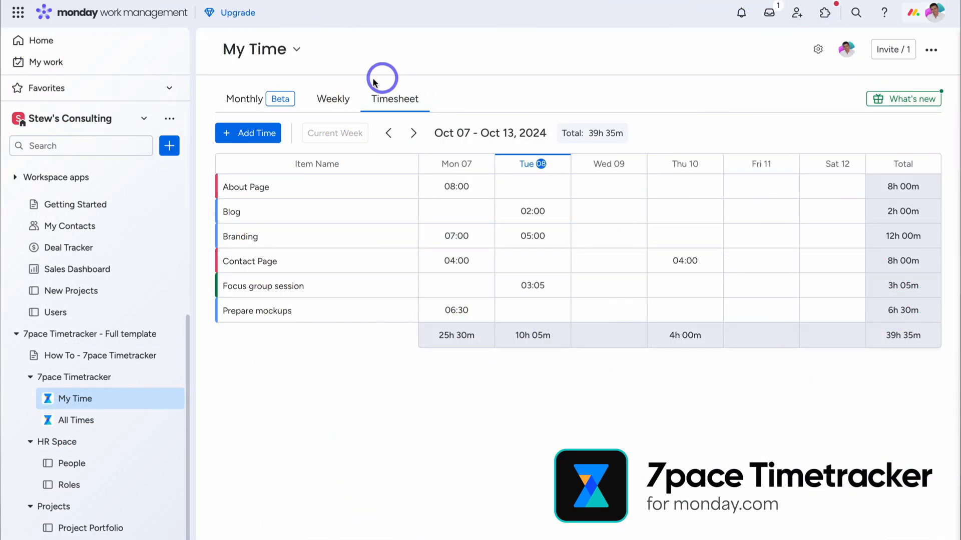
{"action": "left_click", "coordinate": [608, 186]}
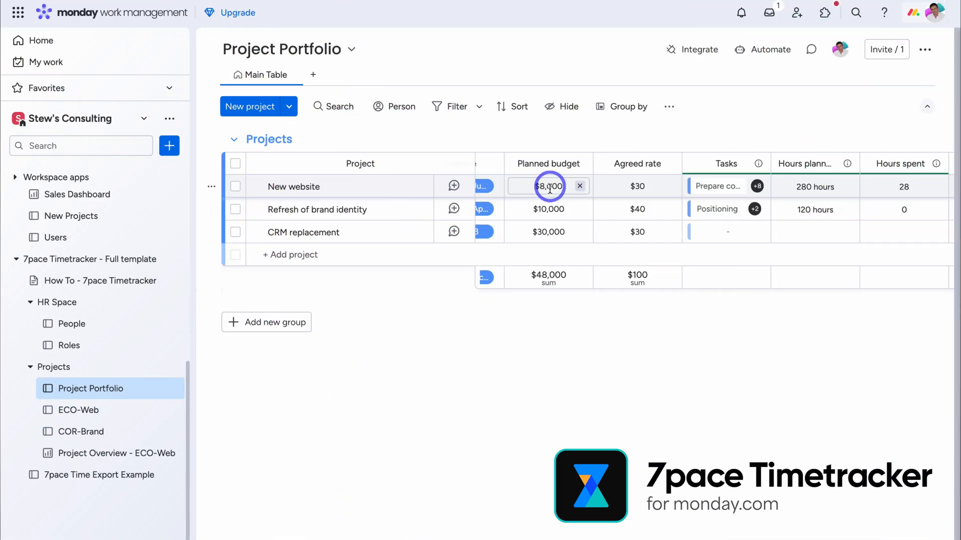
{"action": "left_click", "coordinate": [73, 226]}
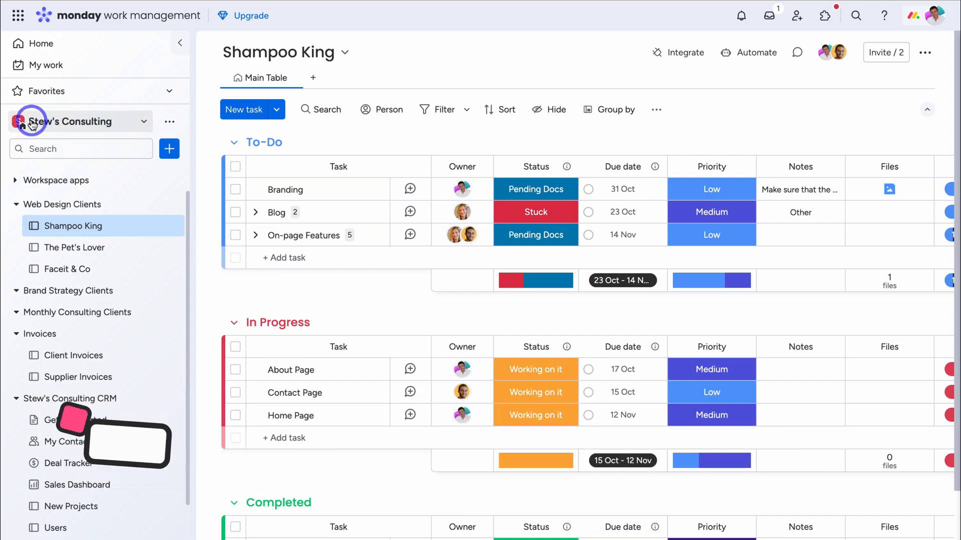
{"action": "mouse_move", "coordinate": [146, 121]}
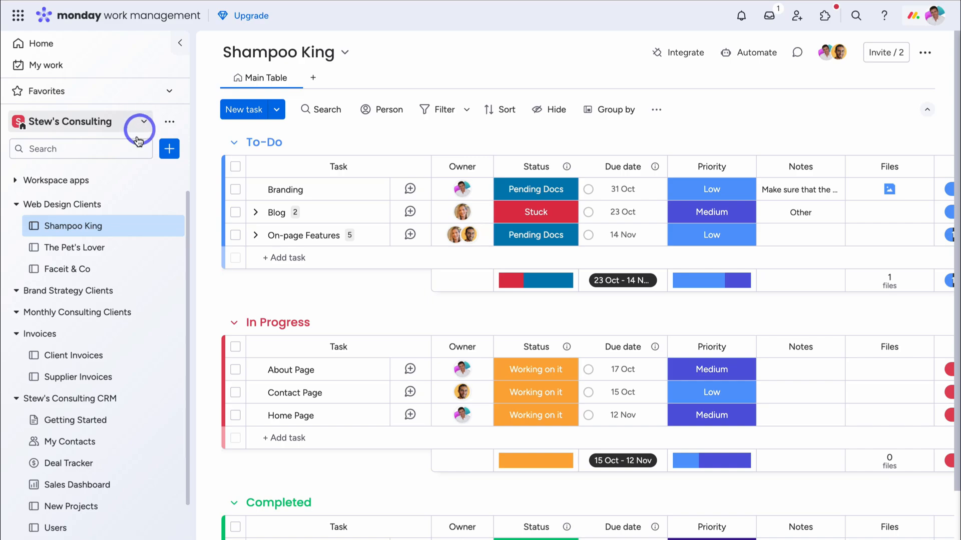
{"action": "mouse_move", "coordinate": [129, 203]}
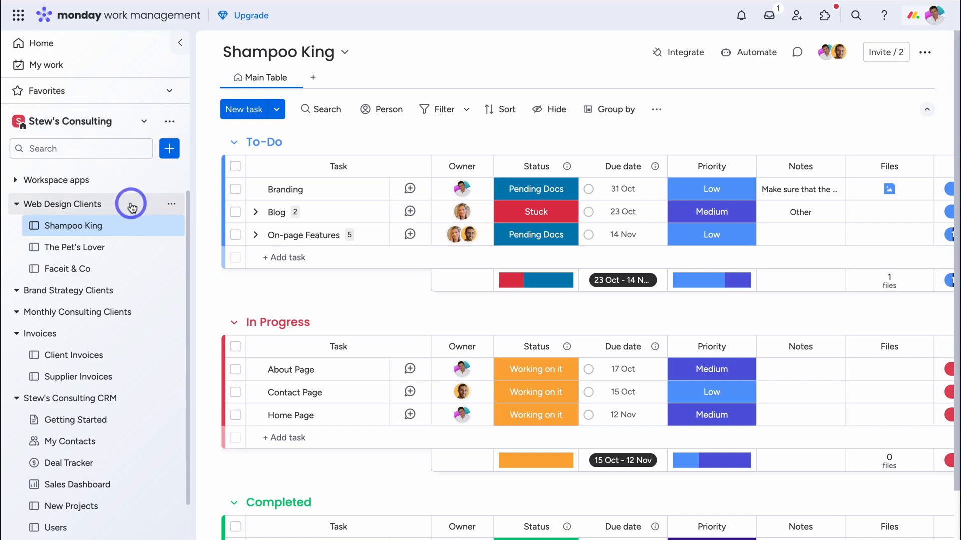
{"action": "mouse_move", "coordinate": [135, 236]}
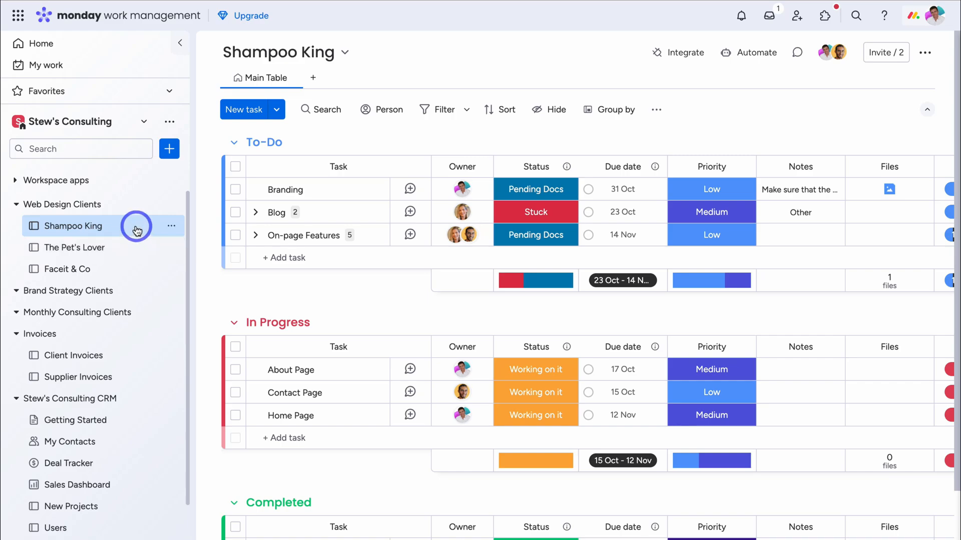
{"action": "mouse_move", "coordinate": [256, 280]}
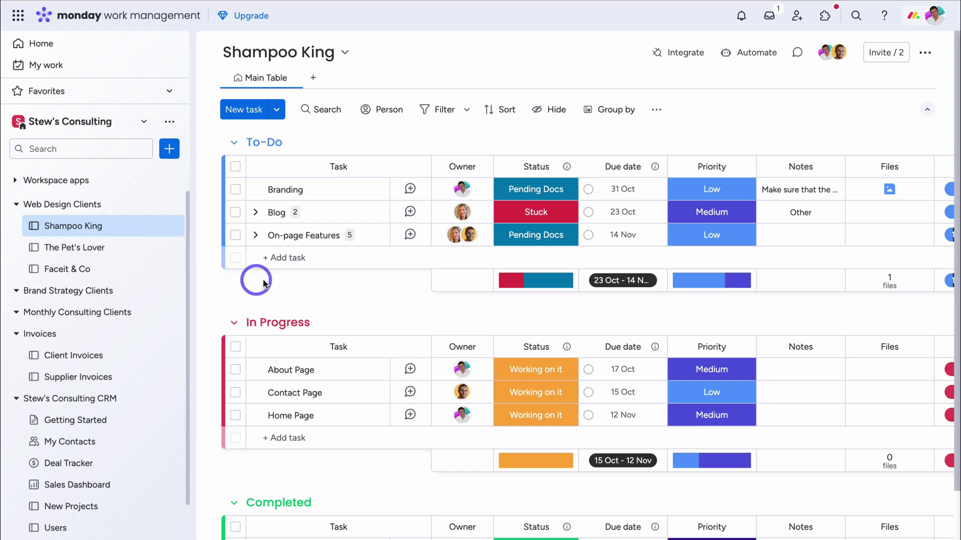
{"action": "mouse_move", "coordinate": [107, 292]}
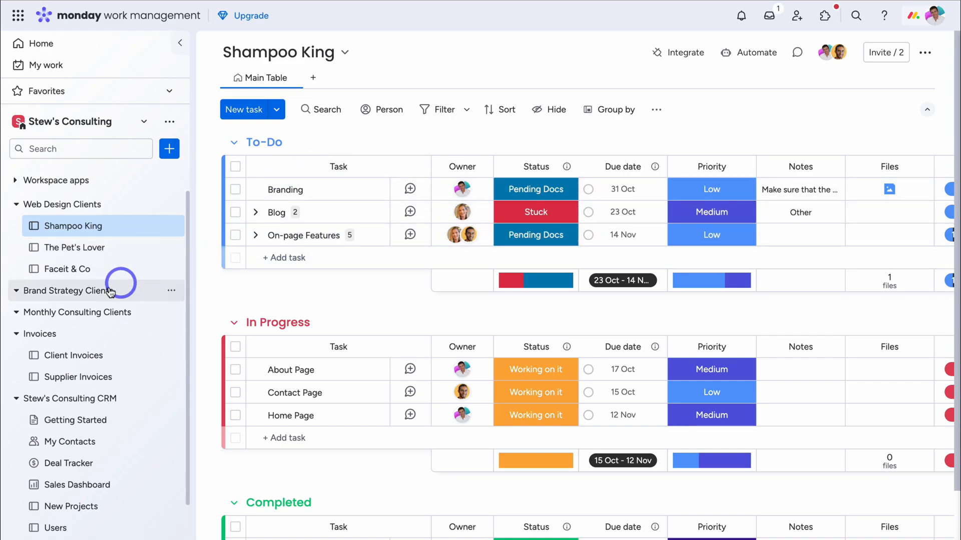
{"action": "mouse_move", "coordinate": [43, 321]}
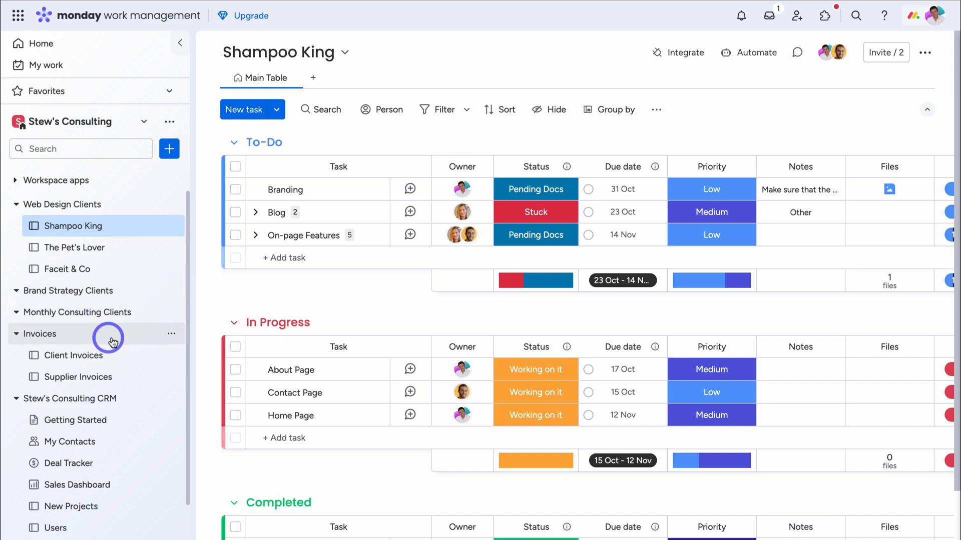
{"action": "mouse_move", "coordinate": [140, 400]}
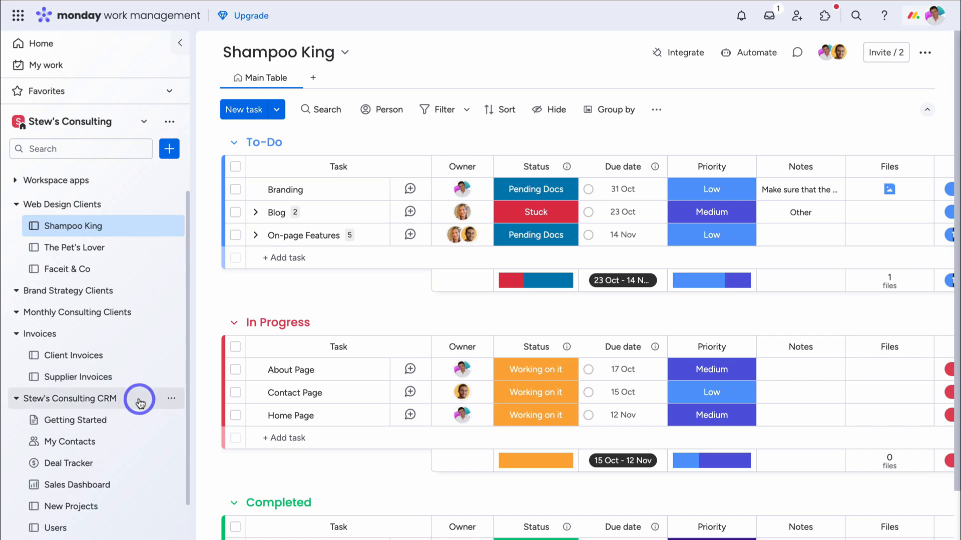
{"action": "mouse_move", "coordinate": [140, 441]}
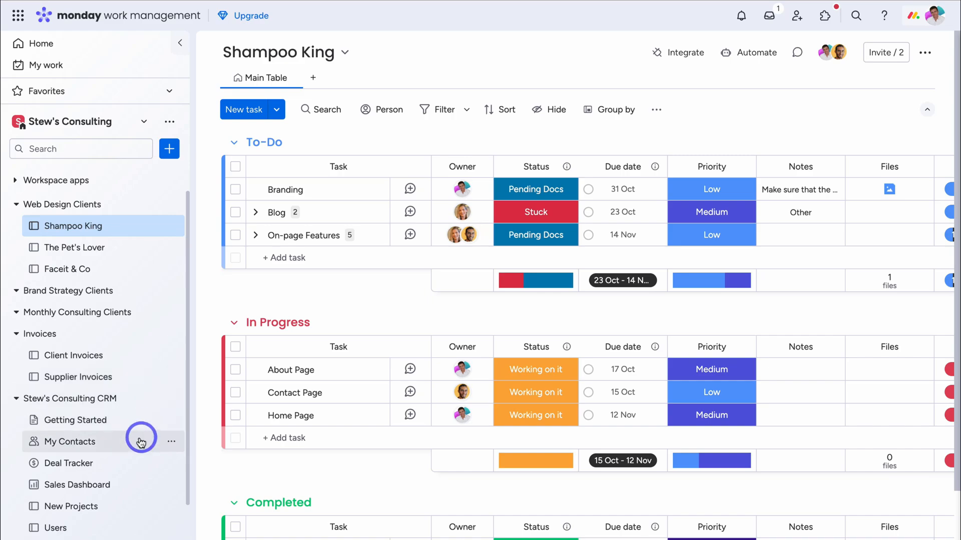
{"action": "mouse_move", "coordinate": [130, 506]}
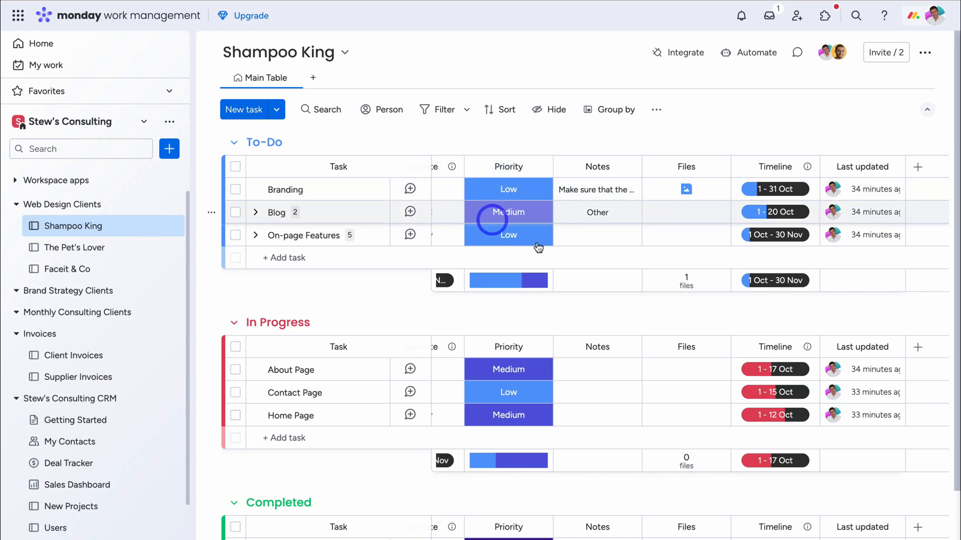
- Add a Time tracking column from the column type list
{"action": "left_click", "coordinate": [917, 168]}
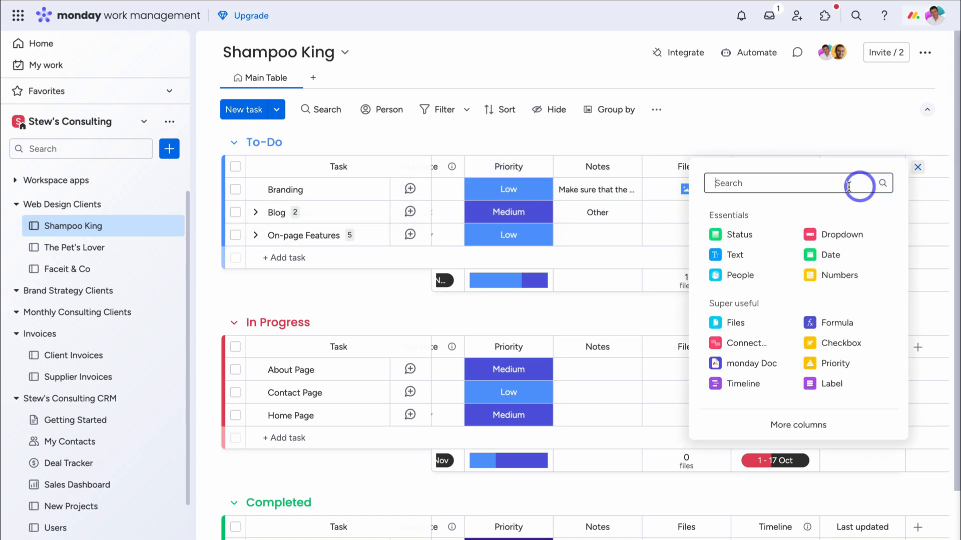
{"action": "mouse_move", "coordinate": [818, 188]}
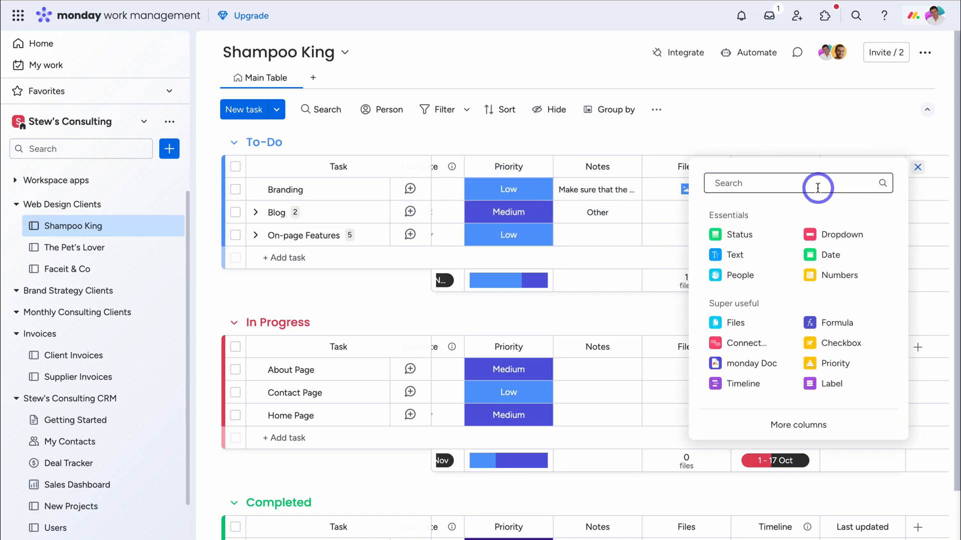
{"action": "left_click", "coordinate": [918, 167]}
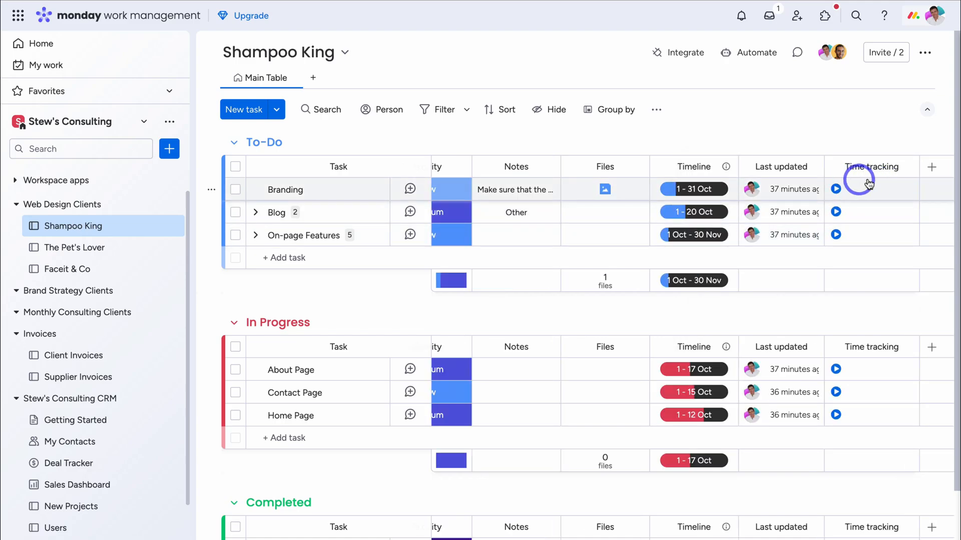
{"action": "mouse_move", "coordinate": [867, 248]}
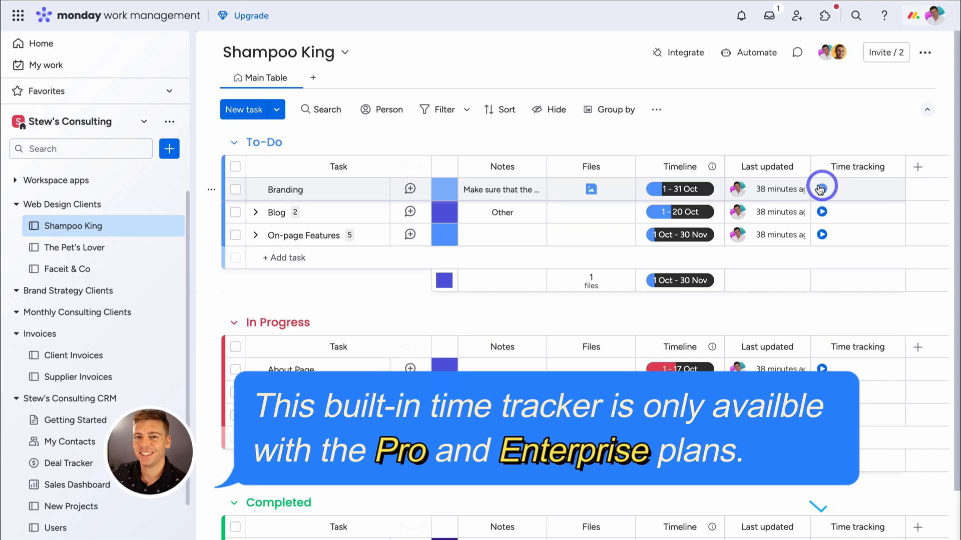
- Start the Branding task's timer and let it run to about 49 seconds
{"action": "left_click", "coordinate": [821, 189]}
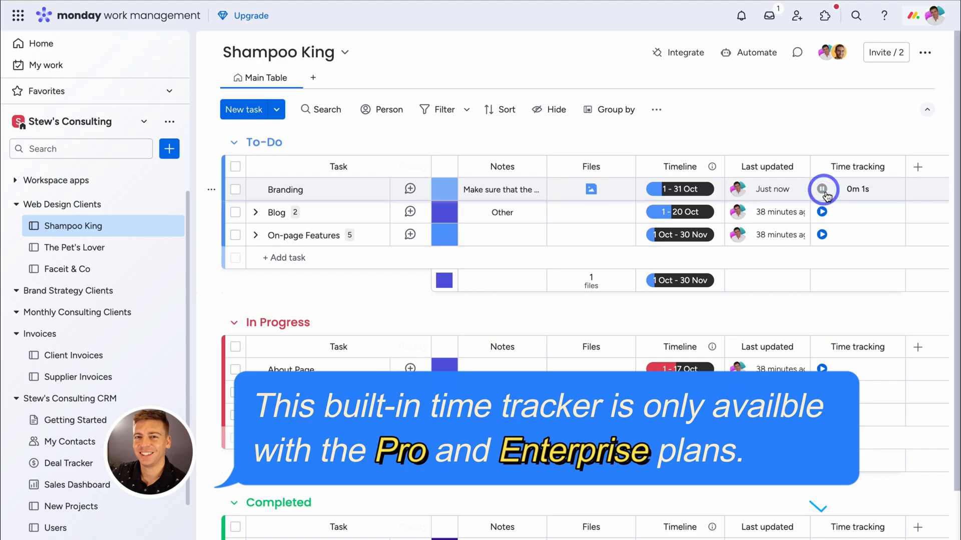
{"action": "left_click", "coordinate": [822, 189]}
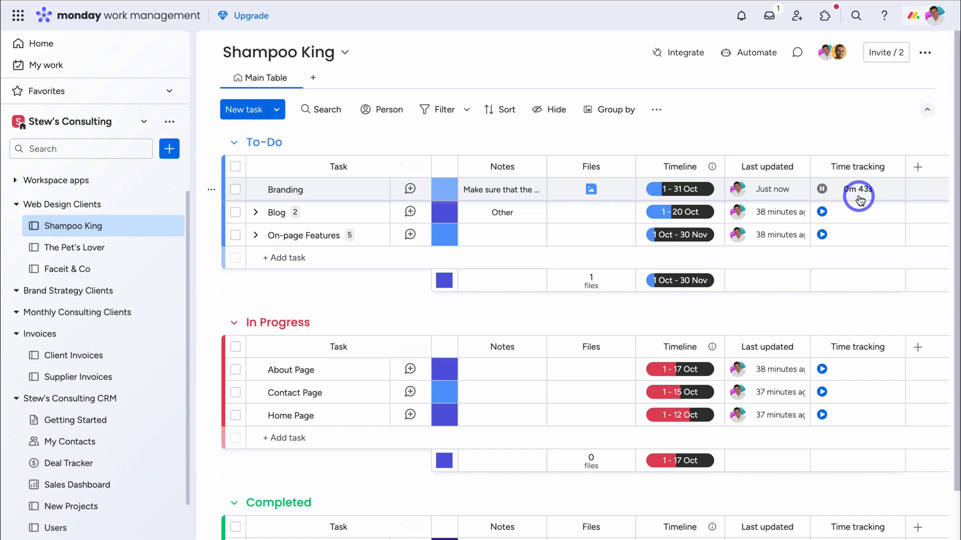
{"action": "left_click", "coordinate": [822, 189]}
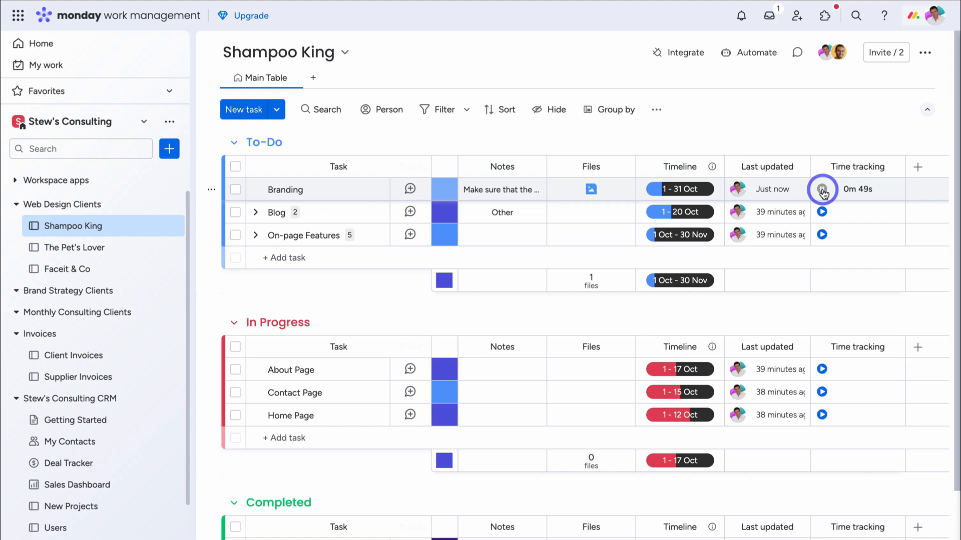
- Stop Branding's timer and bring up its Time Tracking Log
{"action": "left_click", "coordinate": [859, 189]}
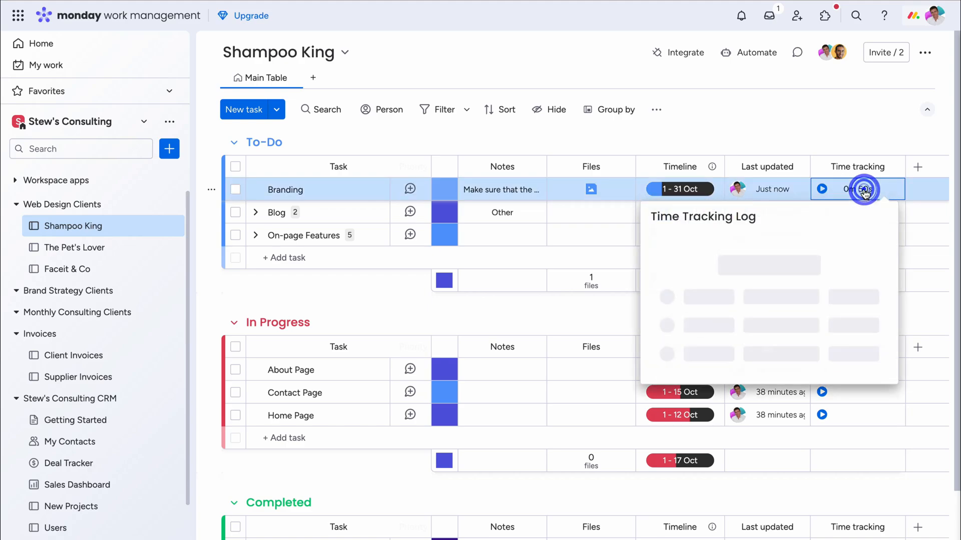
{"action": "left_click", "coordinate": [864, 190]}
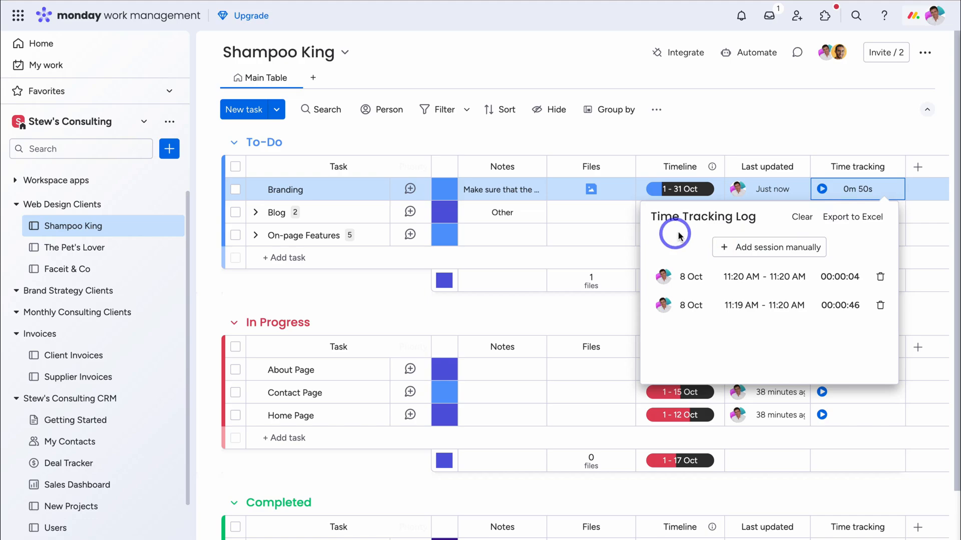
{"action": "mouse_move", "coordinate": [770, 297]}
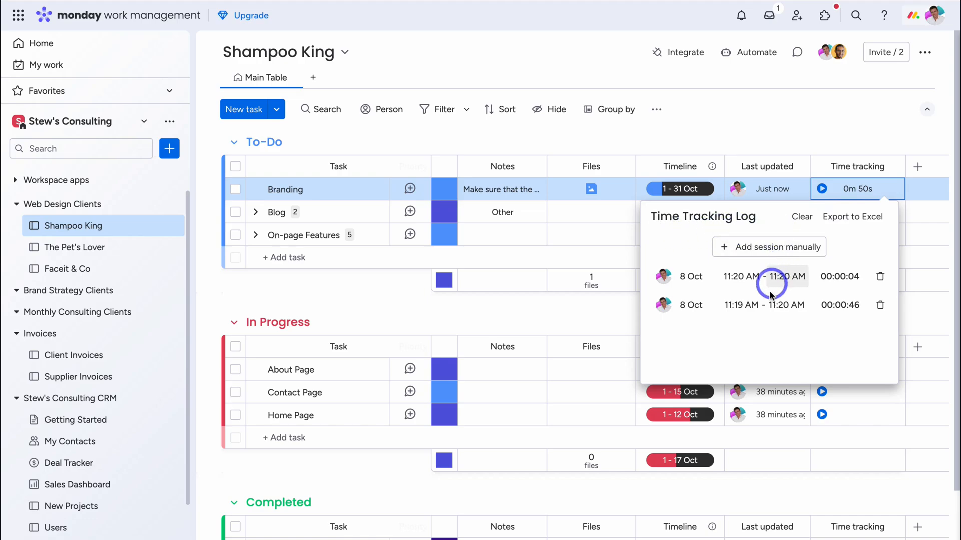
{"action": "mouse_move", "coordinate": [742, 253]}
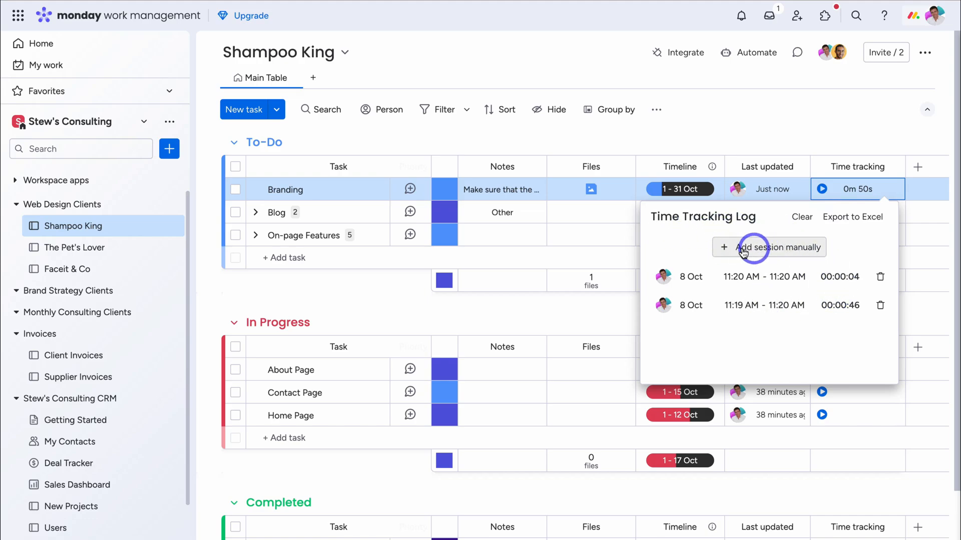
- Add a manual 4-hour session dated 7 October, bringing Branding to 4h 0m 50s
{"action": "left_click", "coordinate": [769, 247]}
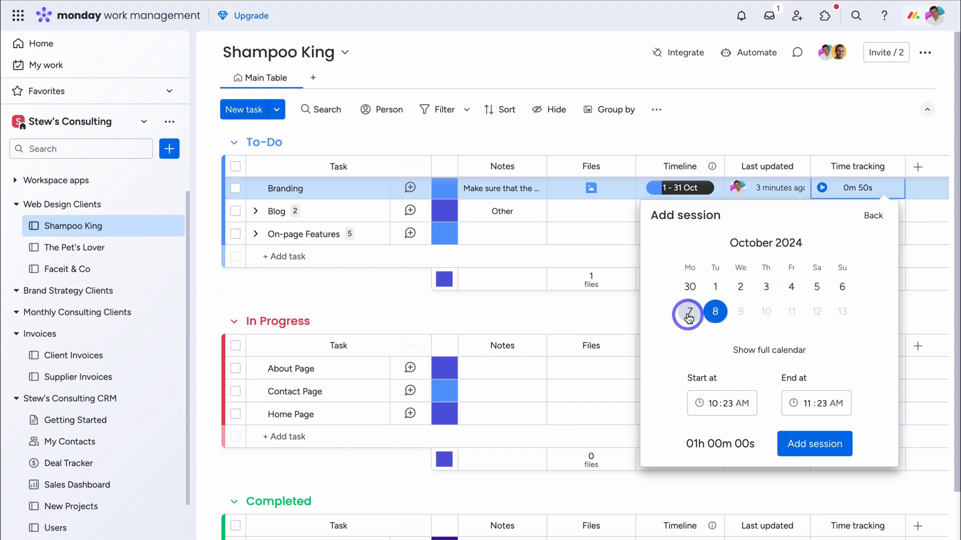
{"action": "left_click", "coordinate": [688, 317]}
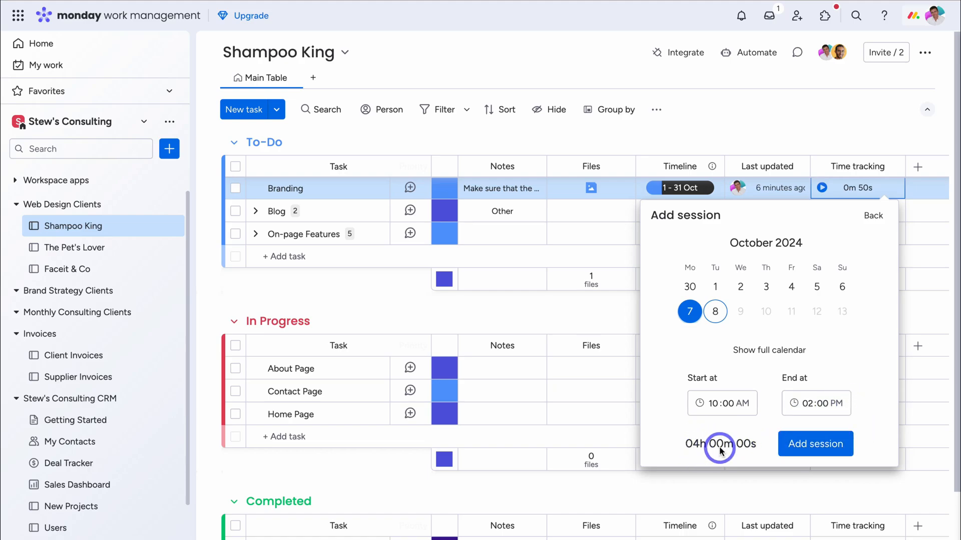
{"action": "mouse_move", "coordinate": [324, 188]}
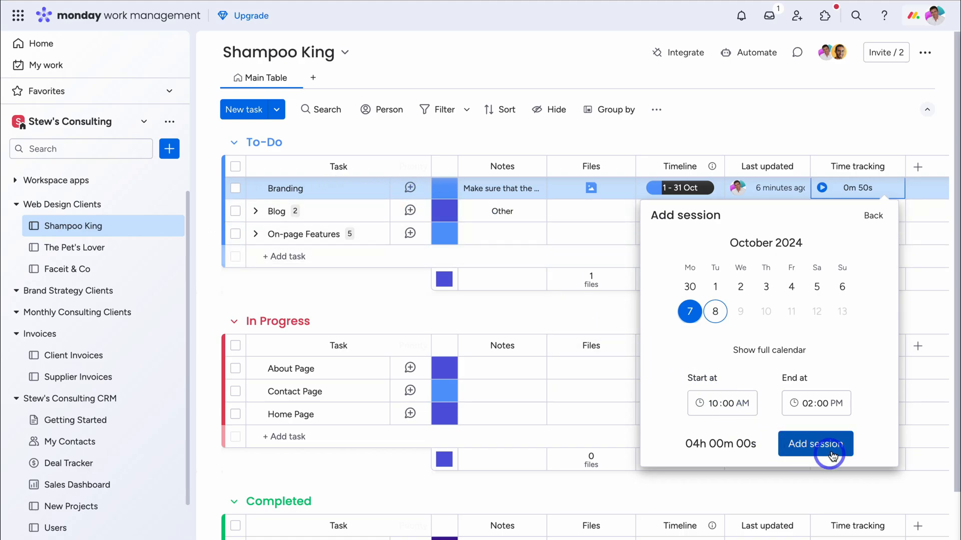
{"action": "left_click", "coordinate": [816, 443]}
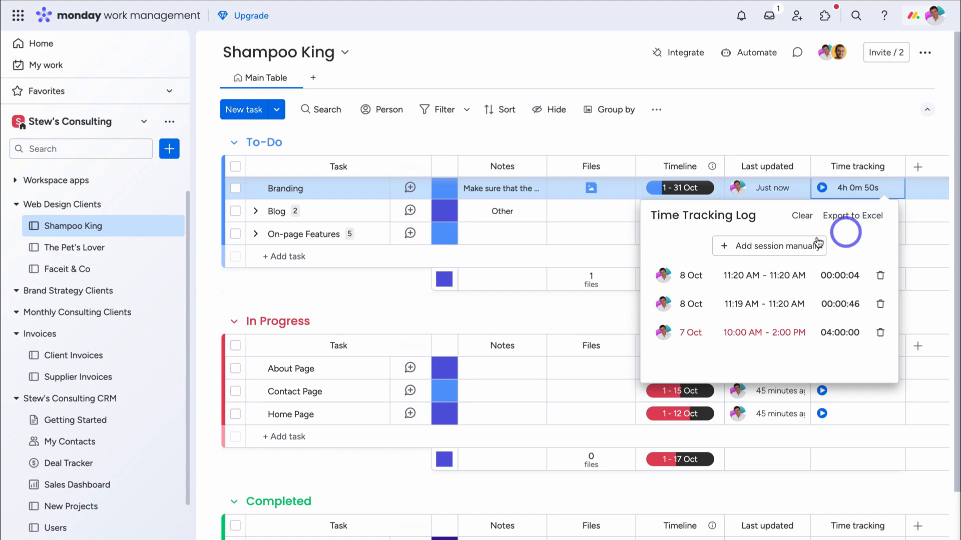
- Add a Time tracking column to On-page Features subitems and show Booking form's time log
{"action": "left_click", "coordinate": [255, 234]}
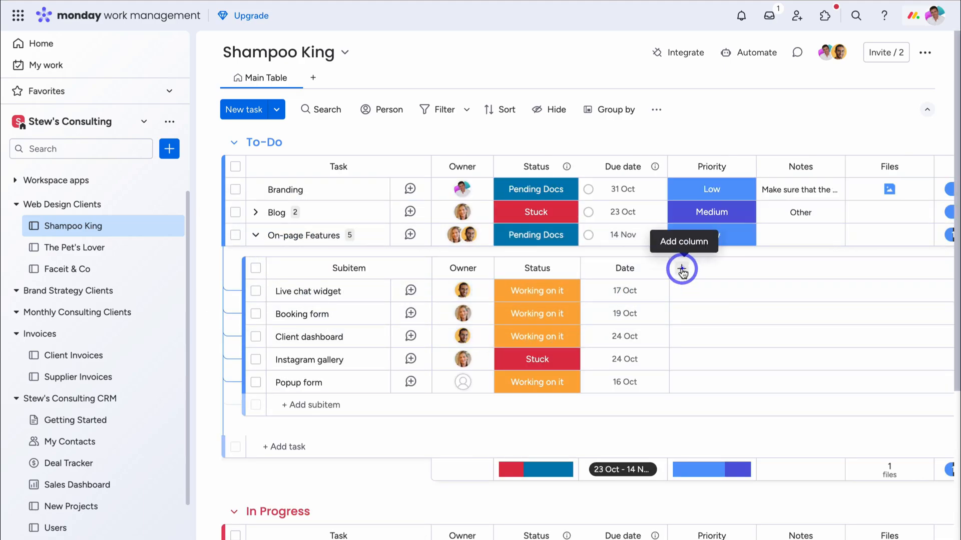
{"action": "left_click", "coordinate": [682, 269]}
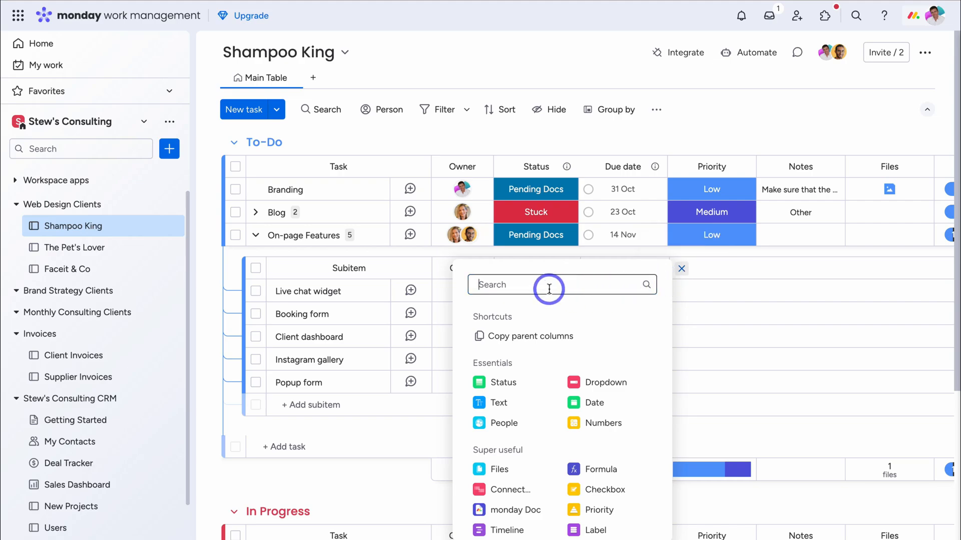
{"action": "left_click", "coordinate": [680, 270]}
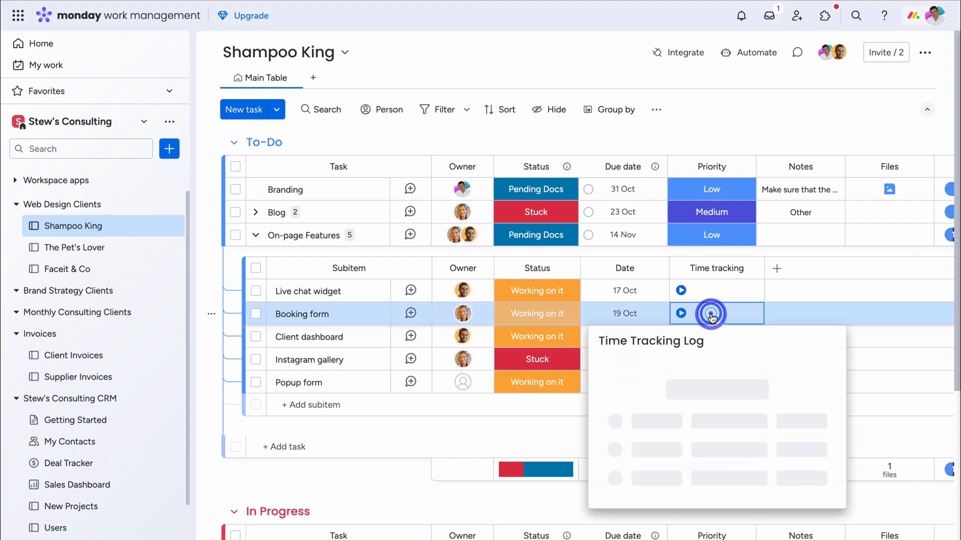
{"action": "left_click", "coordinate": [710, 313]}
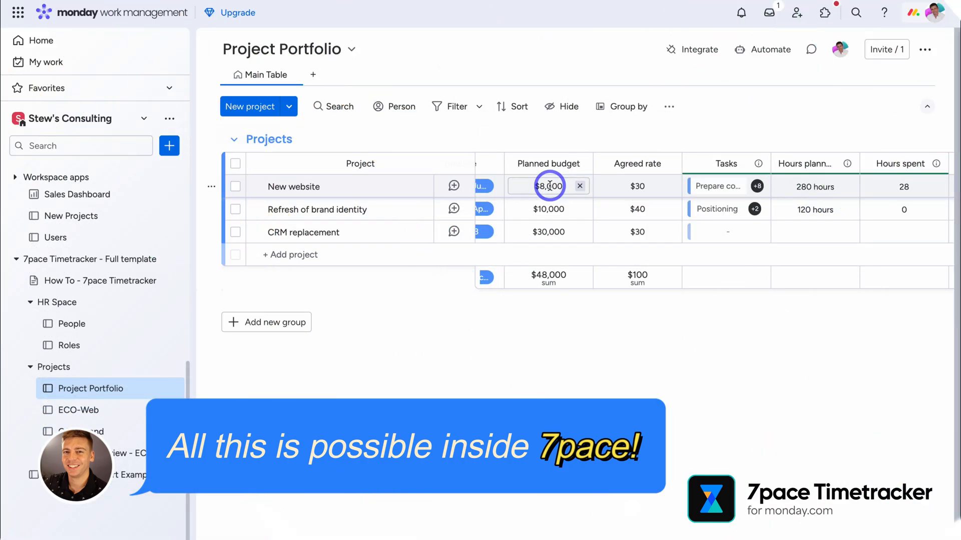
- Review the CRM replacement planned budget on the Project Portfolio board
{"action": "left_click", "coordinate": [548, 231]}
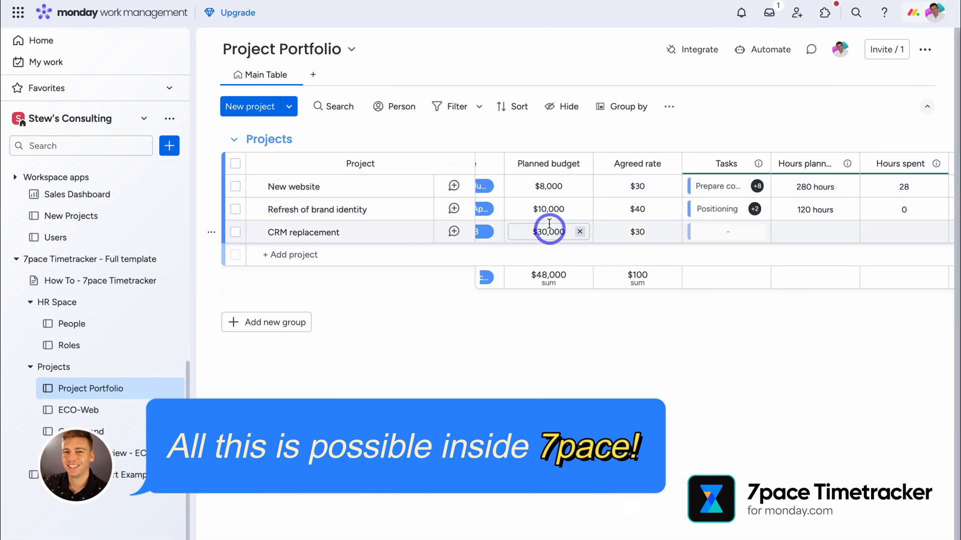
{"action": "left_click", "coordinate": [547, 186]}
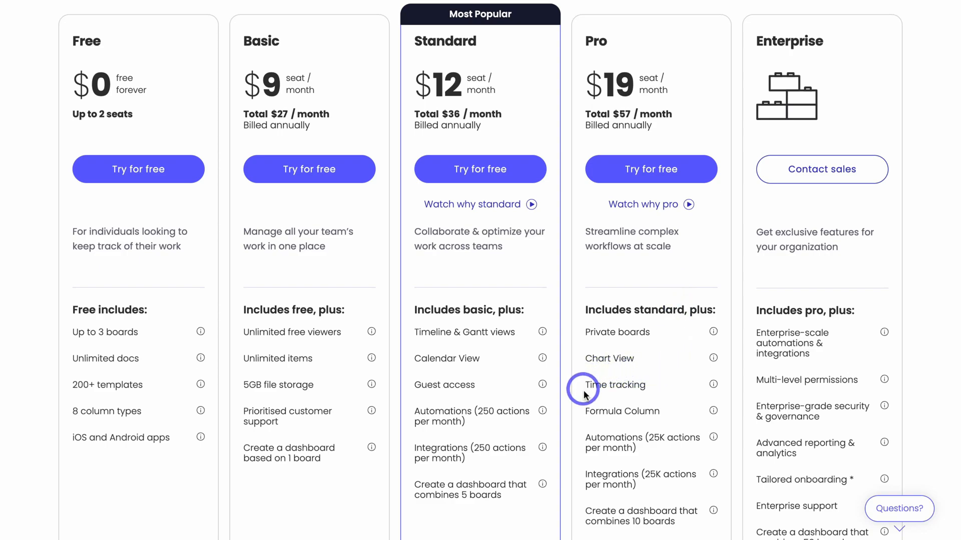
{"action": "mouse_move", "coordinate": [677, 389]}
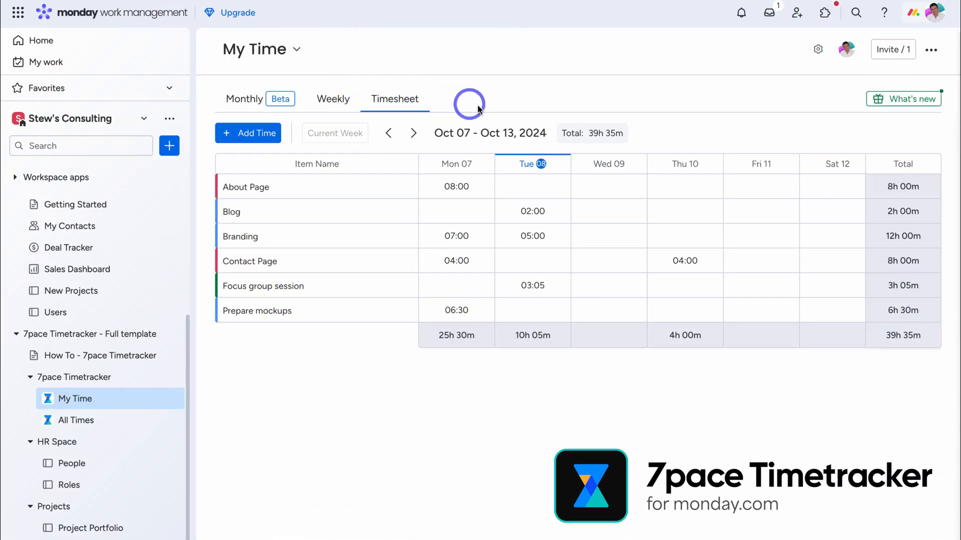
- Go to the 7pace My Time weekly view from the sidebar
{"action": "left_click", "coordinate": [91, 528]}
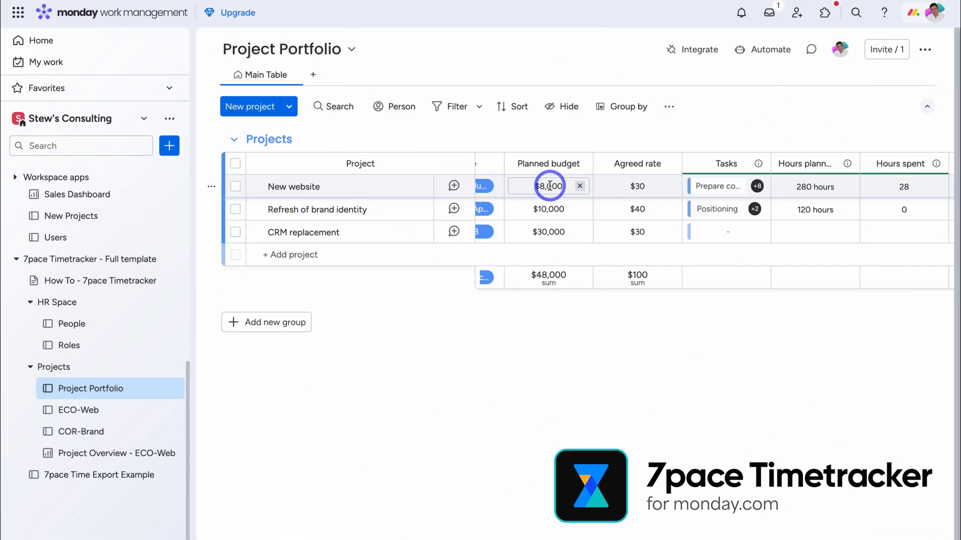
{"action": "mouse_move", "coordinate": [547, 189]}
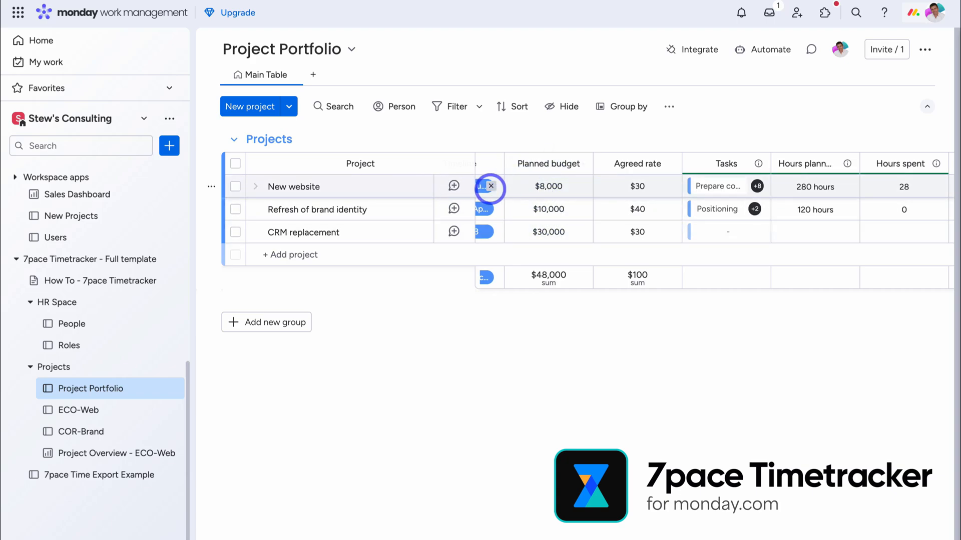
{"action": "left_click", "coordinate": [76, 399]}
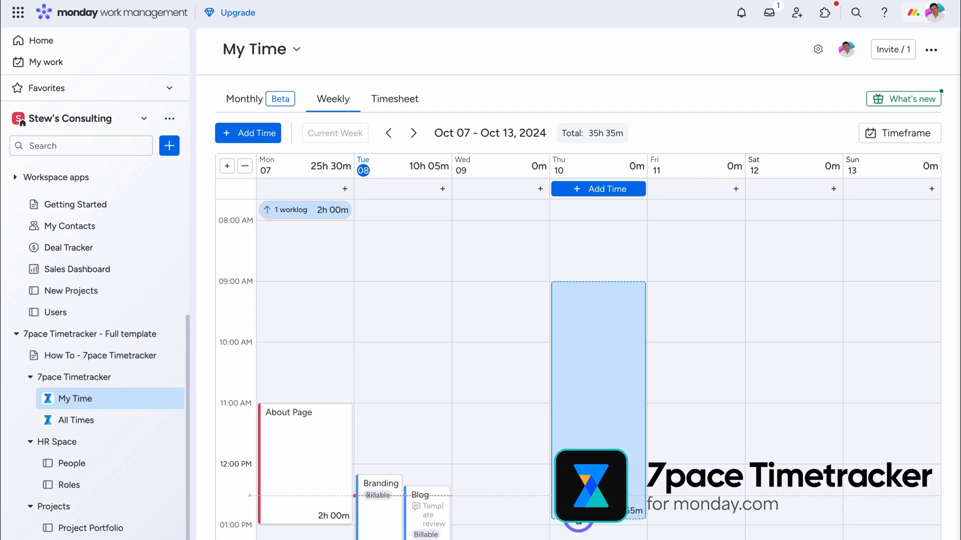
- Log a 4-hour entry on Thu 10 for Shampoo King's Contact Page task and save it
{"action": "left_click", "coordinate": [598, 189]}
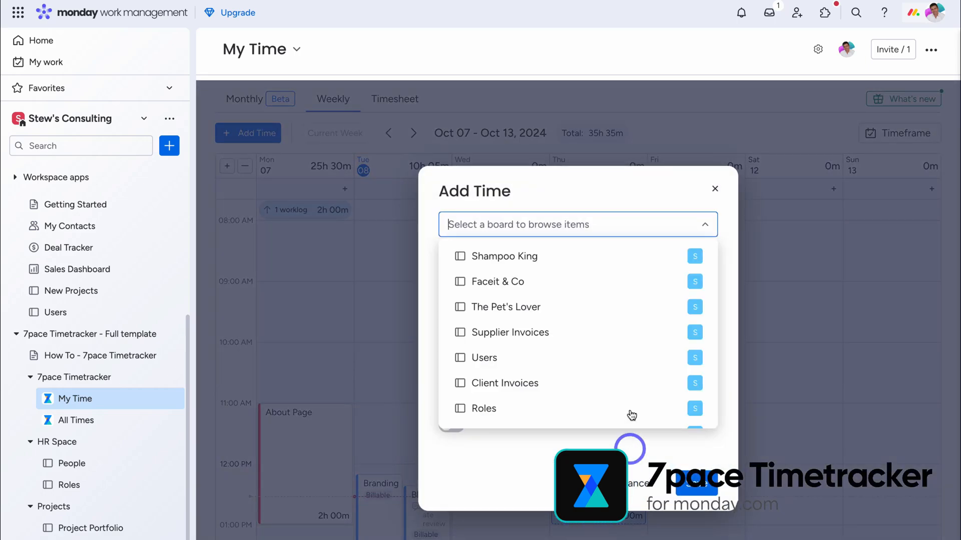
{"action": "left_click", "coordinate": [507, 256]}
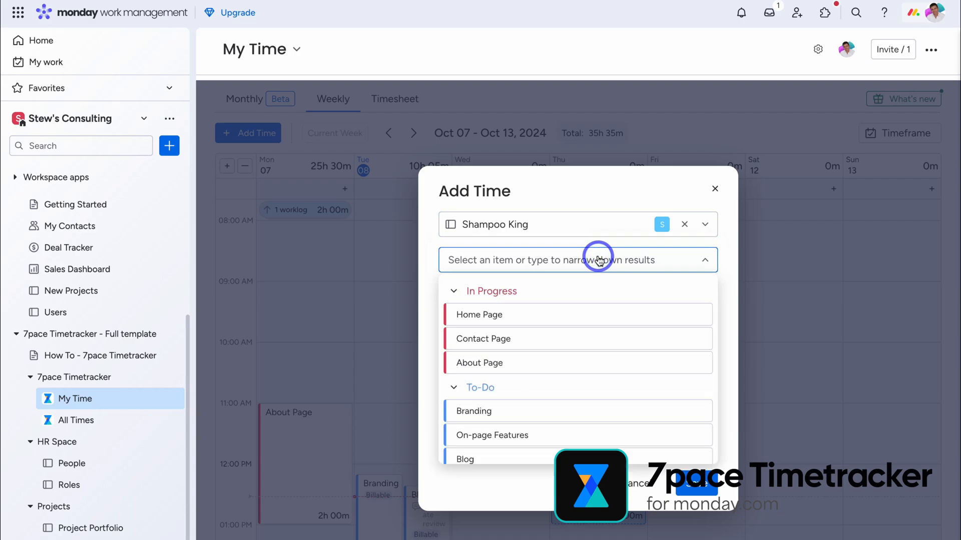
{"action": "left_click", "coordinate": [482, 339]}
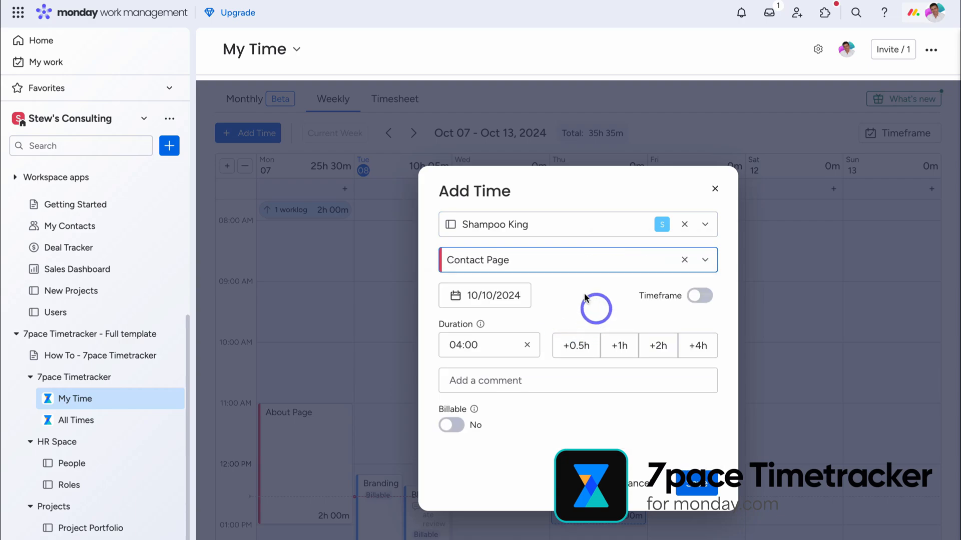
{"action": "left_click", "coordinate": [715, 190]}
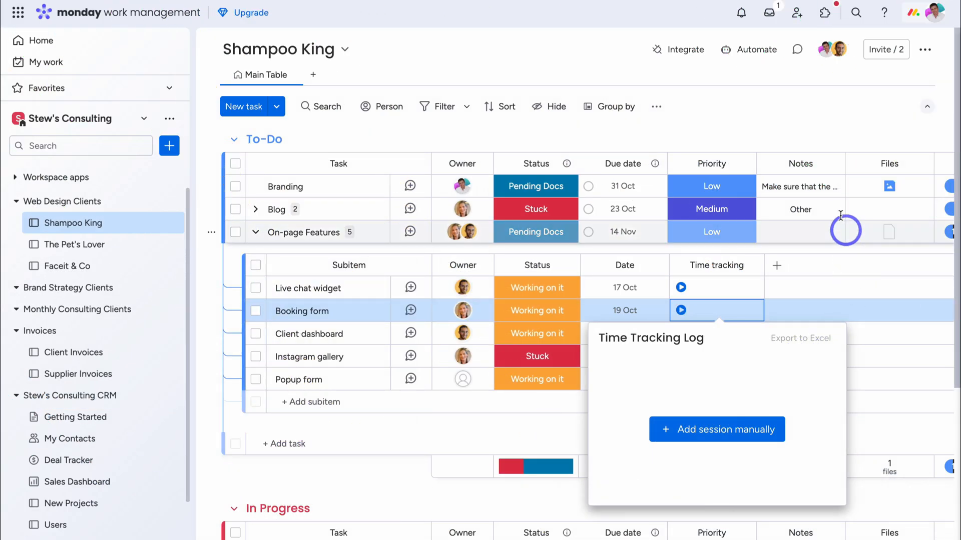
{"action": "mouse_move", "coordinate": [826, 12]}
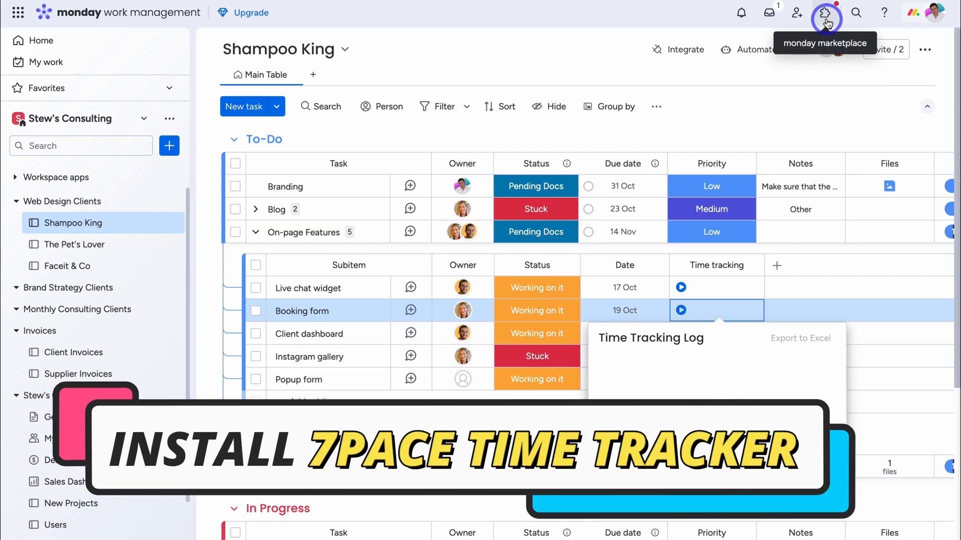
- Search the app marketplace for '7pace'
{"action": "left_click", "coordinate": [826, 12]}
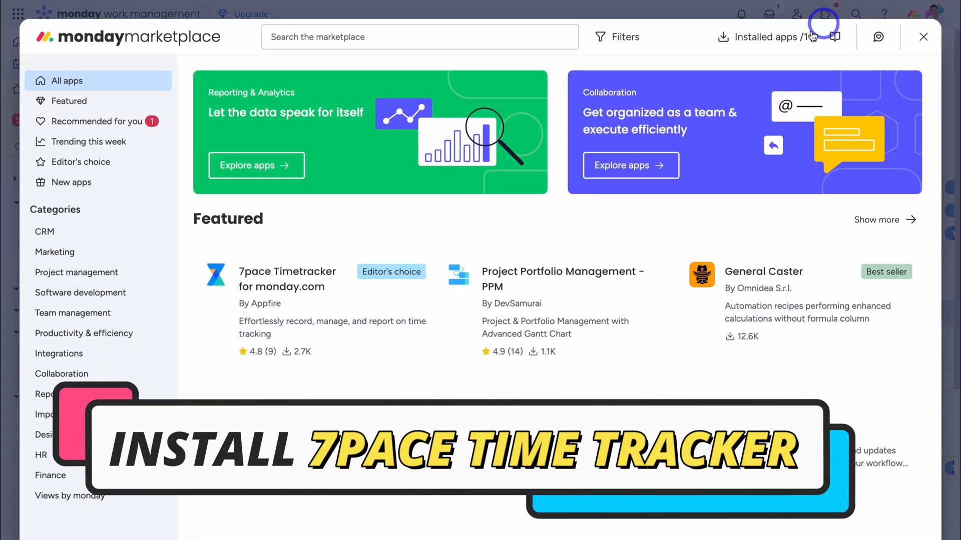
{"action": "type", "text": "7pace"}
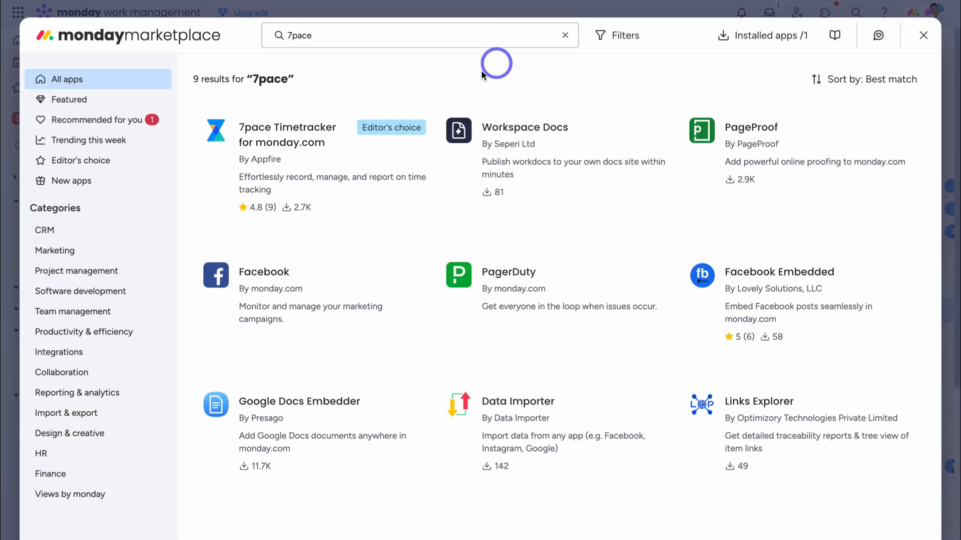
{"action": "mouse_move", "coordinate": [336, 160]}
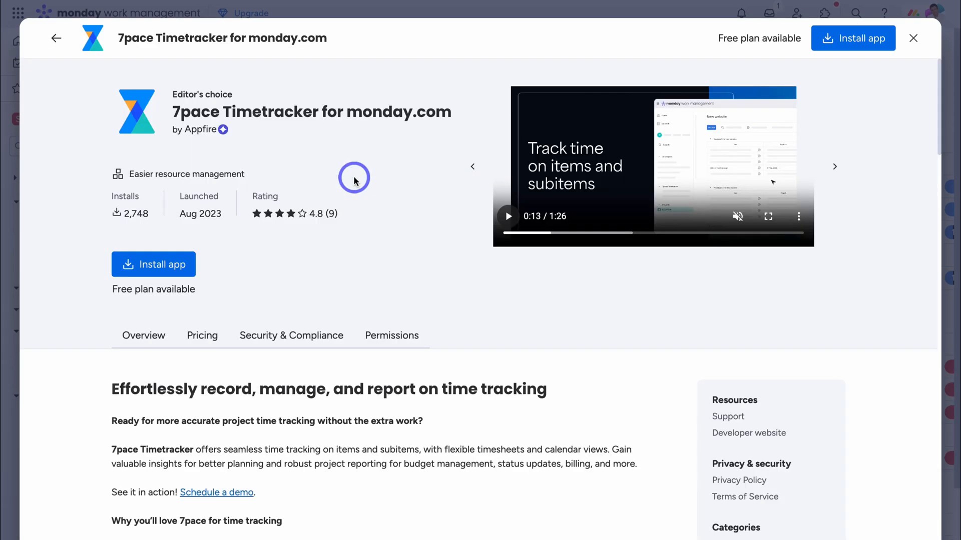
{"action": "mouse_move", "coordinate": [187, 149]}
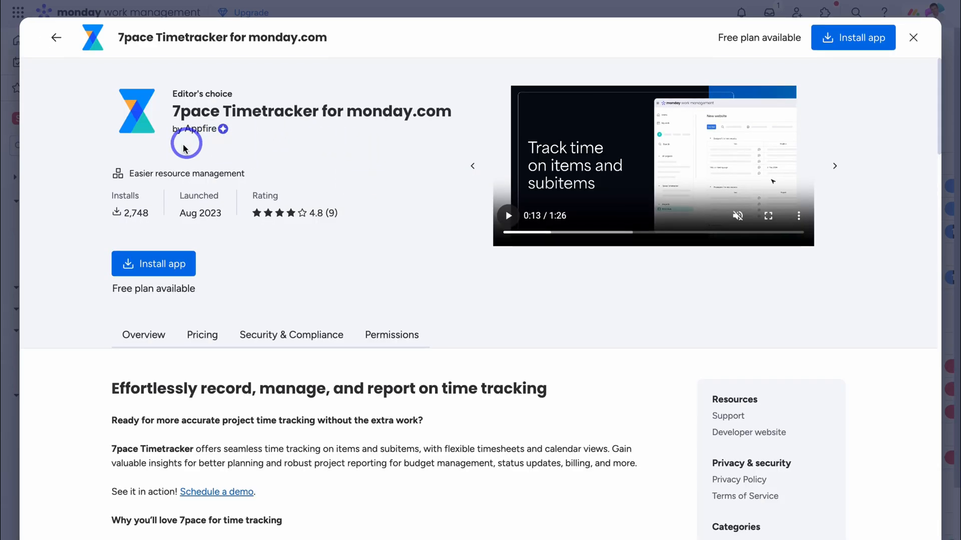
{"action": "mouse_move", "coordinate": [252, 91]}
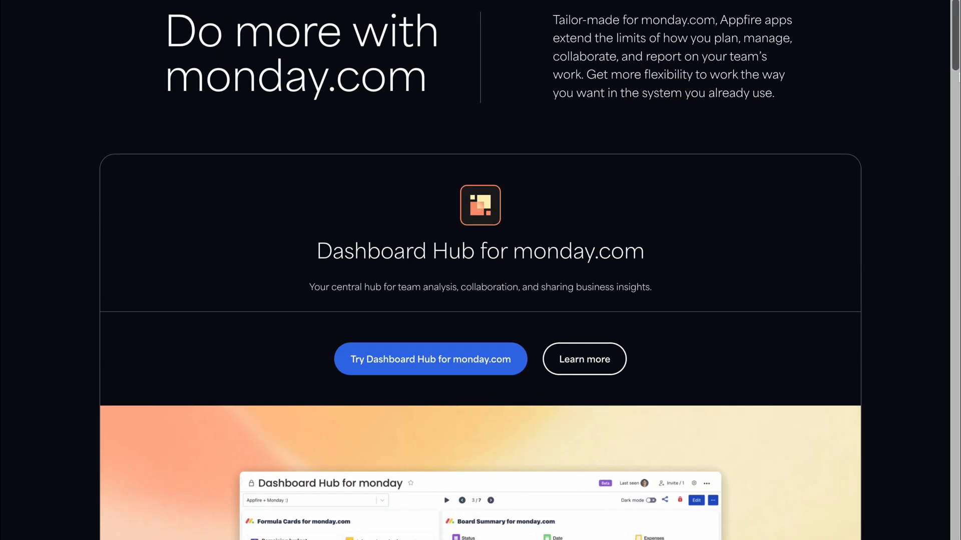
- Scroll the Appfire page to the 7pace Timetracker card and open its listing
{"action": "scroll", "scroll_direction": "down", "scroll_amount": 3}
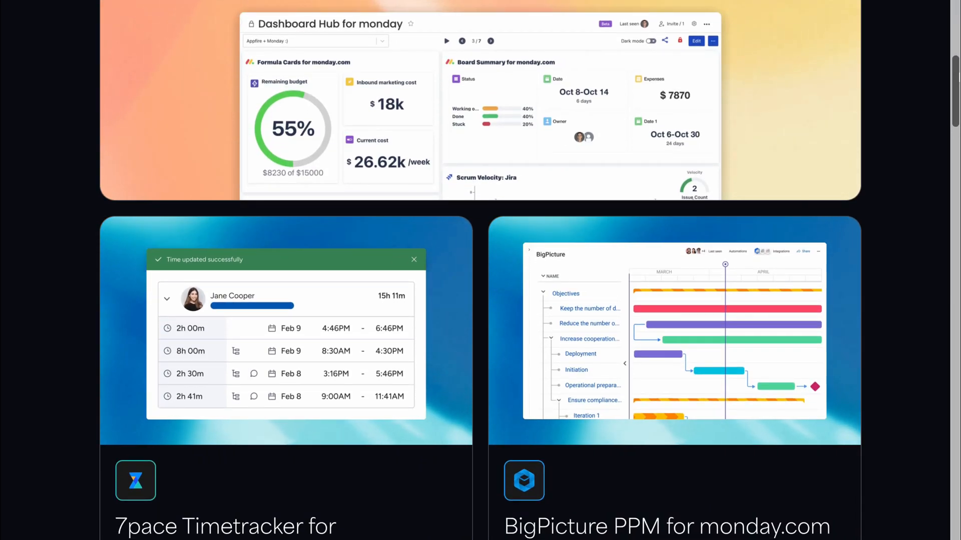
{"action": "left_click", "coordinate": [135, 482]}
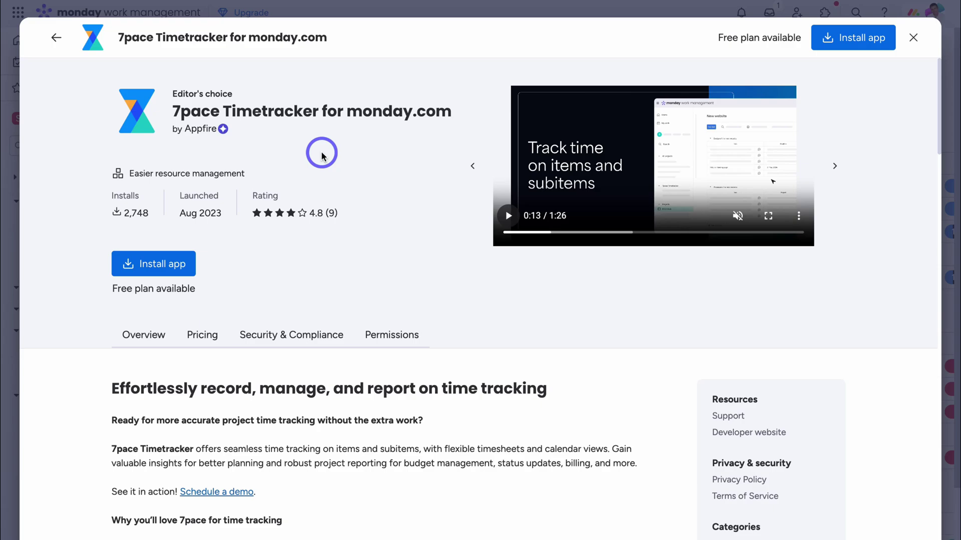
{"action": "mouse_move", "coordinate": [318, 251]}
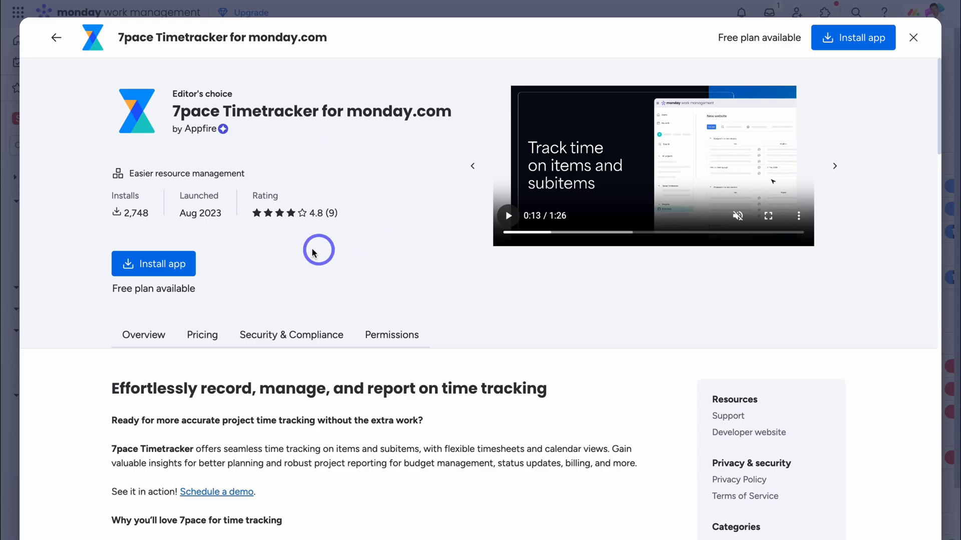
- Start installing 7pace Timetracker for all workspaces and review its permissions
{"action": "left_click", "coordinate": [153, 264]}
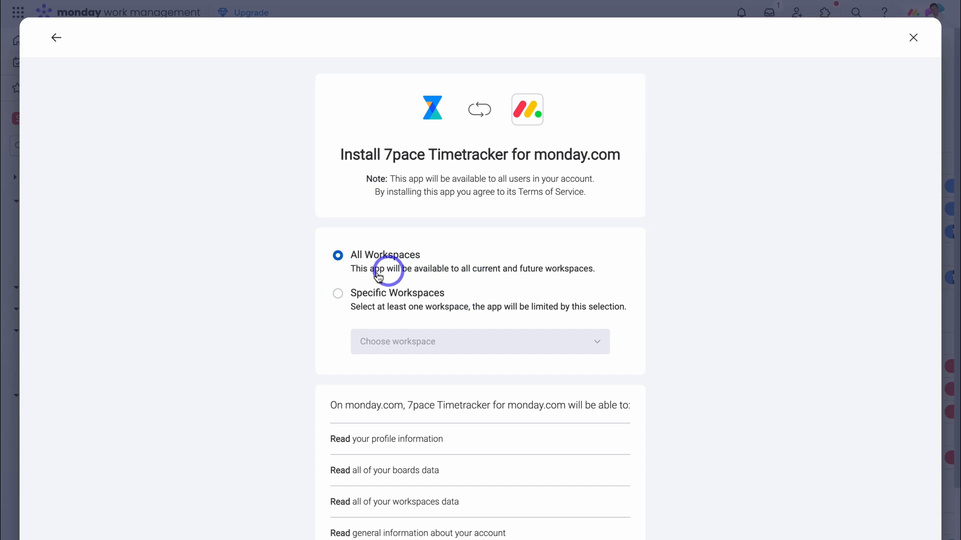
{"action": "mouse_move", "coordinate": [387, 299]}
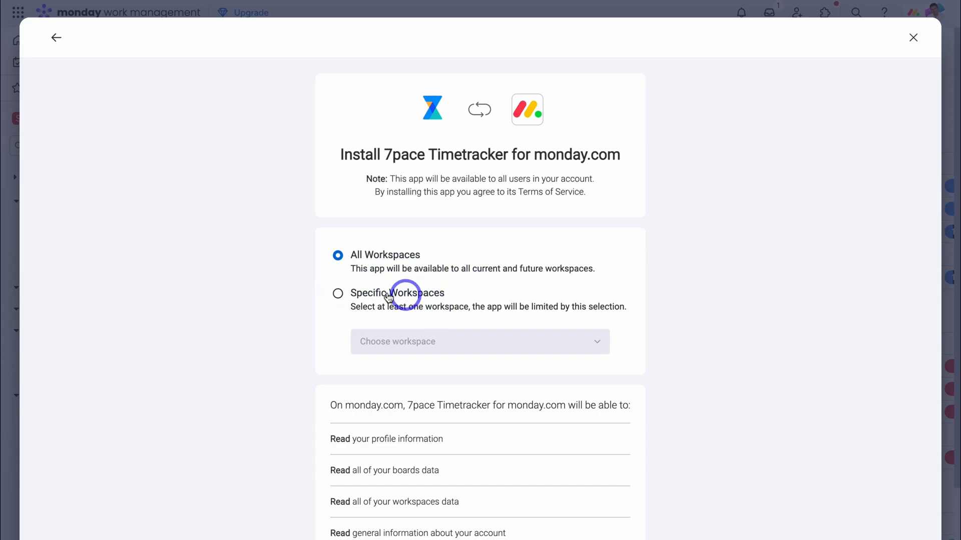
{"action": "mouse_move", "coordinate": [433, 260]}
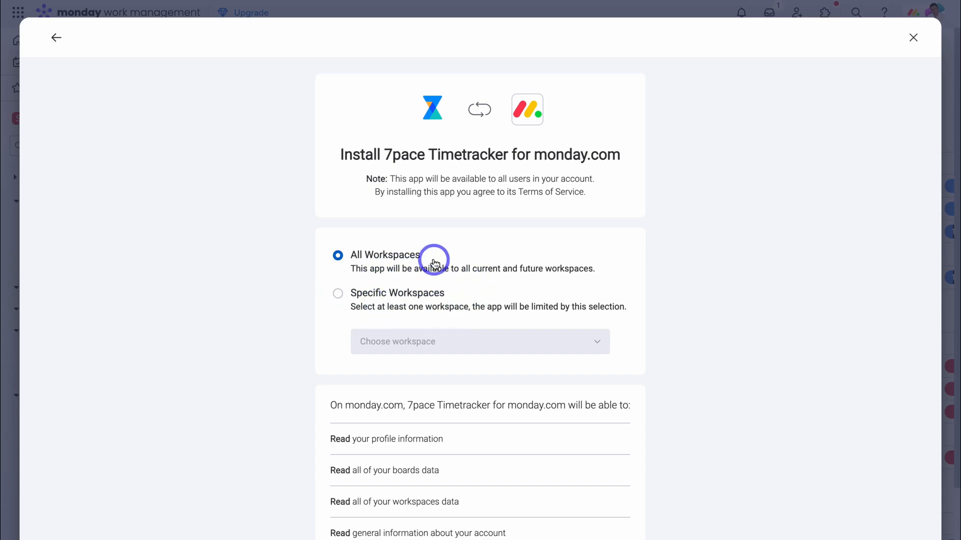
{"action": "scroll", "scroll_direction": "down", "scroll_amount": 3}
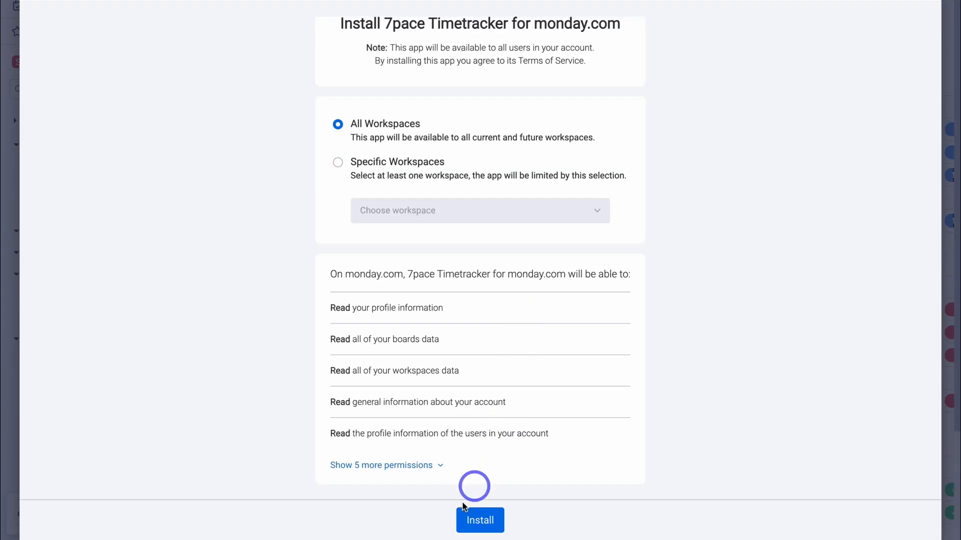
- Confirm the 7pace Timetracker install for all workspaces
{"action": "left_click", "coordinate": [479, 521]}
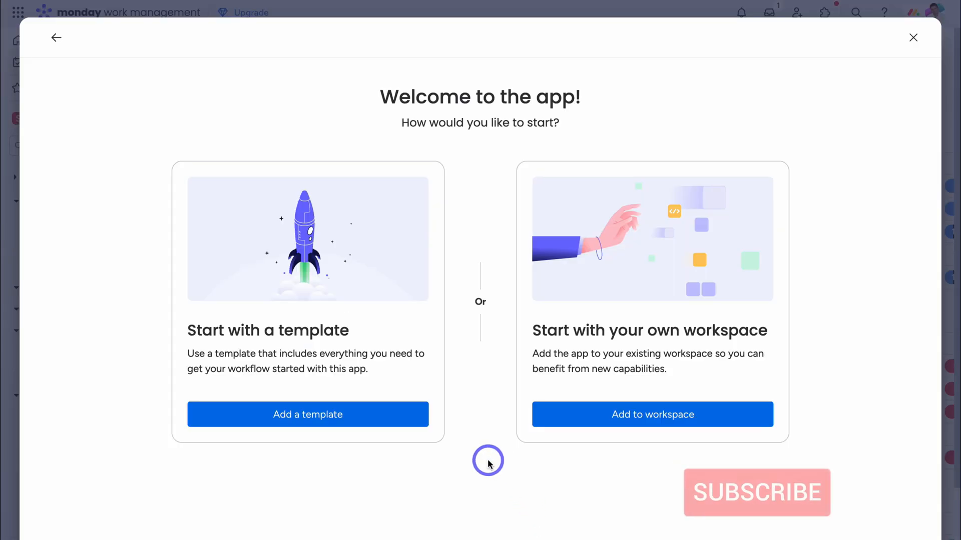
{"action": "left_click", "coordinate": [756, 492]}
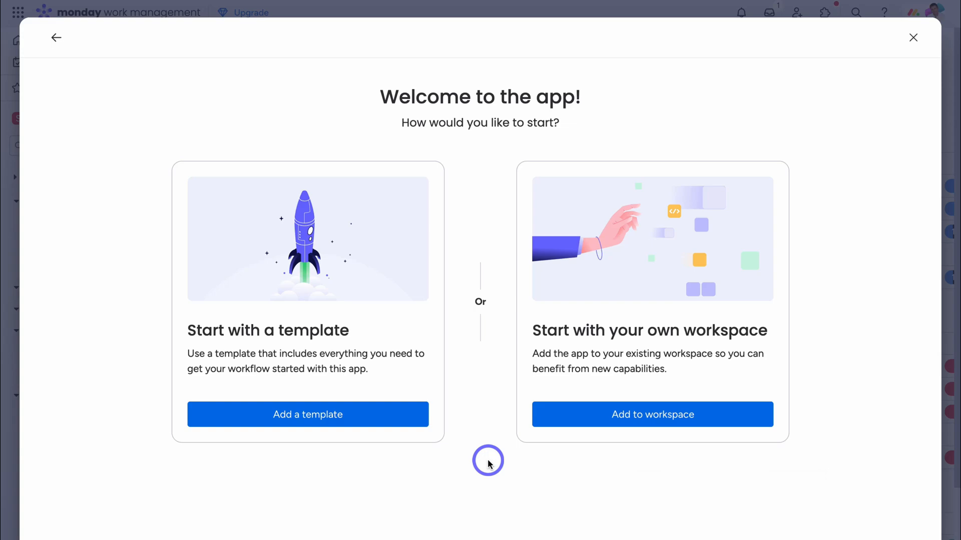
{"action": "mouse_move", "coordinate": [421, 348]}
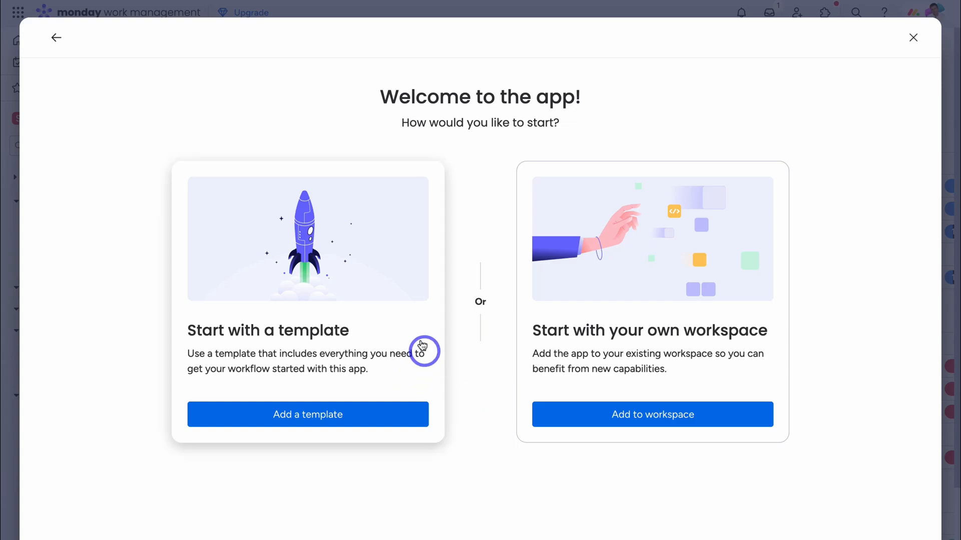
{"action": "mouse_move", "coordinate": [542, 344]}
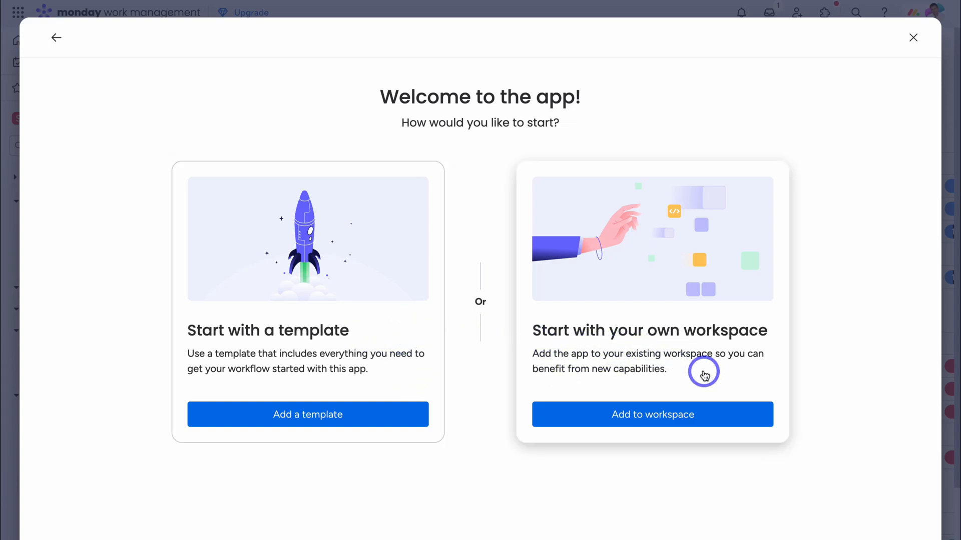
{"action": "mouse_move", "coordinate": [416, 382]}
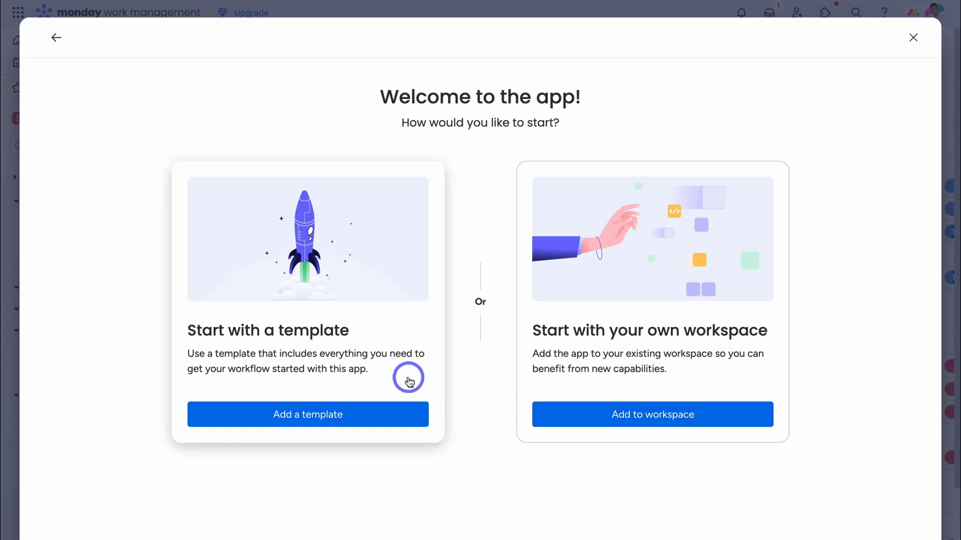
{"action": "mouse_move", "coordinate": [412, 383]}
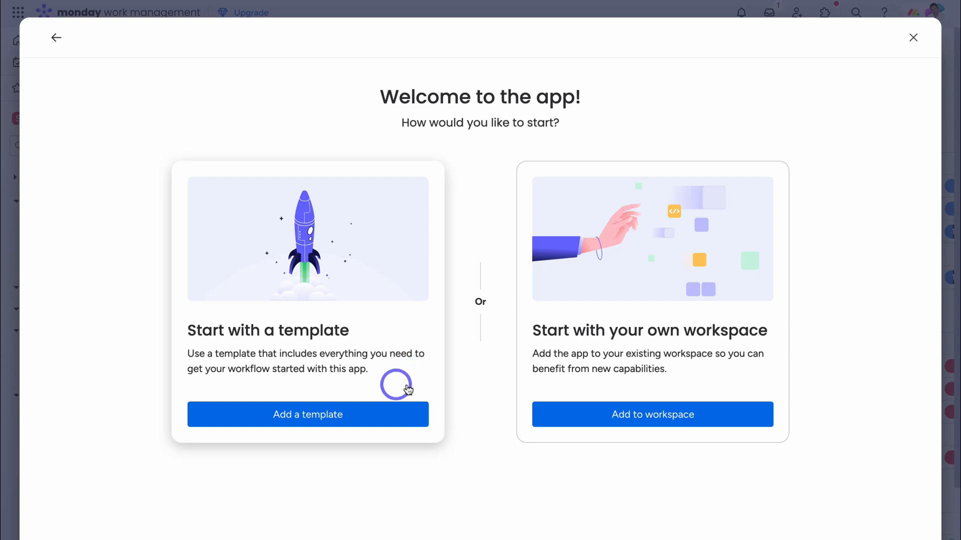
{"action": "mouse_move", "coordinate": [394, 420]}
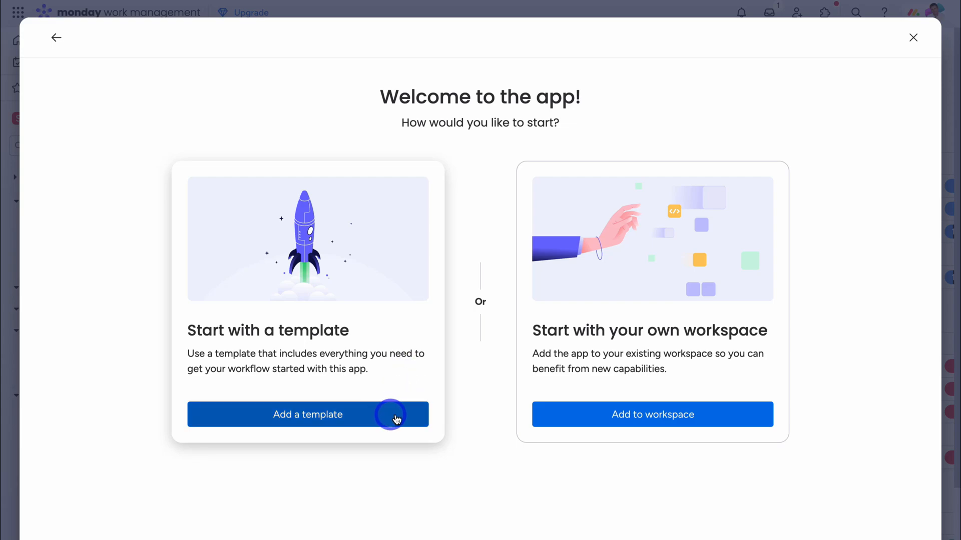
- Add the app to the workspace from the 7pace Timetracker Full template
{"action": "left_click", "coordinate": [307, 415]}
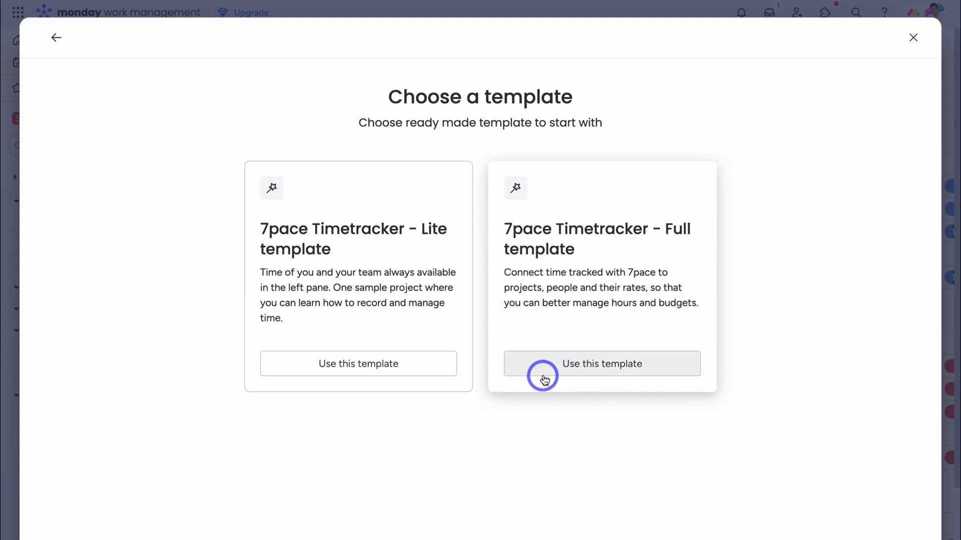
{"action": "left_click", "coordinate": [602, 364]}
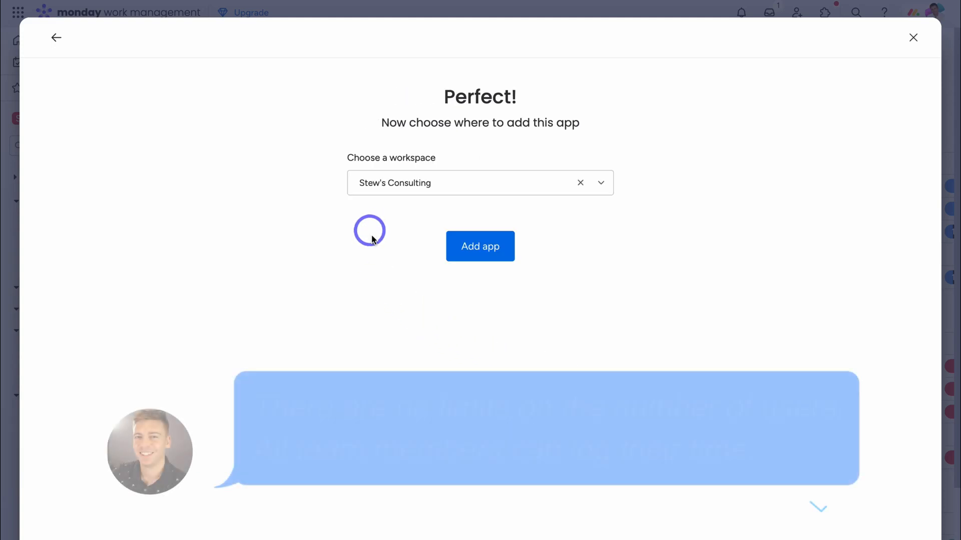
{"action": "left_click", "coordinate": [480, 247]}
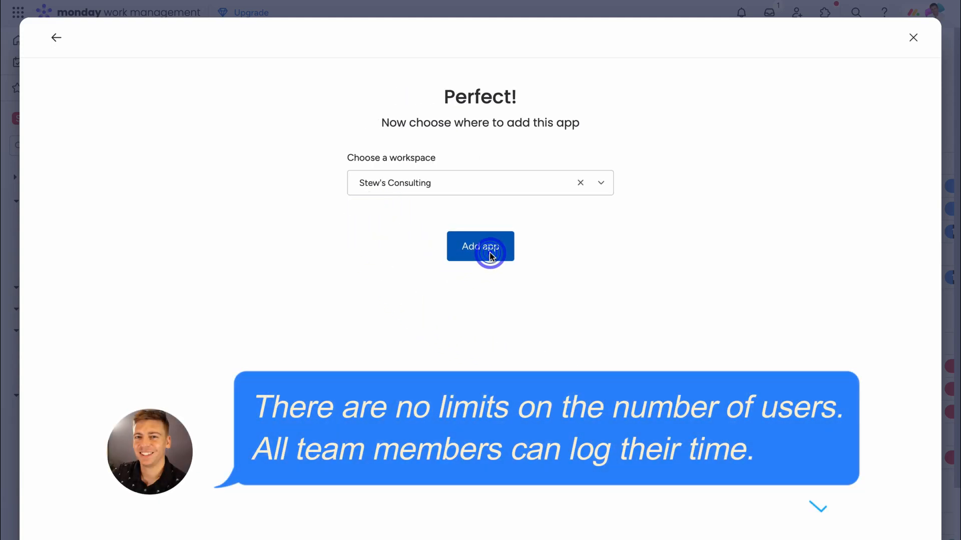
{"action": "left_click", "coordinate": [480, 246]}
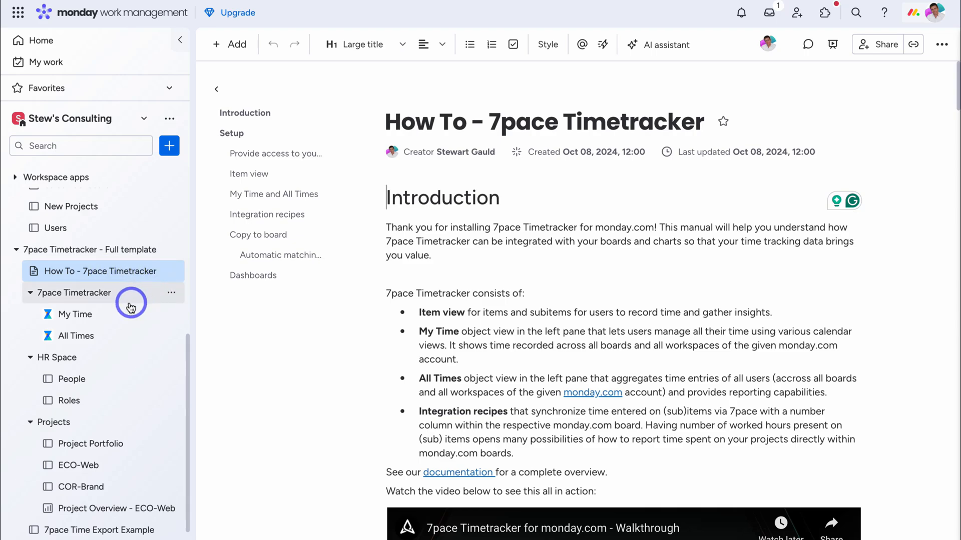
{"action": "mouse_move", "coordinate": [125, 321]}
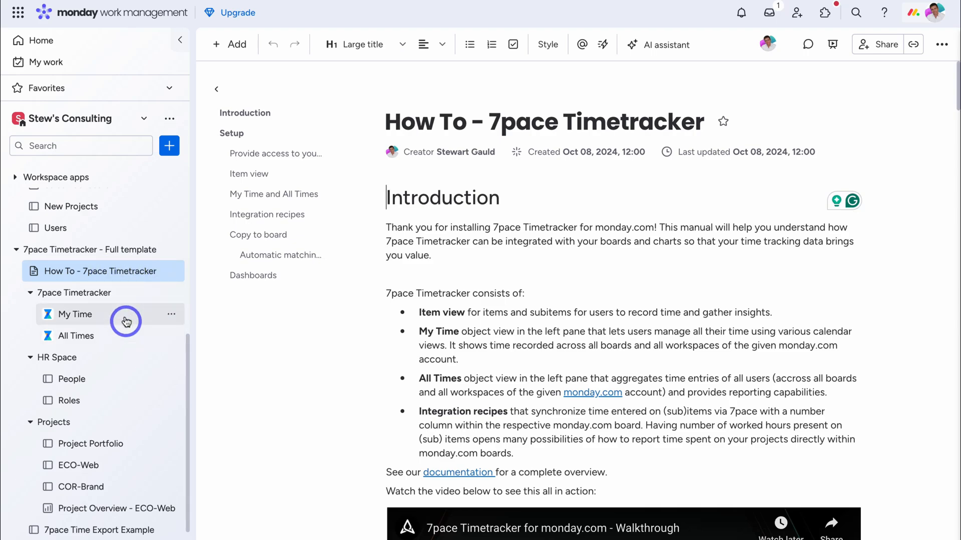
{"action": "mouse_move", "coordinate": [144, 344]}
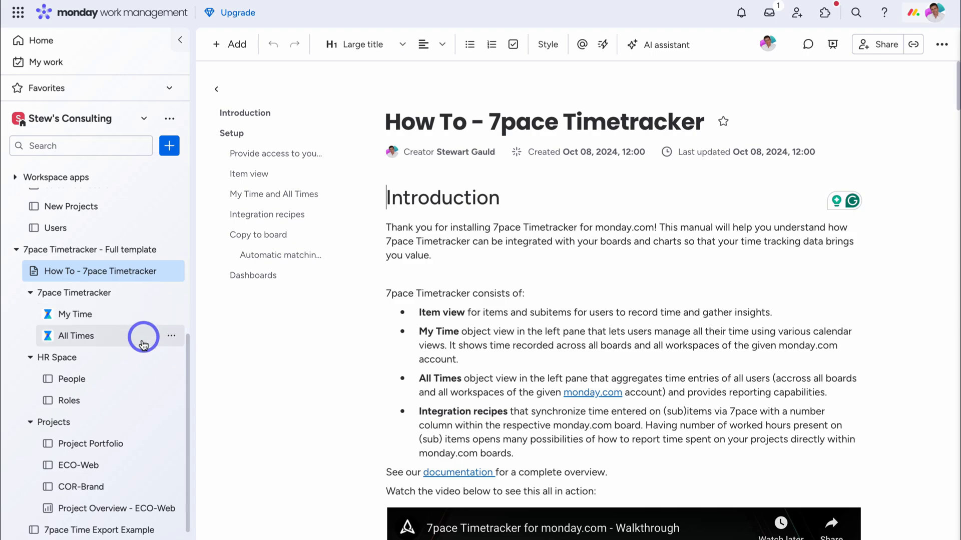
{"action": "mouse_move", "coordinate": [91, 443]}
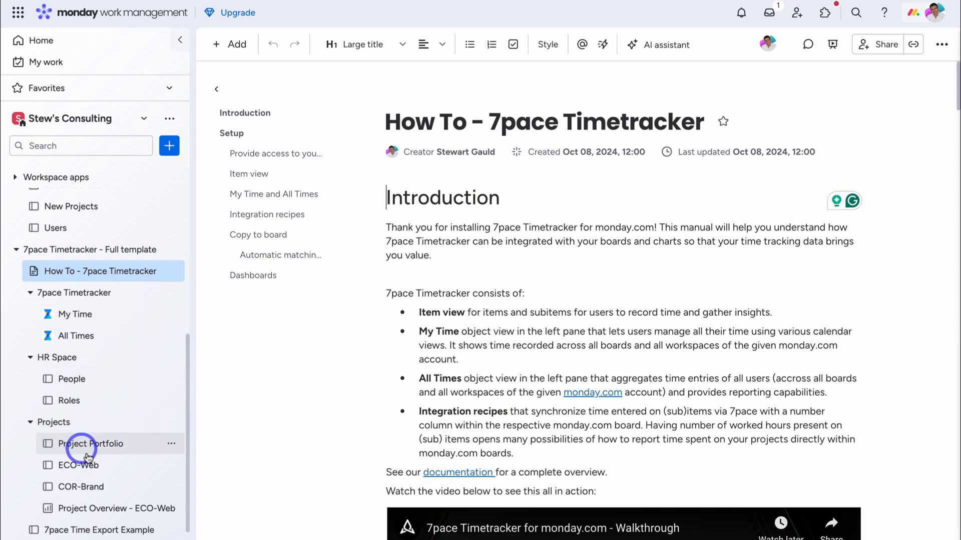
{"action": "mouse_move", "coordinate": [86, 465]}
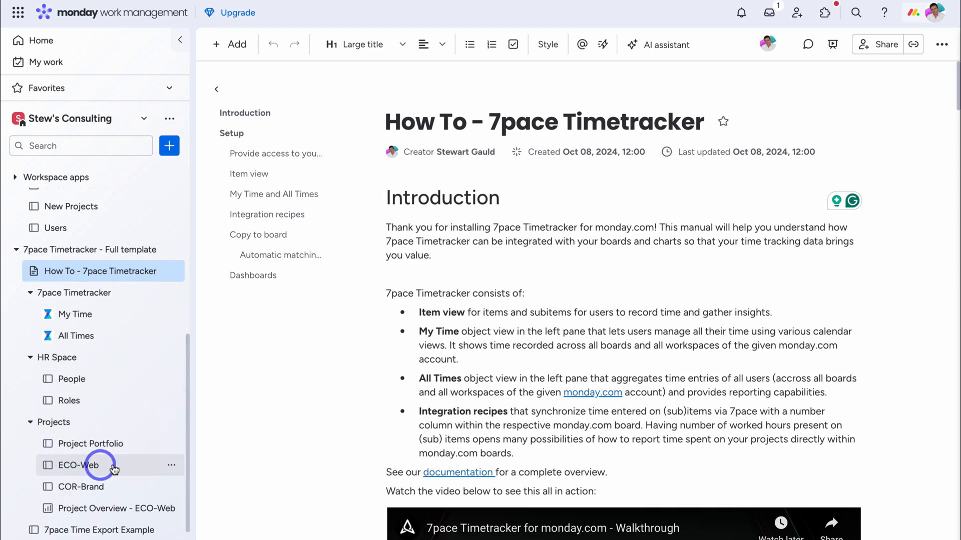
{"action": "mouse_move", "coordinate": [116, 469]}
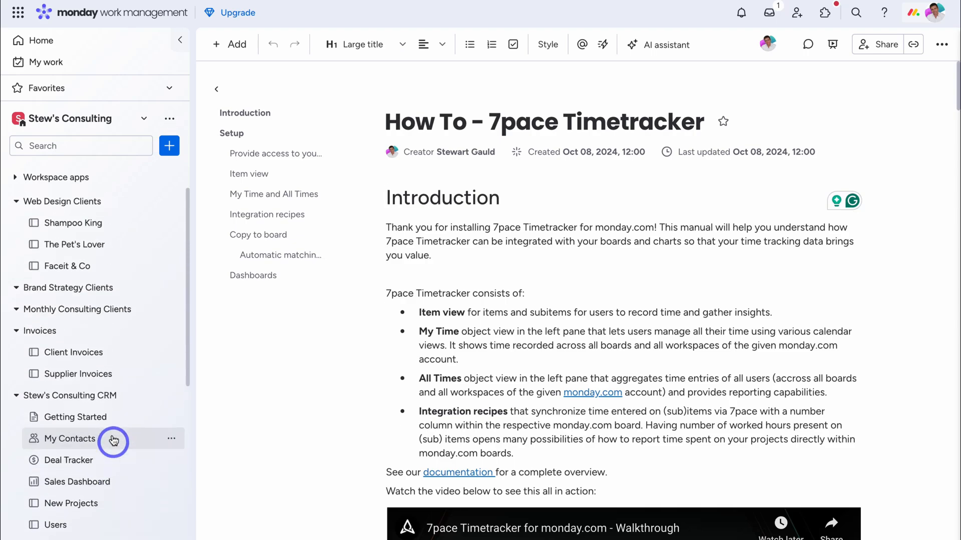
{"action": "mouse_move", "coordinate": [70, 222]}
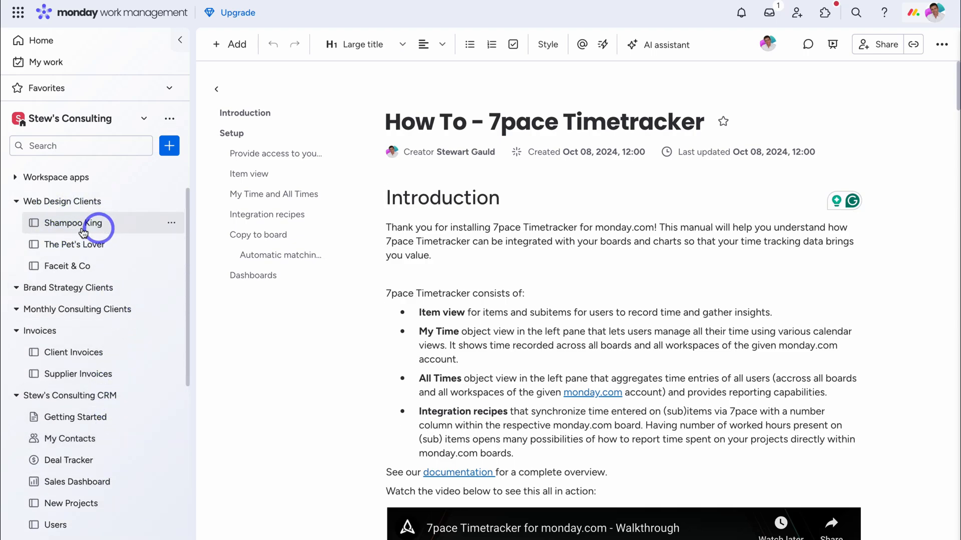
- Add an authorized 7pace Timetracker view to the Branding item on the Shampoo King board
{"action": "left_click", "coordinate": [77, 222]}
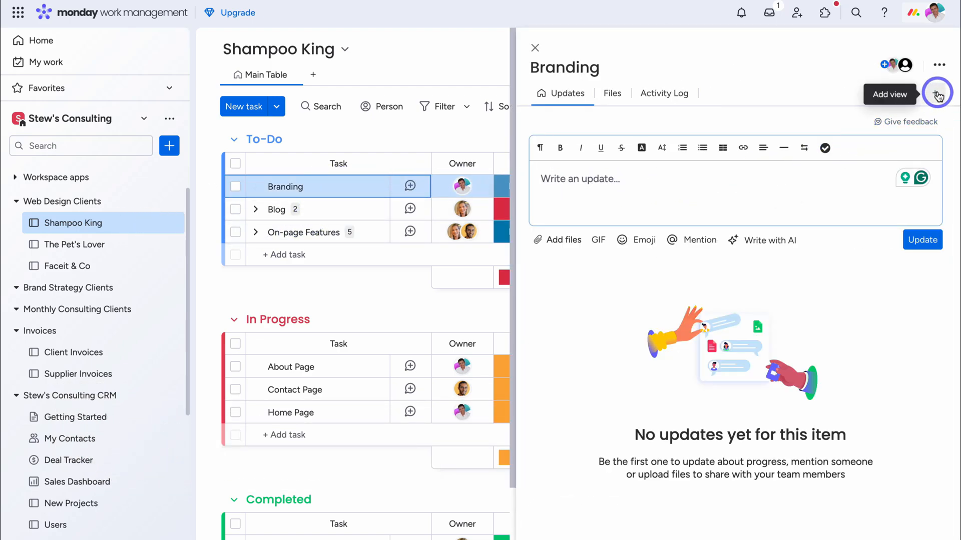
{"action": "left_click", "coordinate": [938, 94]}
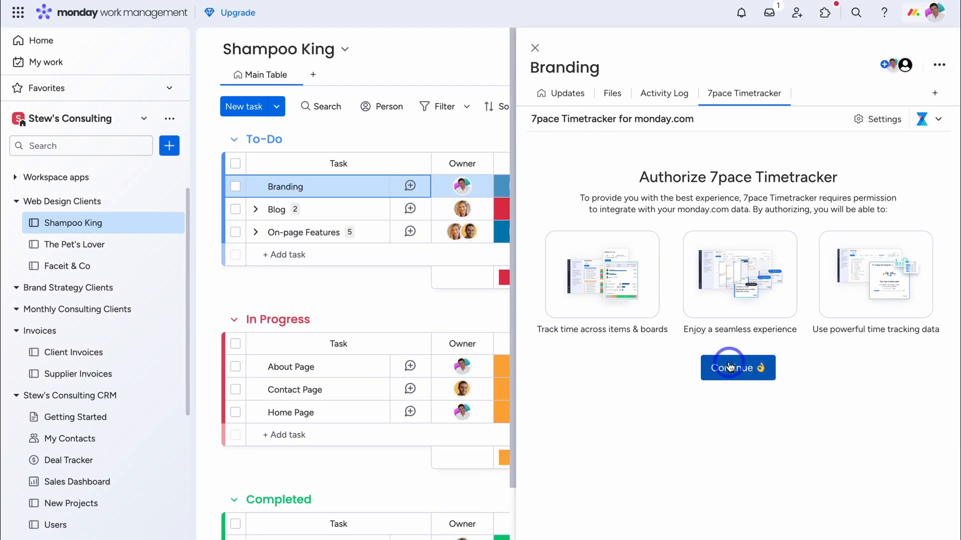
{"action": "left_click", "coordinate": [737, 368]}
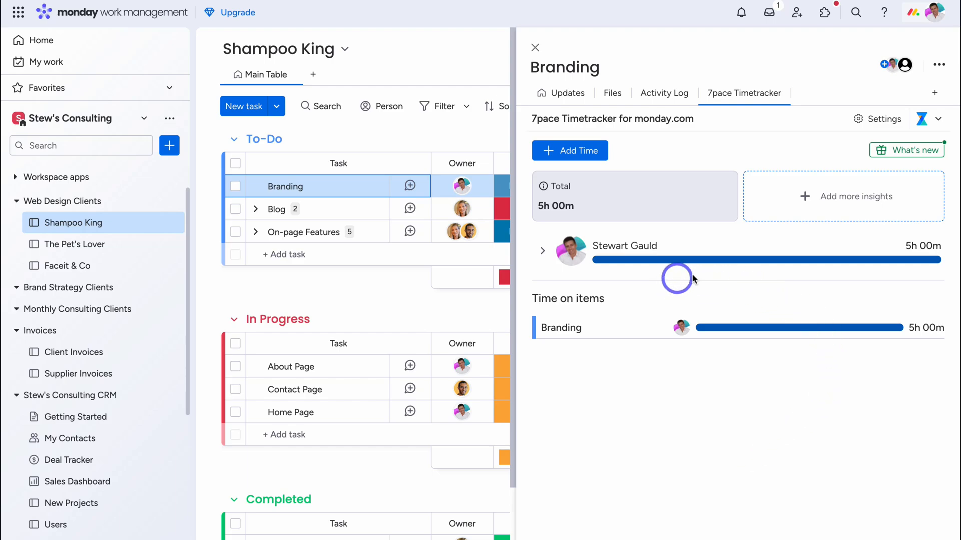
{"action": "mouse_move", "coordinate": [550, 248]}
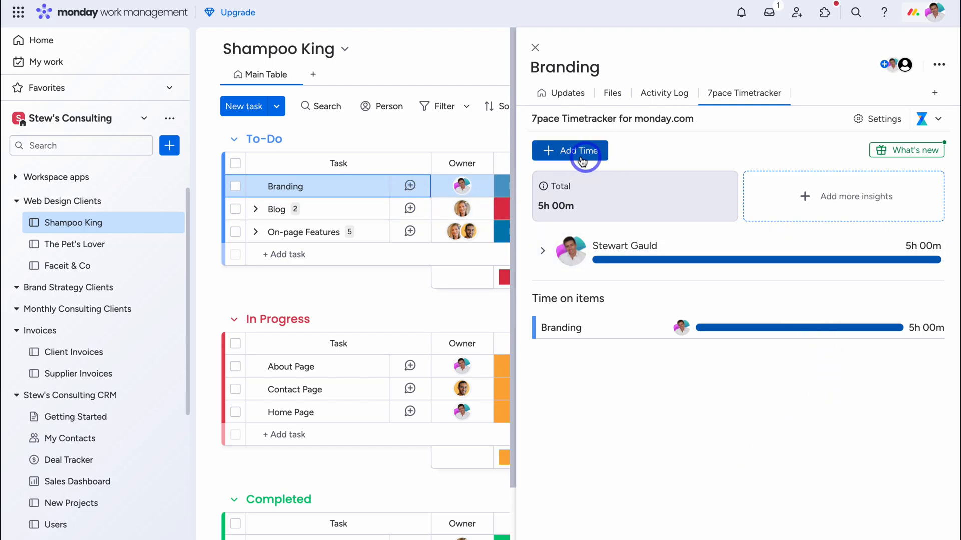
- Save a billable 05:00 entry on Branding, bringing its total to 10h 00m
{"action": "left_click", "coordinate": [570, 151]}
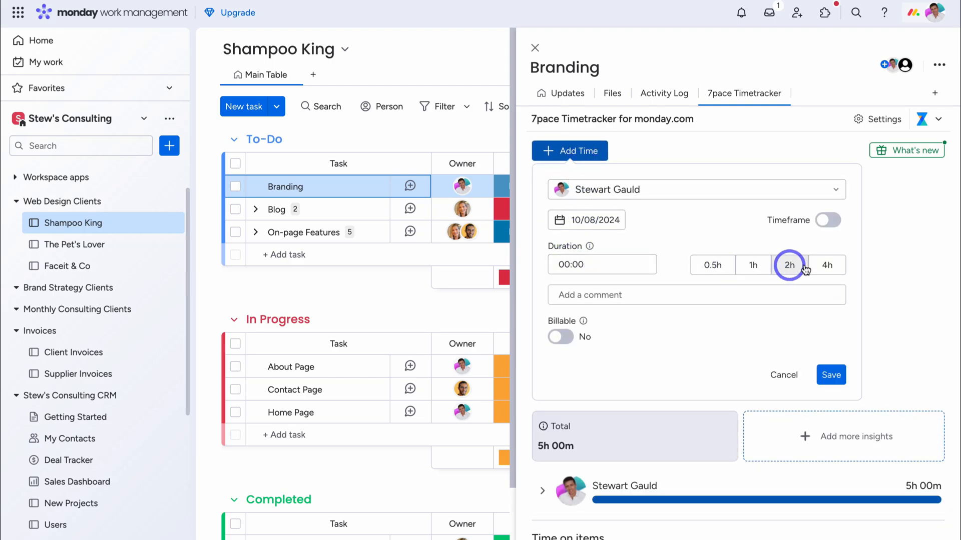
{"action": "left_click", "coordinate": [789, 265]}
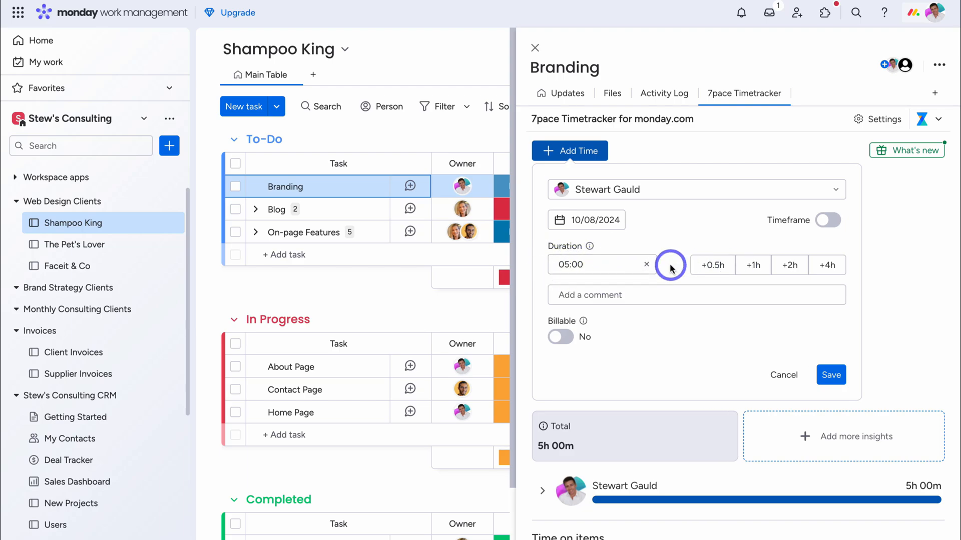
{"action": "left_click", "coordinate": [558, 336]}
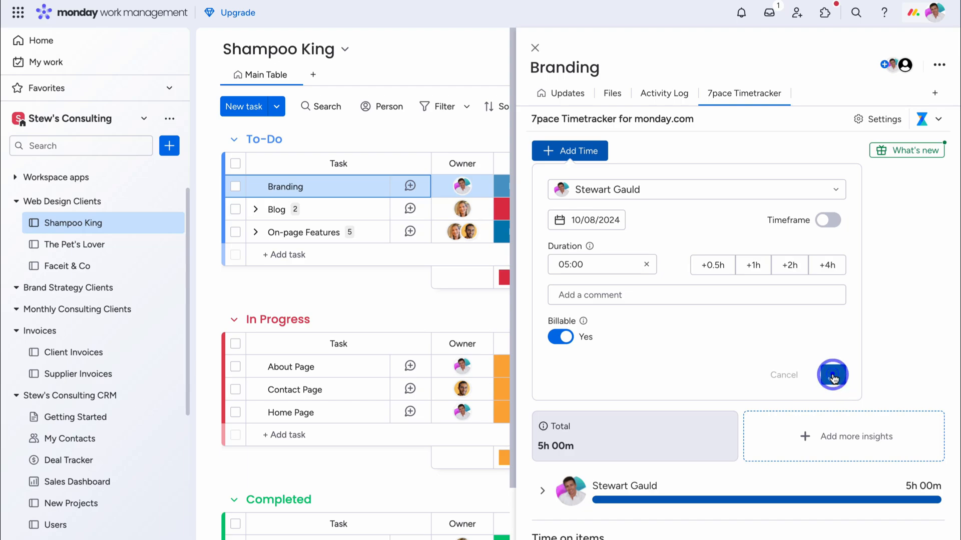
{"action": "left_click", "coordinate": [831, 374]}
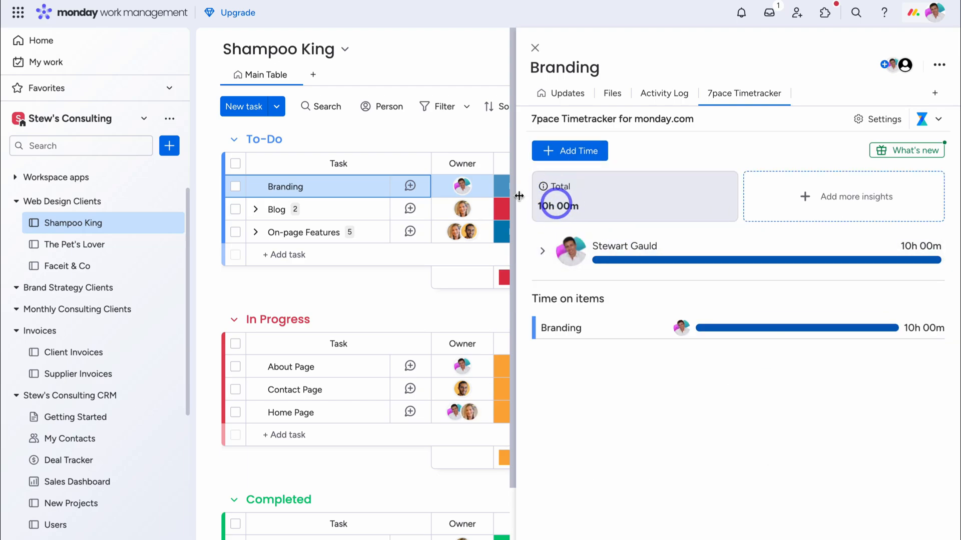
{"action": "mouse_move", "coordinate": [563, 223]}
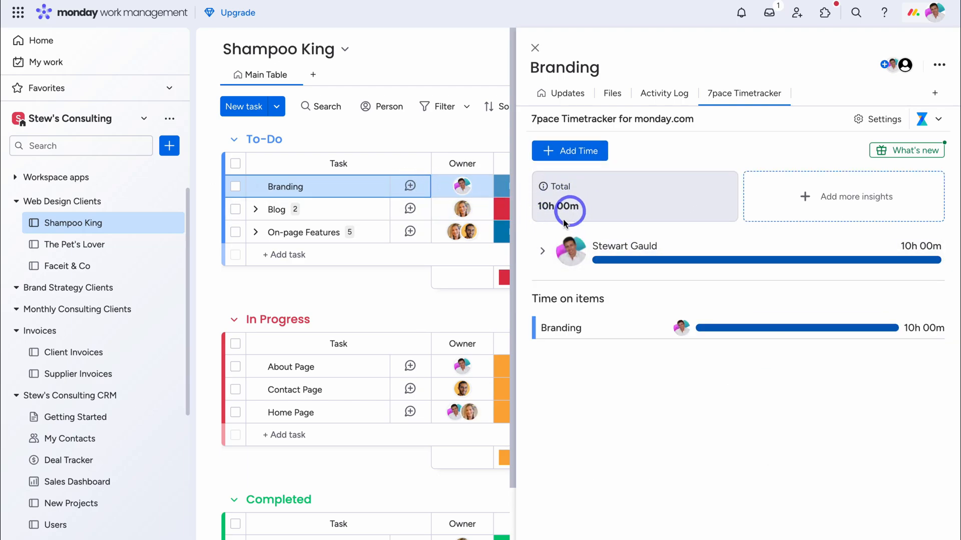
- Edit the 1-hour Branding entry to 03:00 with a comment and billable setting changed
{"action": "left_click", "coordinate": [541, 251]}
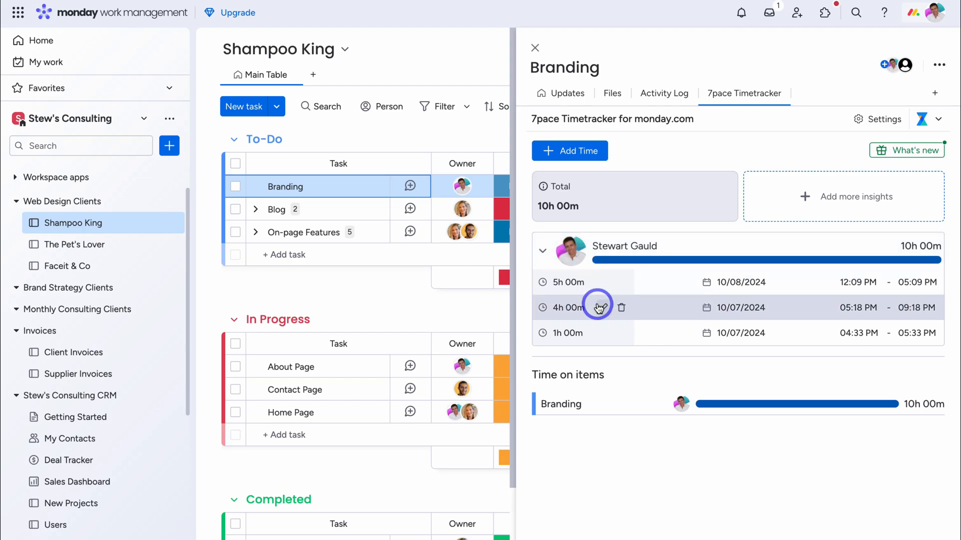
{"action": "mouse_move", "coordinate": [601, 332]}
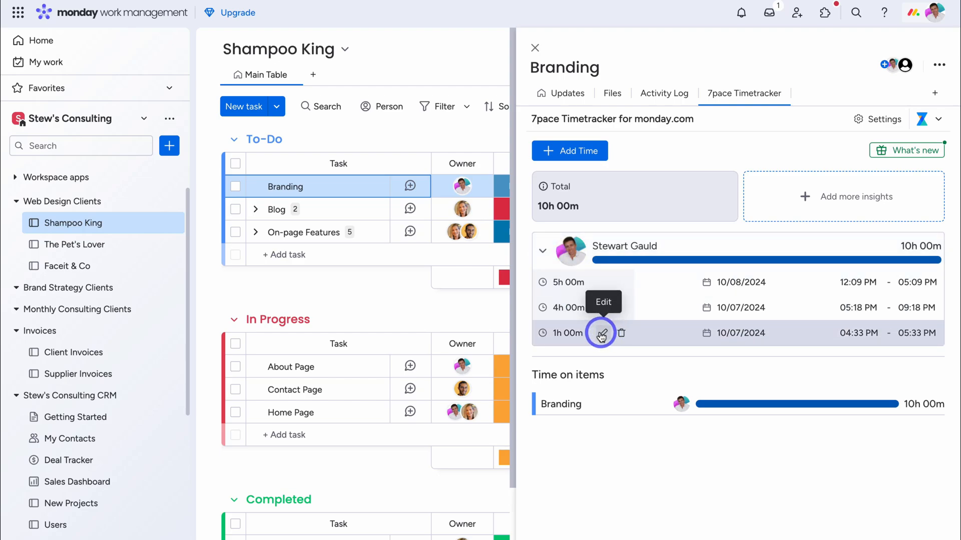
{"action": "left_click", "coordinate": [602, 332]}
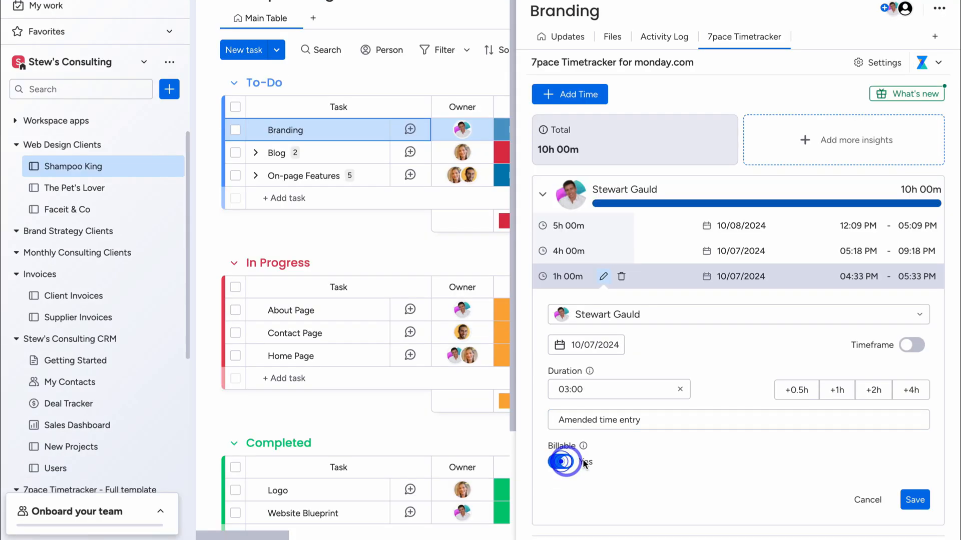
{"action": "left_click", "coordinate": [914, 499]}
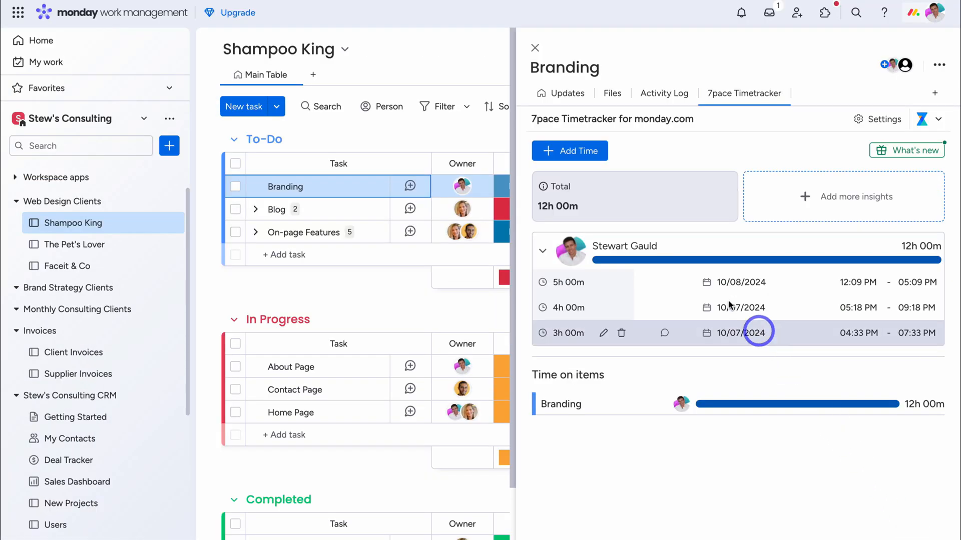
{"action": "left_click", "coordinate": [534, 47]}
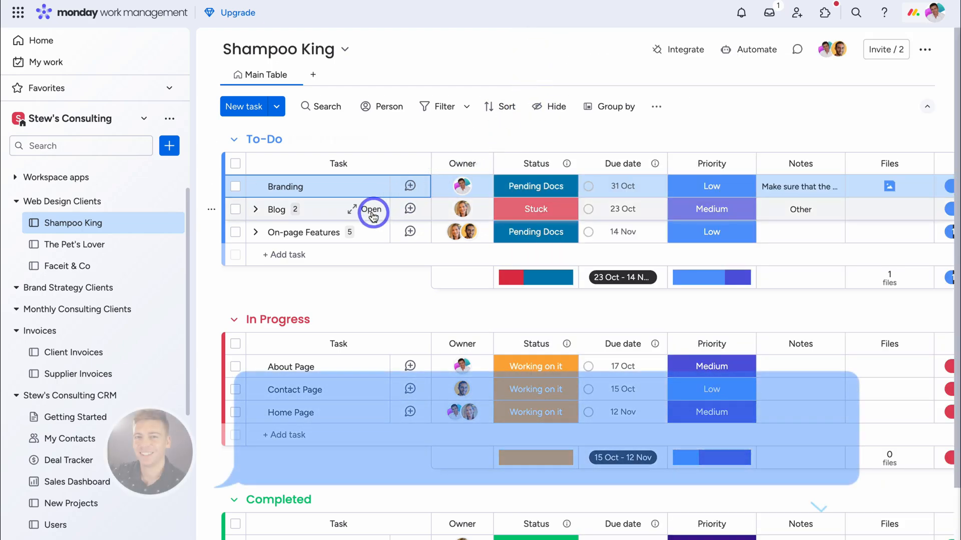
{"action": "left_click", "coordinate": [372, 209]}
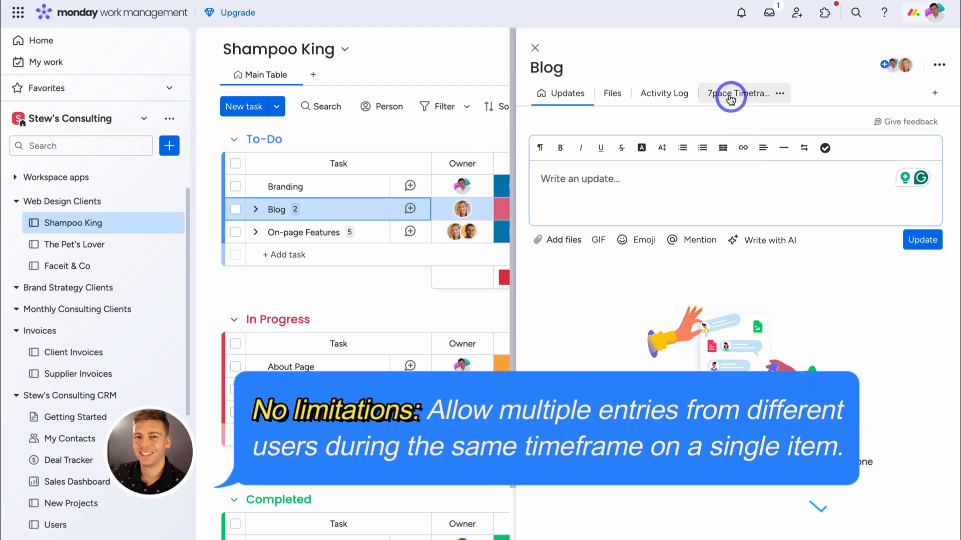
{"action": "left_click", "coordinate": [730, 93]}
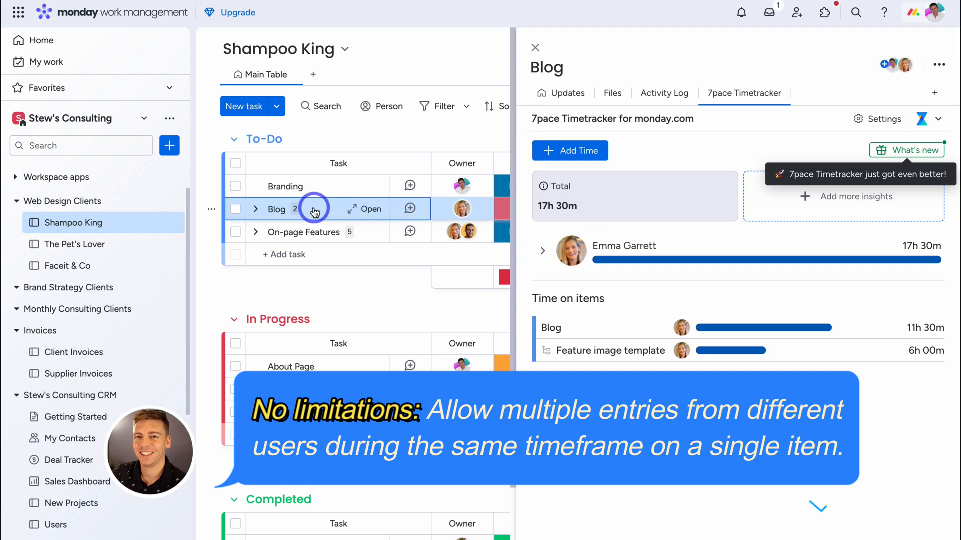
{"action": "left_click", "coordinate": [255, 209]}
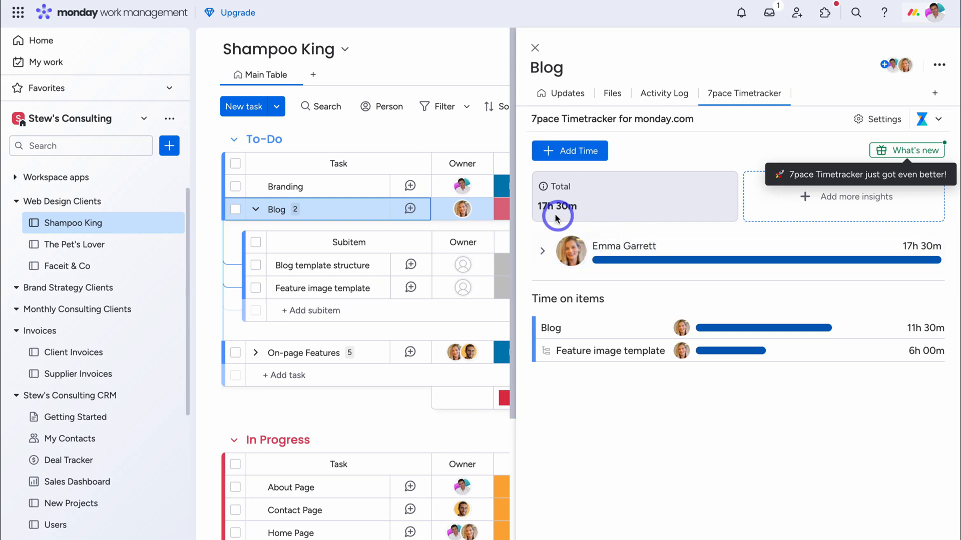
{"action": "mouse_move", "coordinate": [583, 254]}
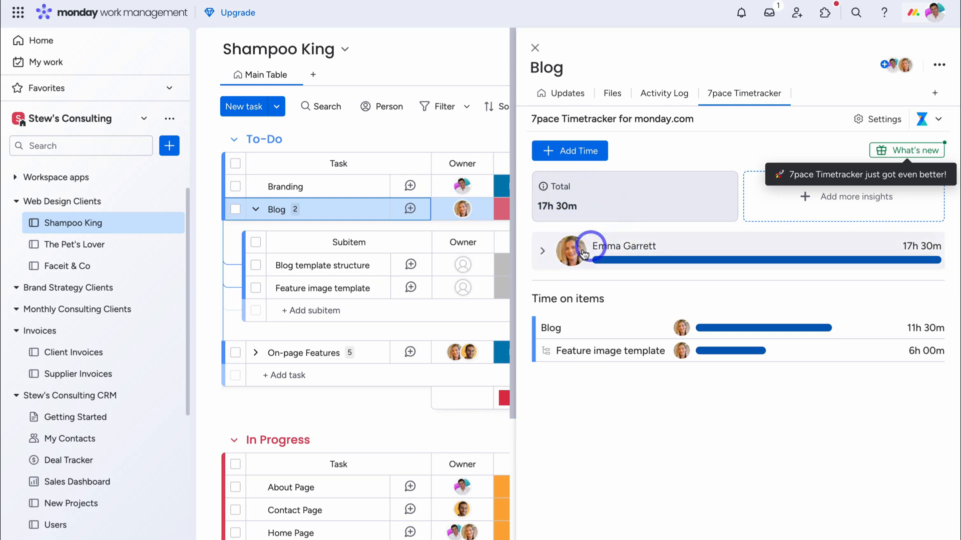
{"action": "left_click", "coordinate": [542, 250]}
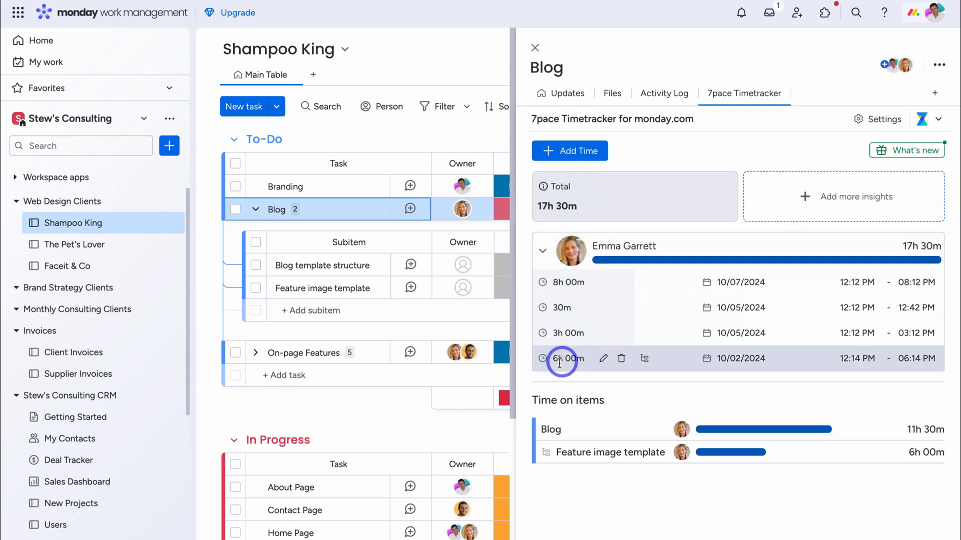
{"action": "mouse_move", "coordinate": [602, 359]}
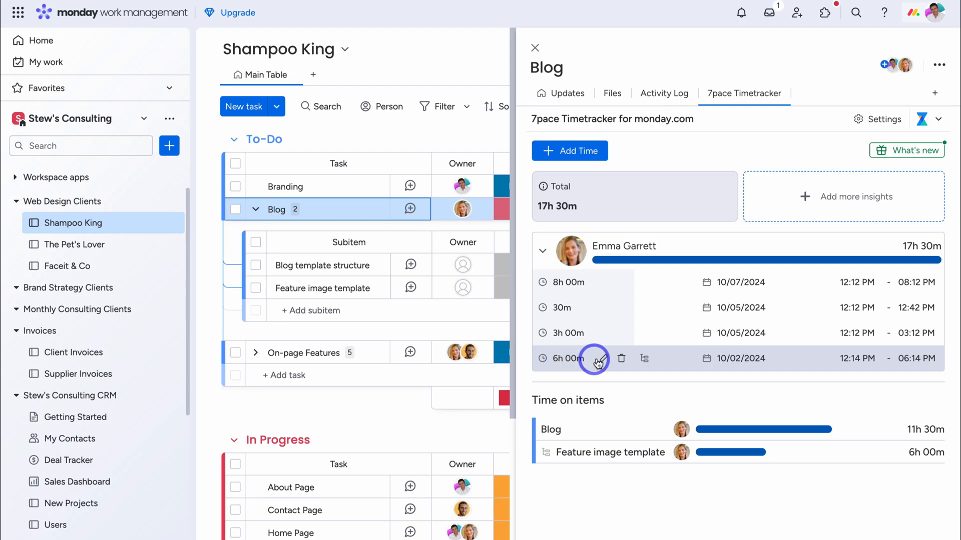
{"action": "mouse_move", "coordinate": [592, 427]}
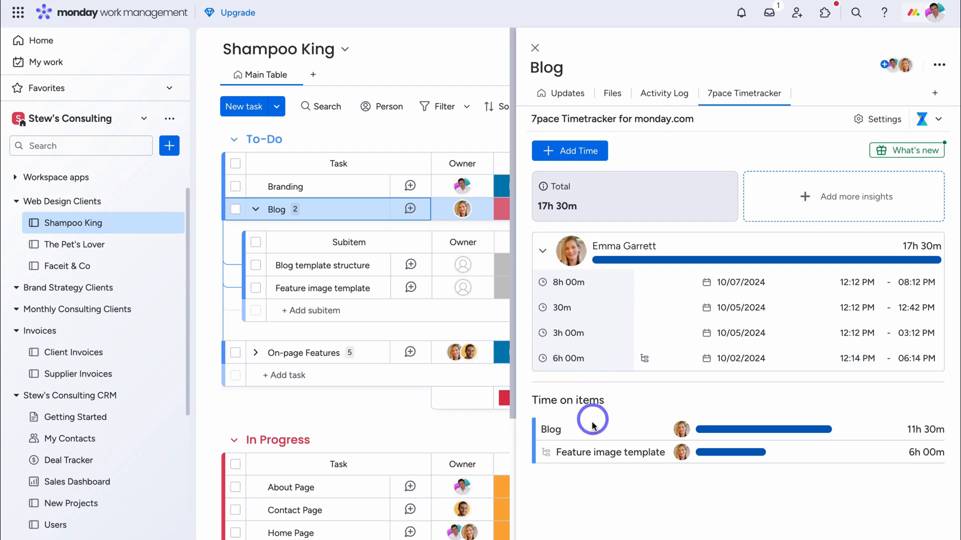
{"action": "mouse_move", "coordinate": [592, 436]}
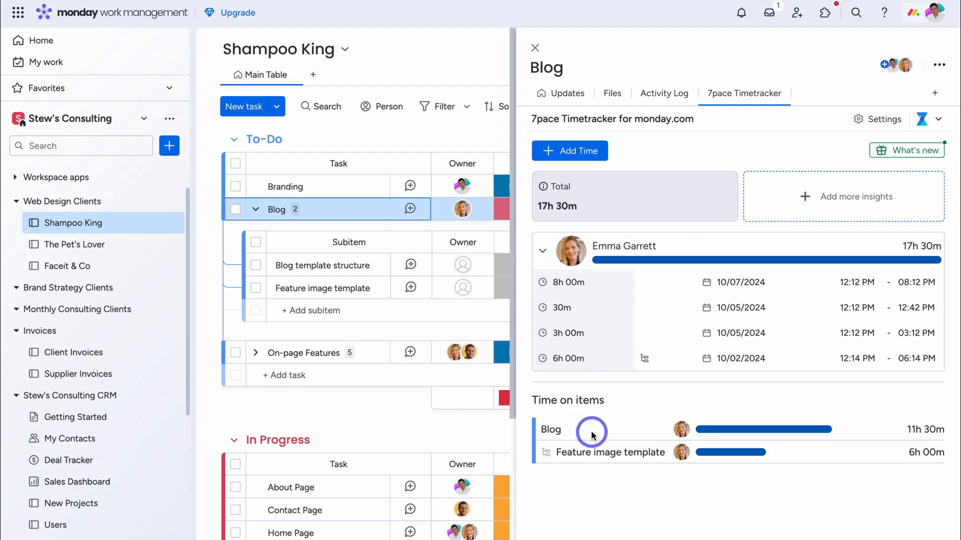
{"action": "mouse_move", "coordinate": [611, 453]}
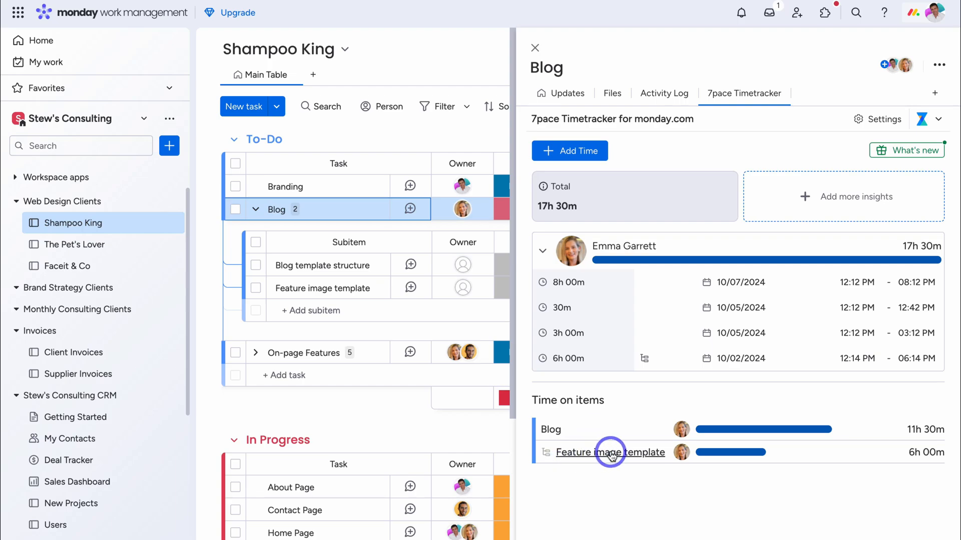
{"action": "mouse_move", "coordinate": [732, 452]}
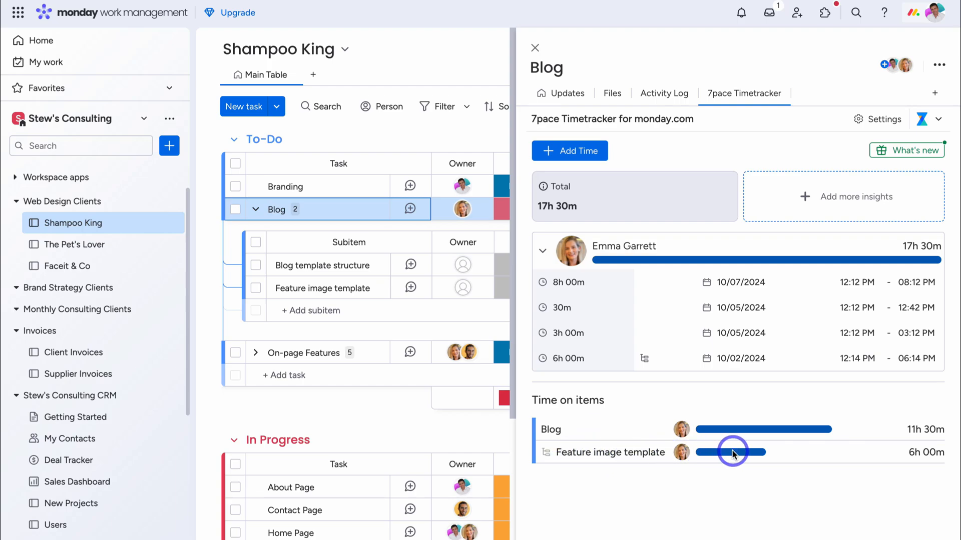
{"action": "mouse_move", "coordinate": [784, 458]}
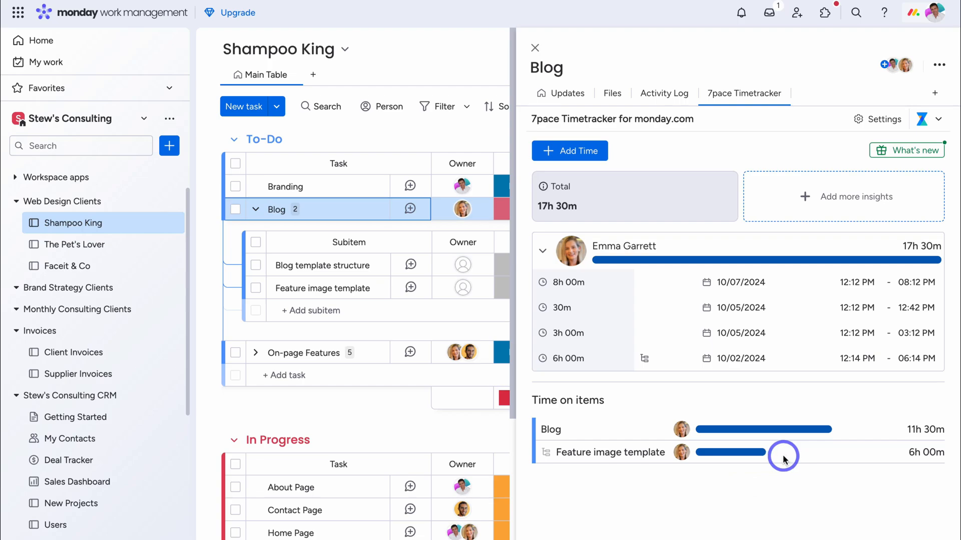
- Log a billable 2h 'Template review' entry on Blog and expand Stewart Gauld's entries
{"action": "left_click", "coordinate": [569, 151]}
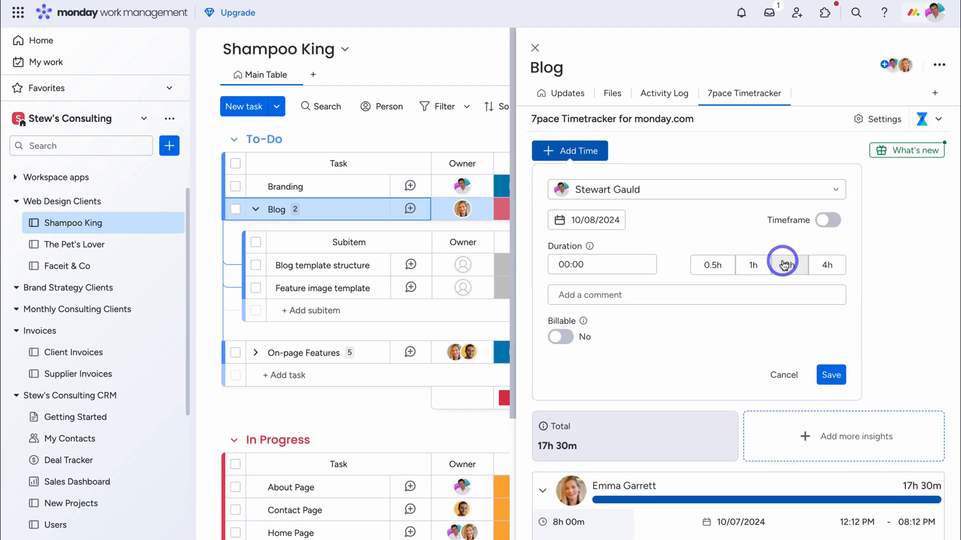
{"action": "left_click", "coordinate": [789, 265]}
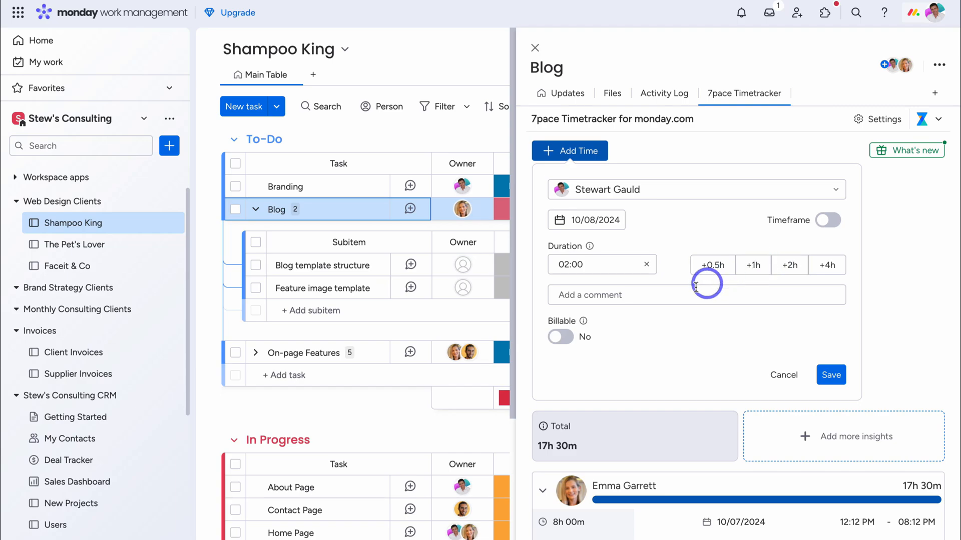
{"action": "type", "text": "Template review"}
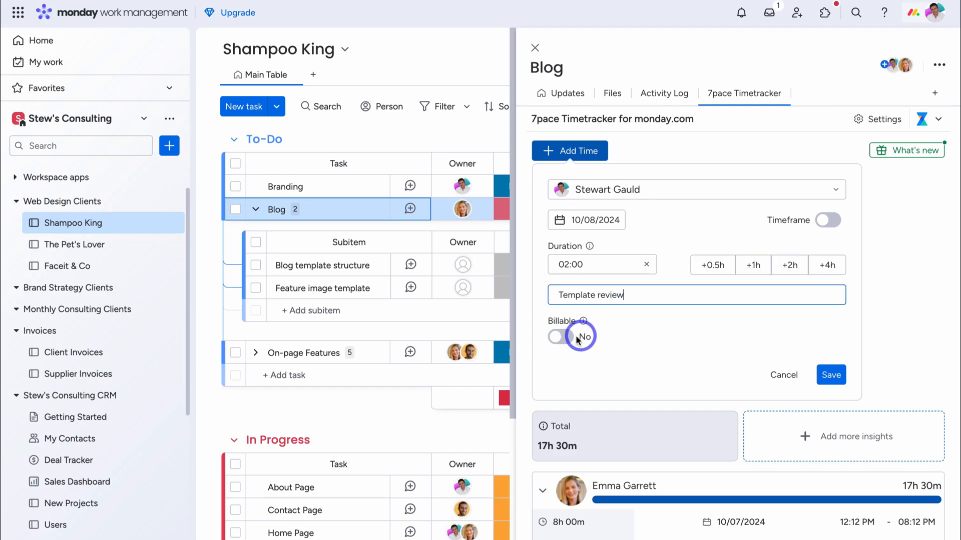
{"action": "left_click", "coordinate": [831, 375]}
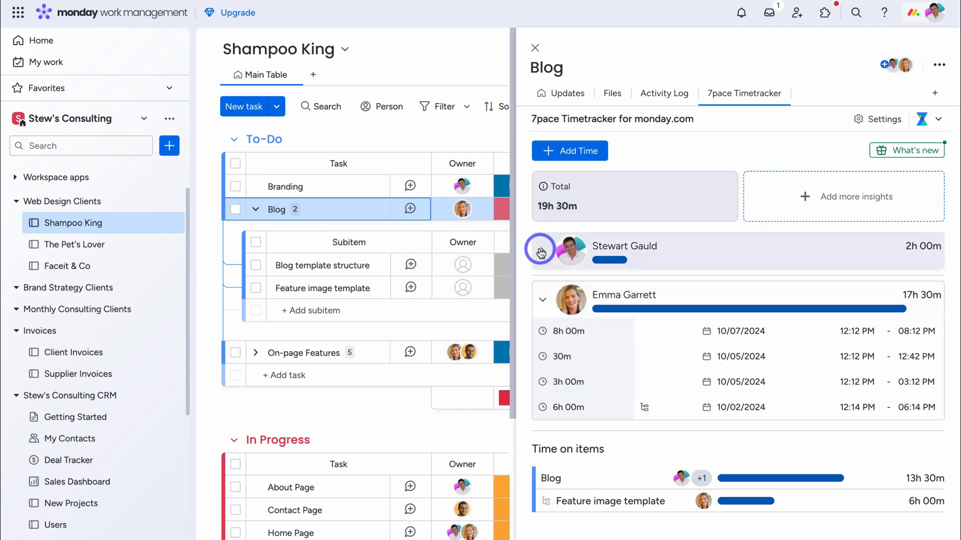
{"action": "left_click", "coordinate": [541, 251]}
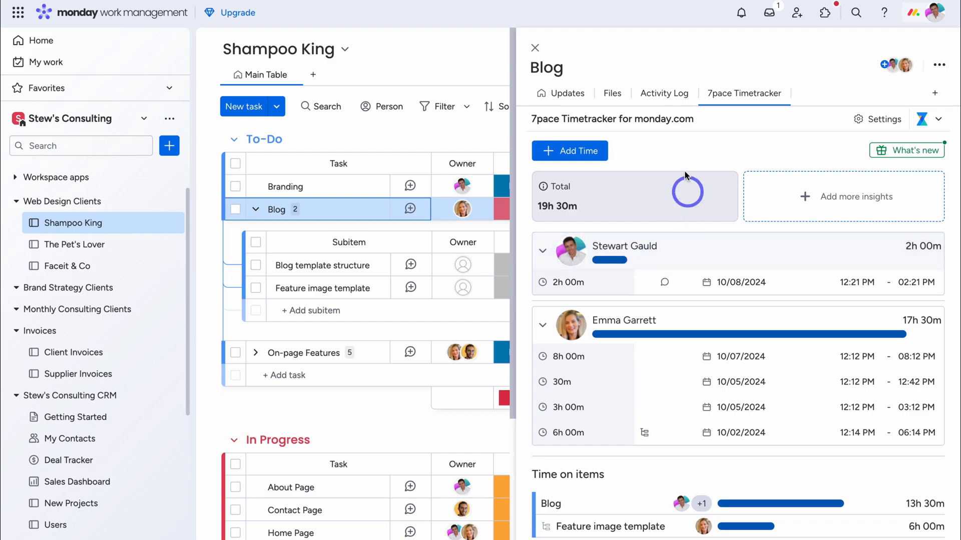
- Close the Blog item panel and reveal the 7pace Timetracker views in the sidebar
{"action": "left_click", "coordinate": [535, 47]}
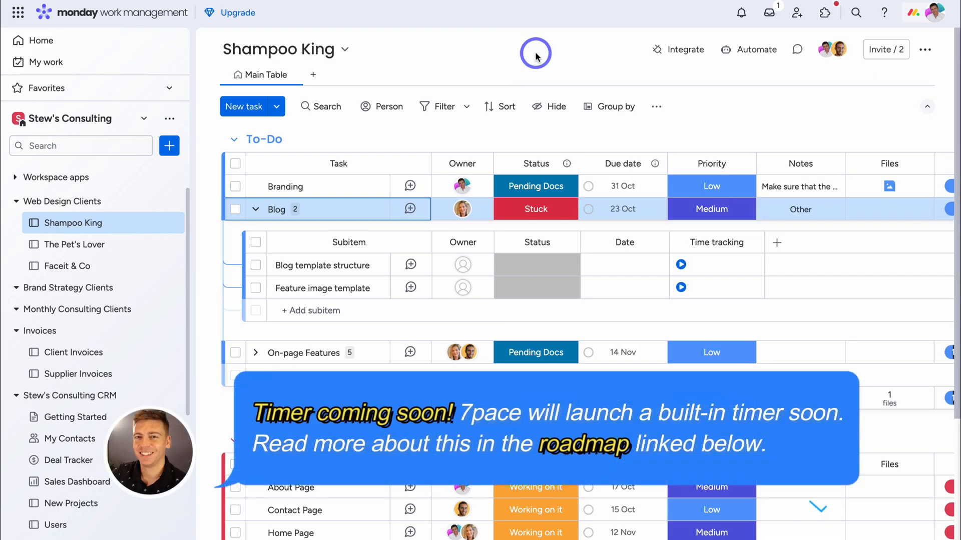
{"action": "mouse_move", "coordinate": [665, 253]}
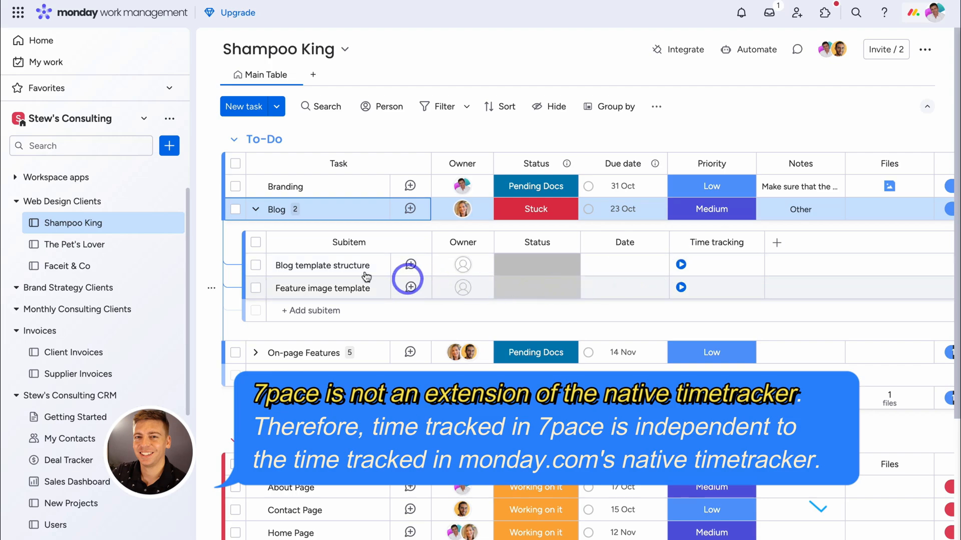
{"action": "scroll", "scroll_direction": "down", "scroll_amount": 3}
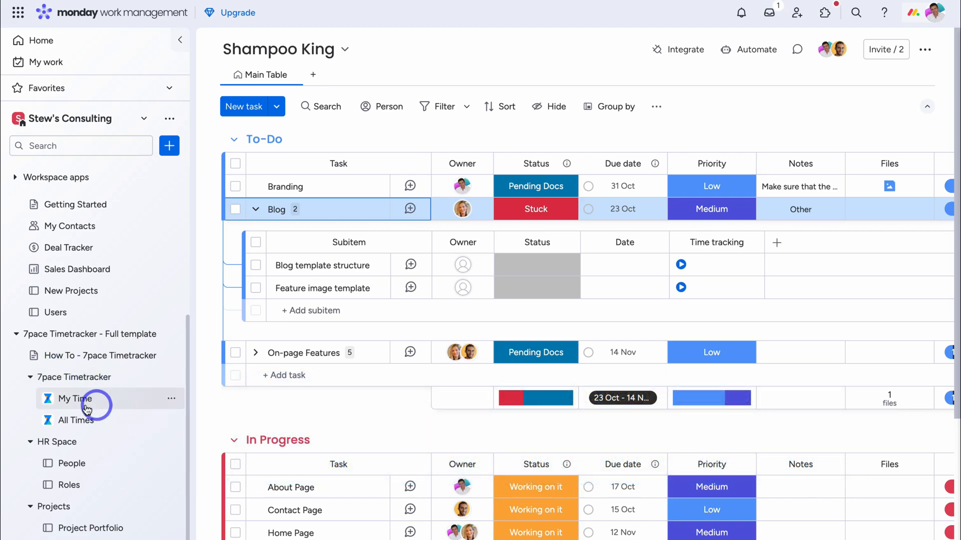
- In My Time, save a billable 4-hour Contact Page entry for Shampoo King on Thursday
{"action": "left_click", "coordinate": [75, 399]}
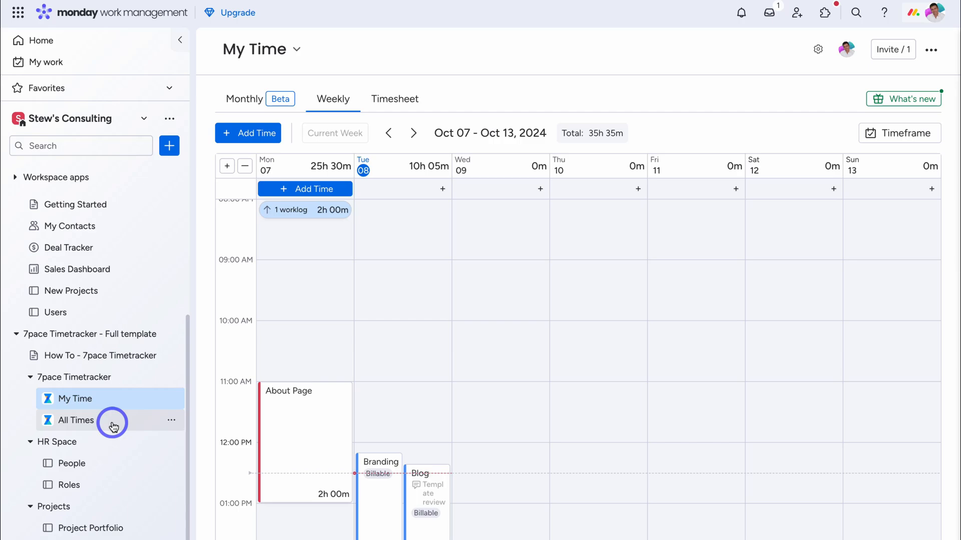
{"action": "mouse_move", "coordinate": [144, 405]}
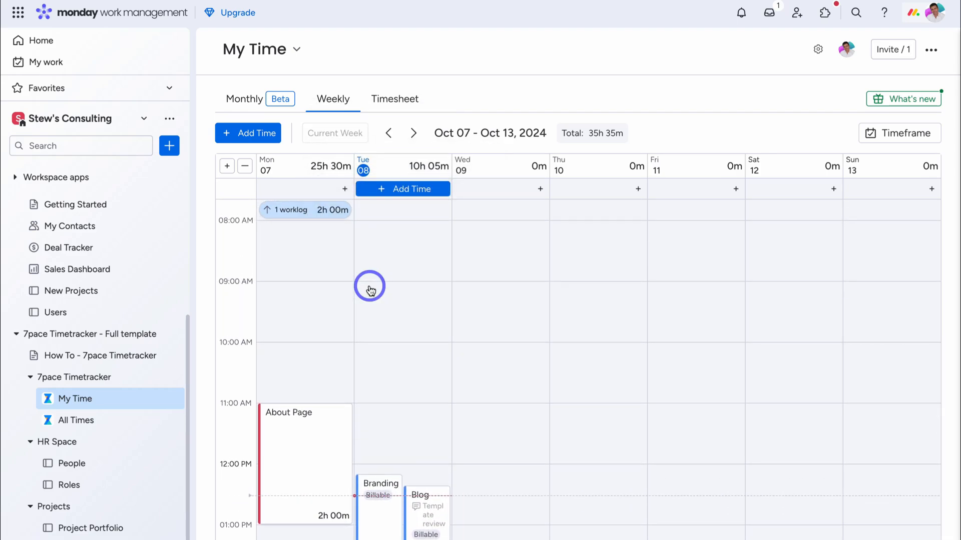
{"action": "mouse_move", "coordinate": [555, 289]}
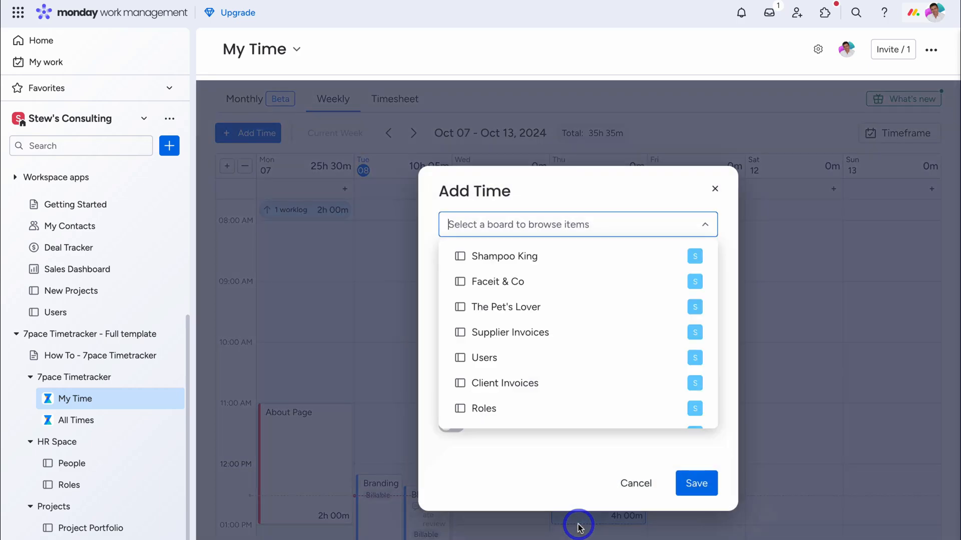
{"action": "left_click", "coordinate": [504, 256]}
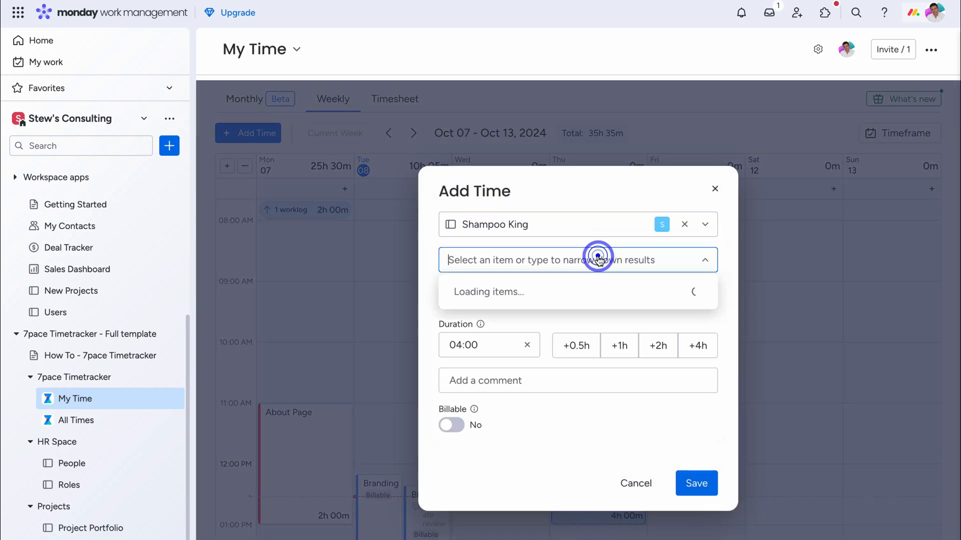
{"action": "left_click", "coordinate": [597, 291]}
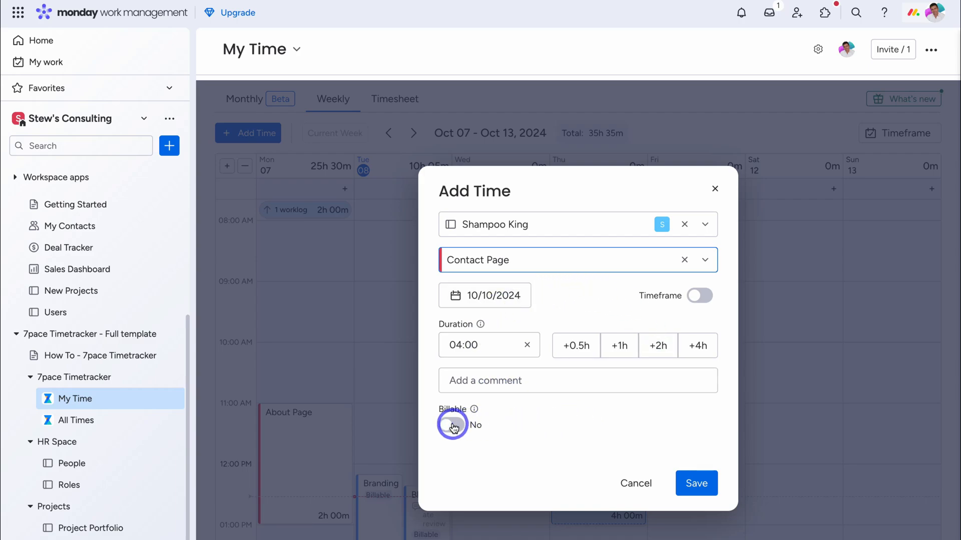
{"action": "left_click", "coordinate": [451, 424]}
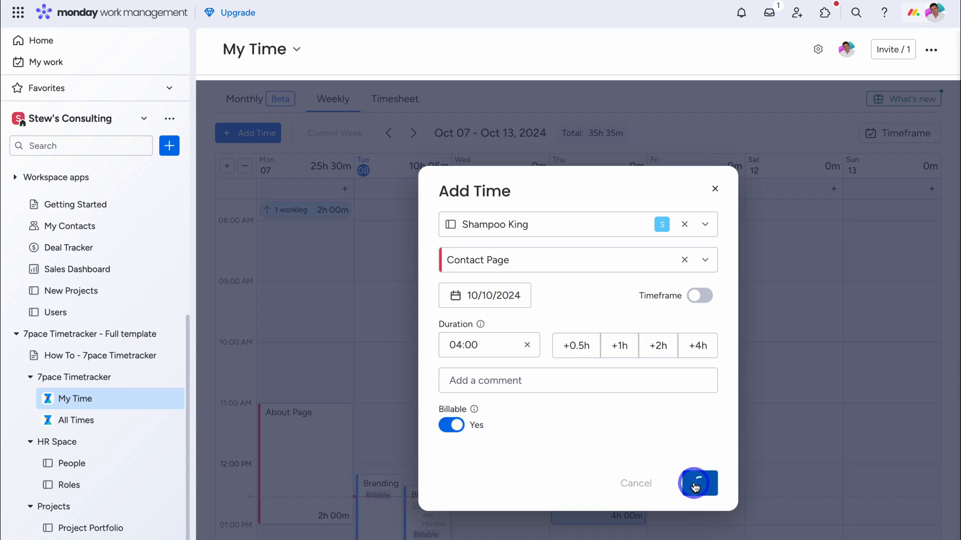
{"action": "left_click", "coordinate": [697, 483]}
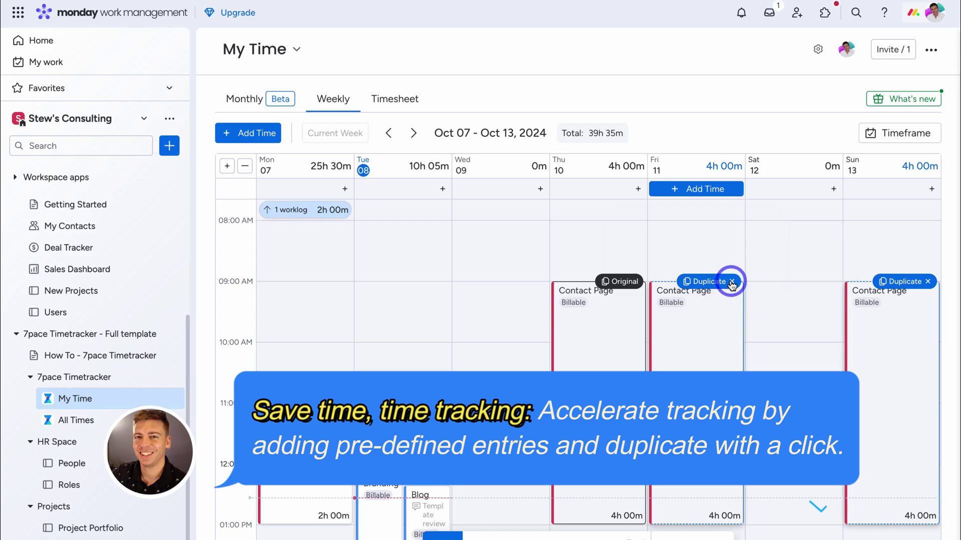
- Discard the duplicate entries, cancel a new Add Time, and switch My Time to Monthly
{"action": "left_click", "coordinate": [733, 286]}
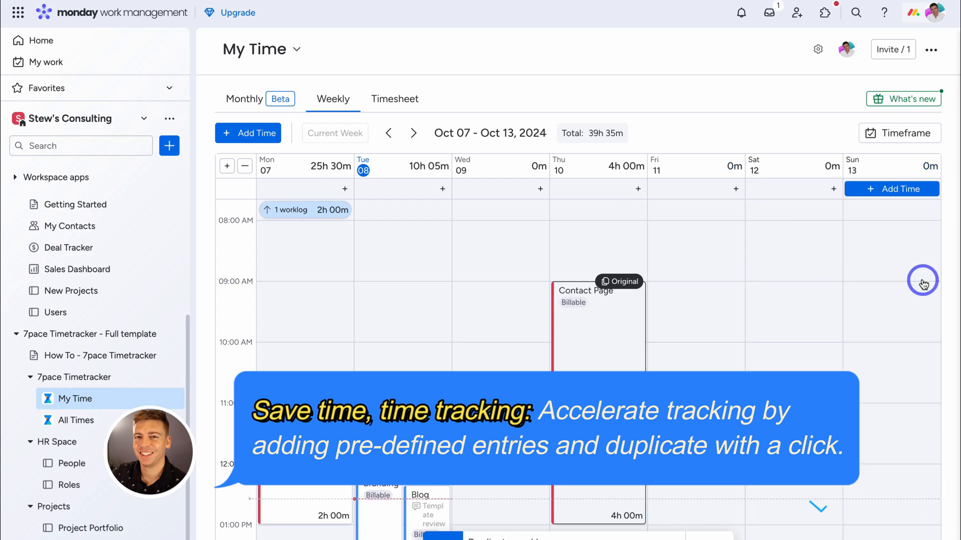
{"action": "left_click", "coordinate": [247, 134]}
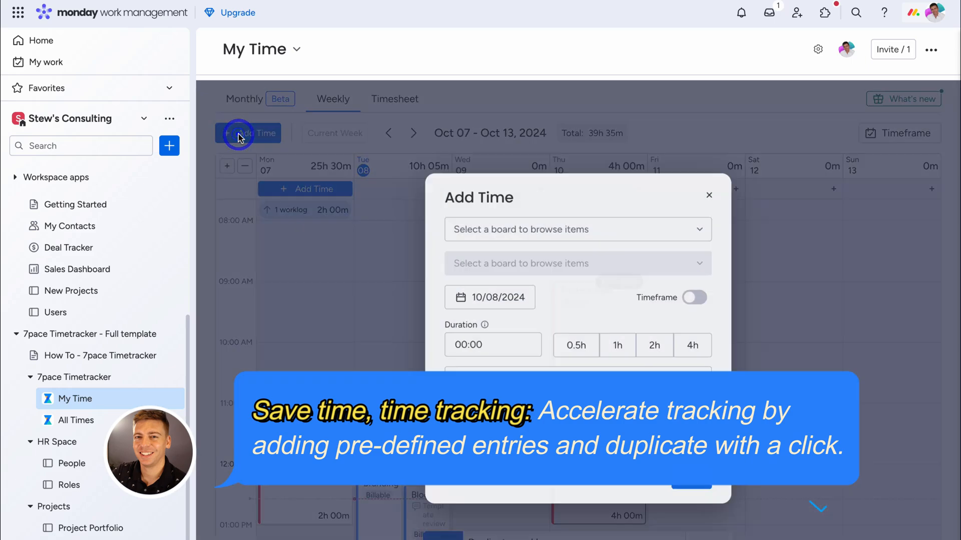
{"action": "left_click", "coordinate": [577, 224]}
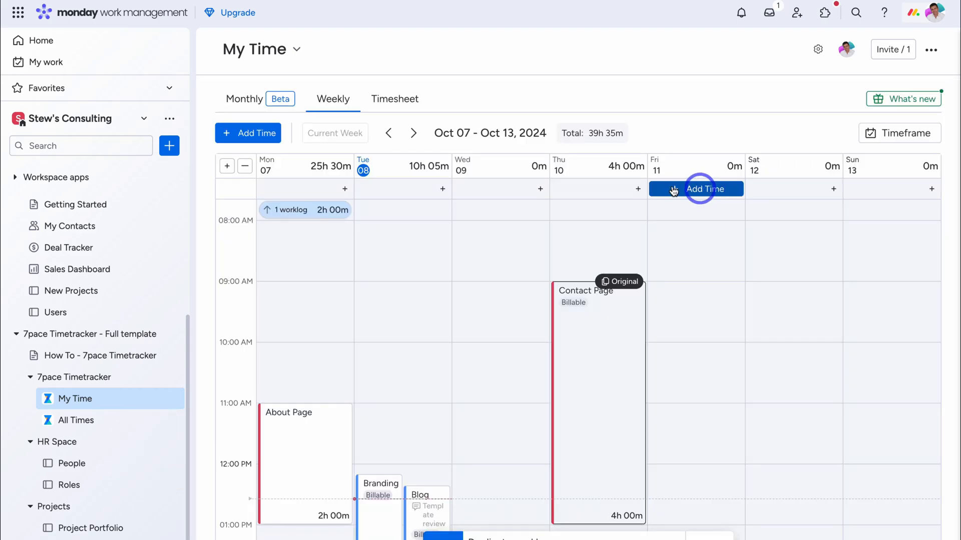
{"action": "left_click", "coordinate": [245, 99]}
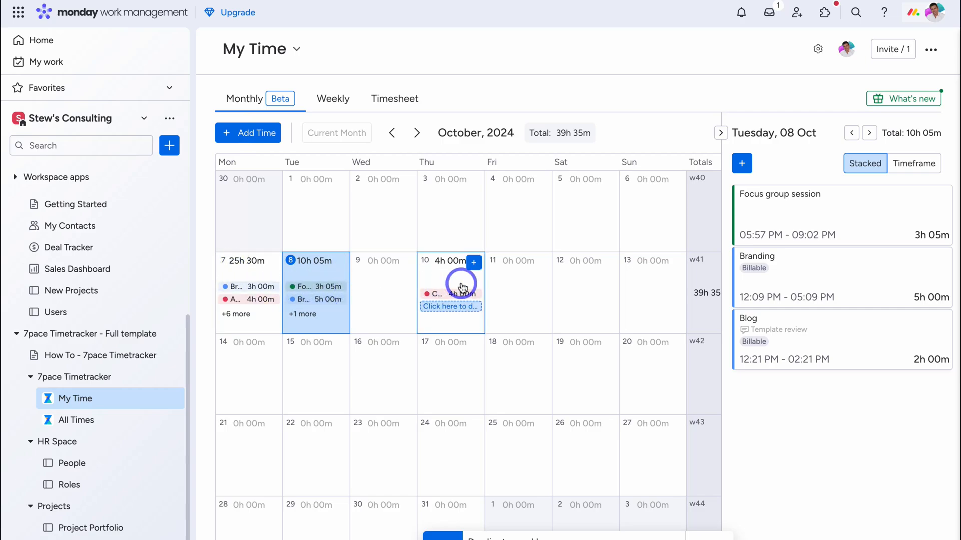
- Open the All Times explorer listing October 2024 logged time per person and board
{"action": "left_click", "coordinate": [395, 99]}
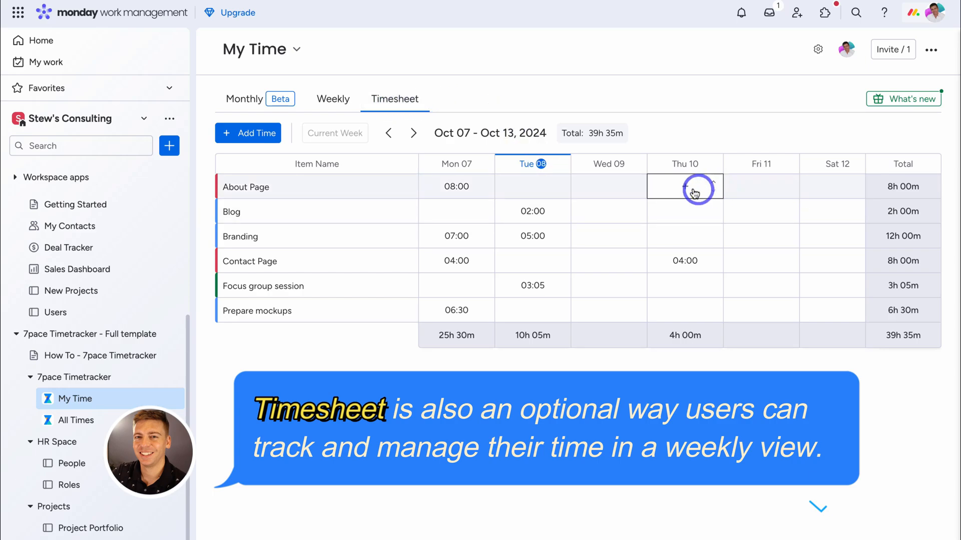
{"action": "left_click", "coordinate": [684, 187]}
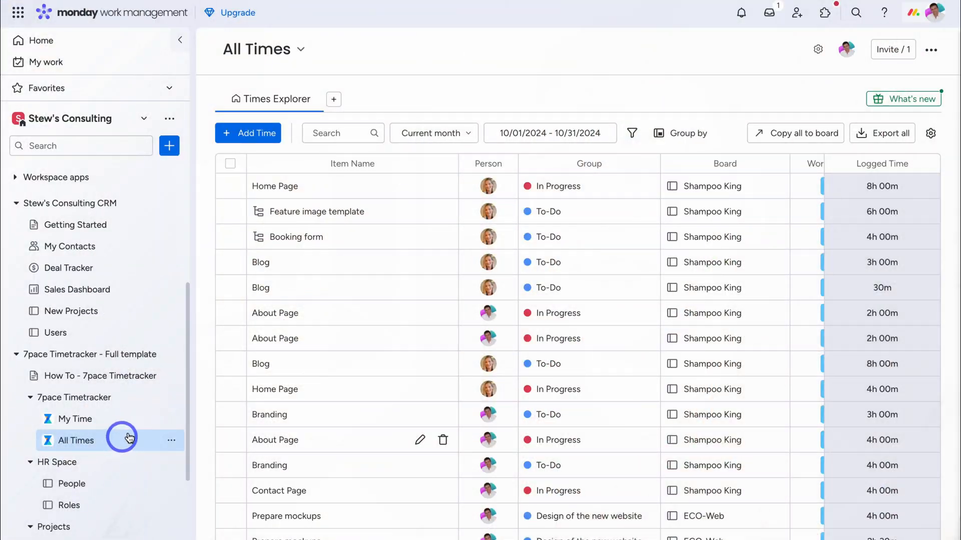
{"action": "scroll", "scroll_direction": "right", "scroll_amount": 3}
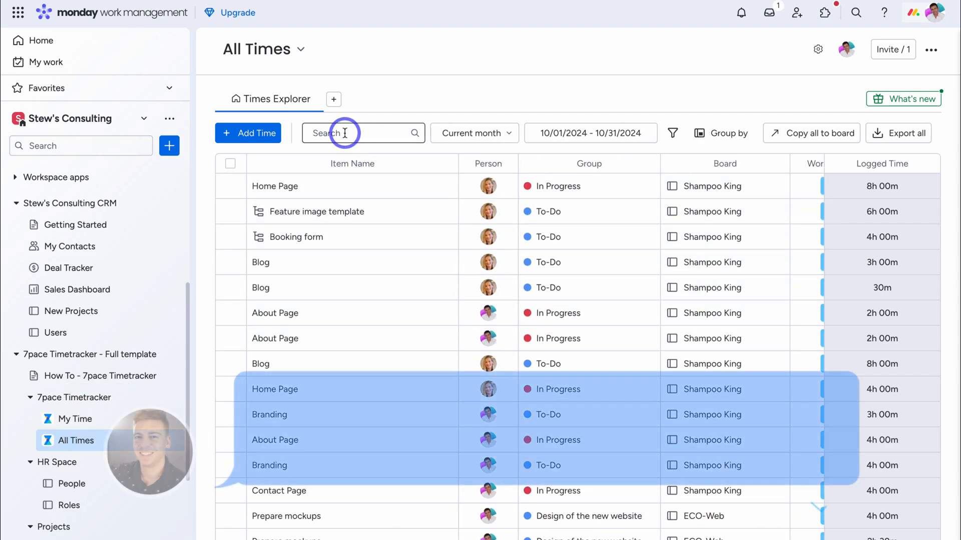
{"action": "type", "text": "emma"}
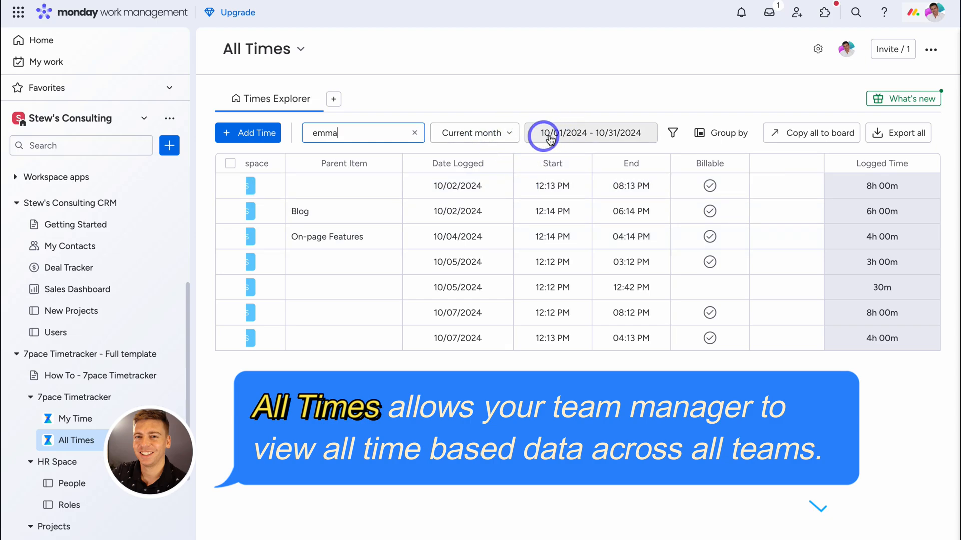
{"action": "mouse_move", "coordinate": [414, 133]}
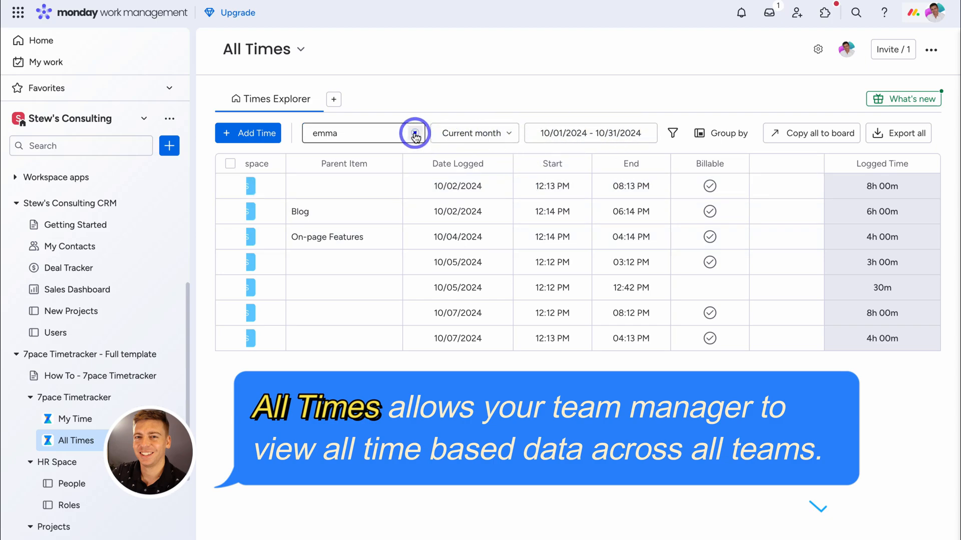
{"action": "left_click", "coordinate": [414, 133]}
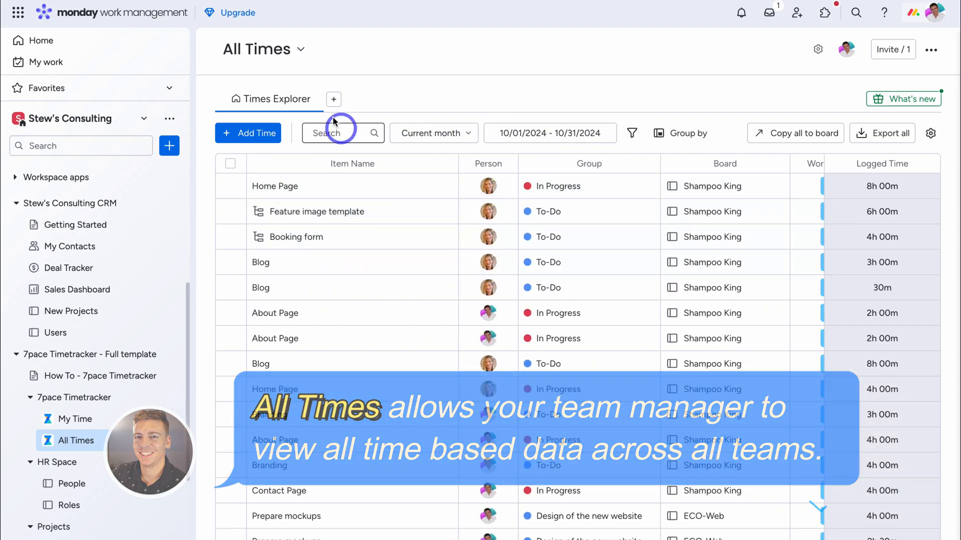
{"action": "mouse_move", "coordinate": [334, 99]}
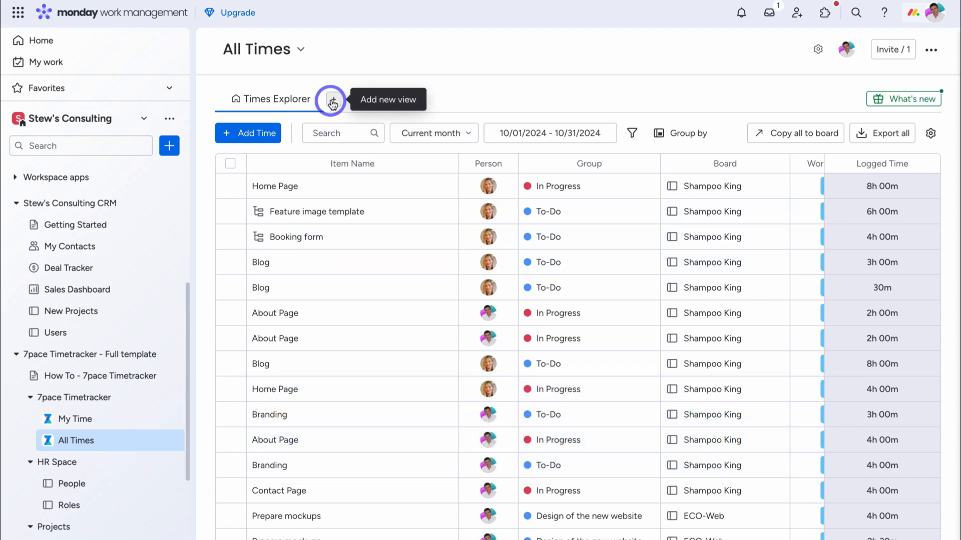
{"action": "left_click", "coordinate": [881, 133]}
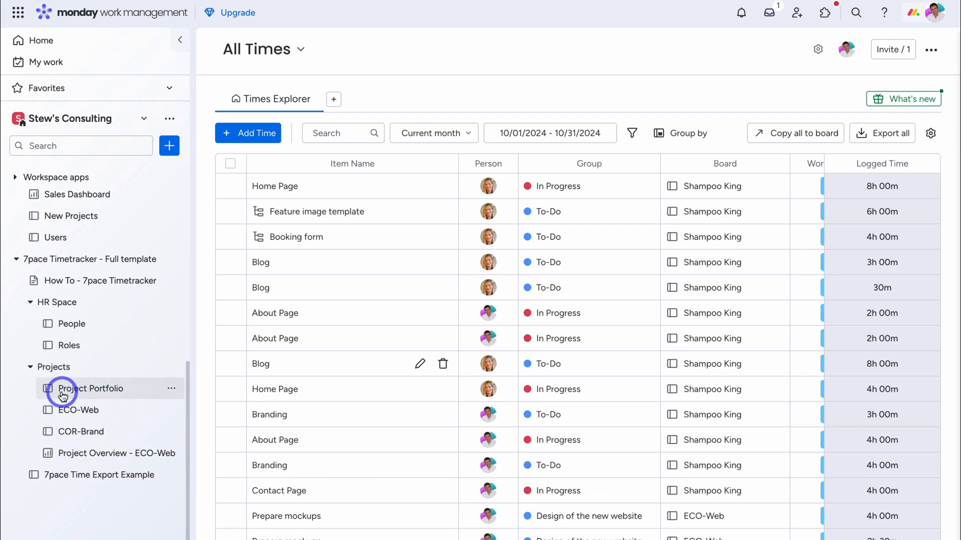
{"action": "mouse_move", "coordinate": [101, 392]}
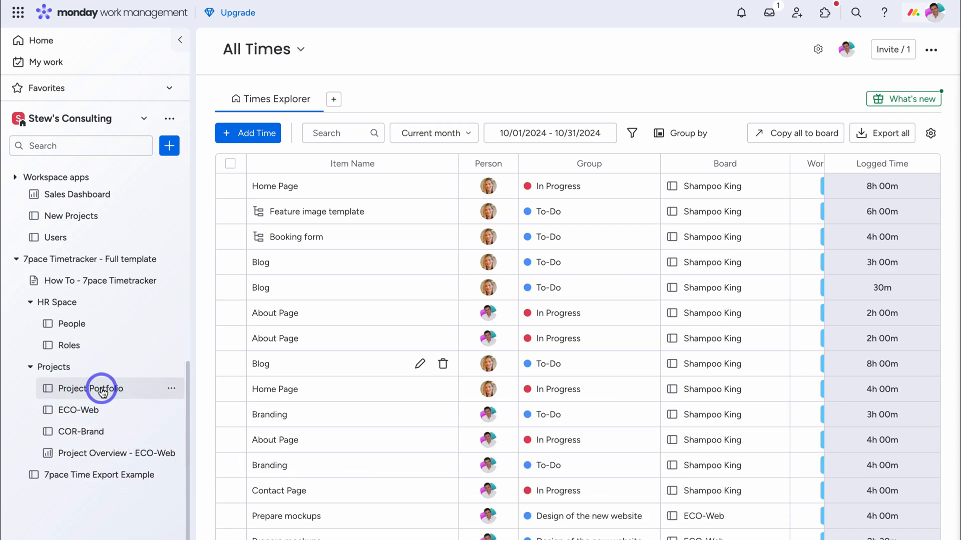
- Review Project Portfolio project IDs, planned budgets and hours spent columns
{"action": "left_click", "coordinate": [90, 389]}
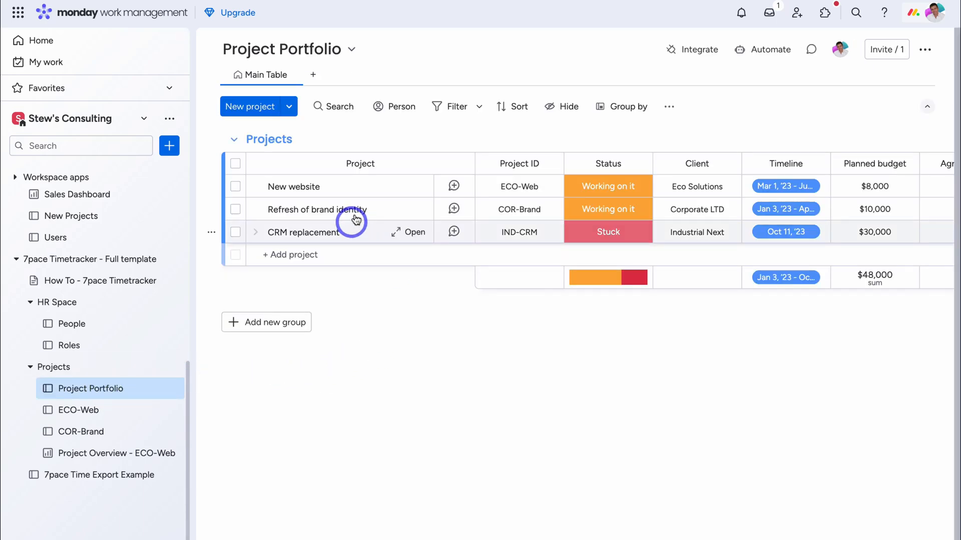
{"action": "left_click", "coordinate": [520, 186]}
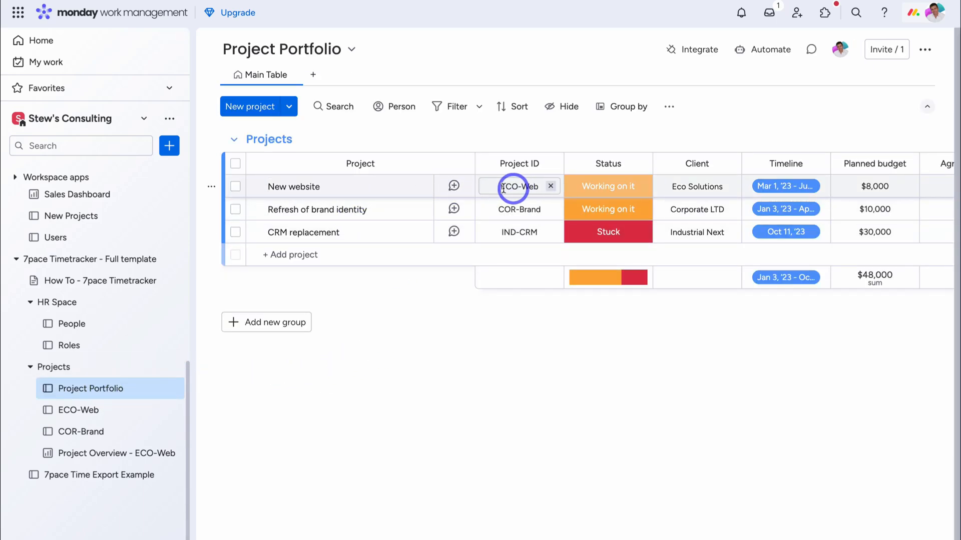
{"action": "left_click", "coordinate": [519, 209]}
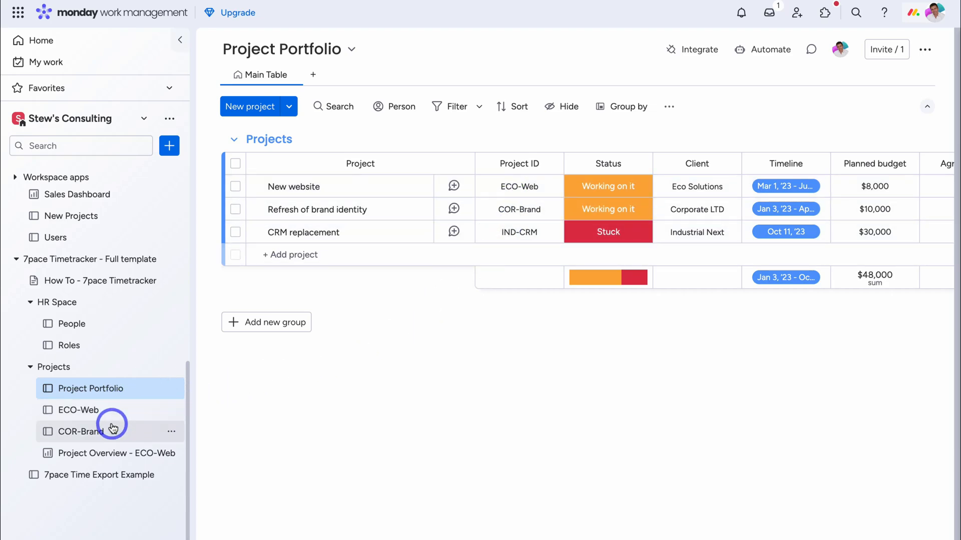
{"action": "mouse_move", "coordinate": [110, 411]}
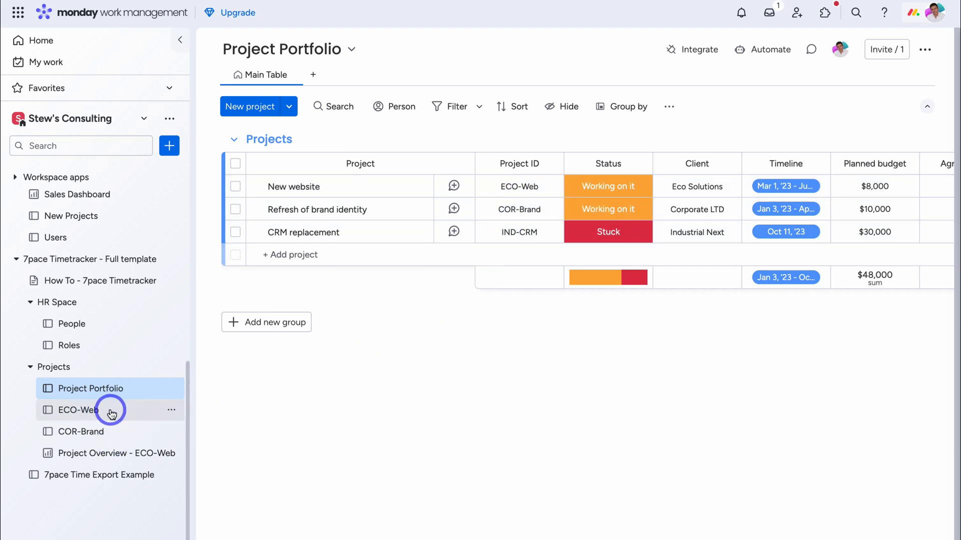
{"action": "left_click", "coordinate": [519, 187]}
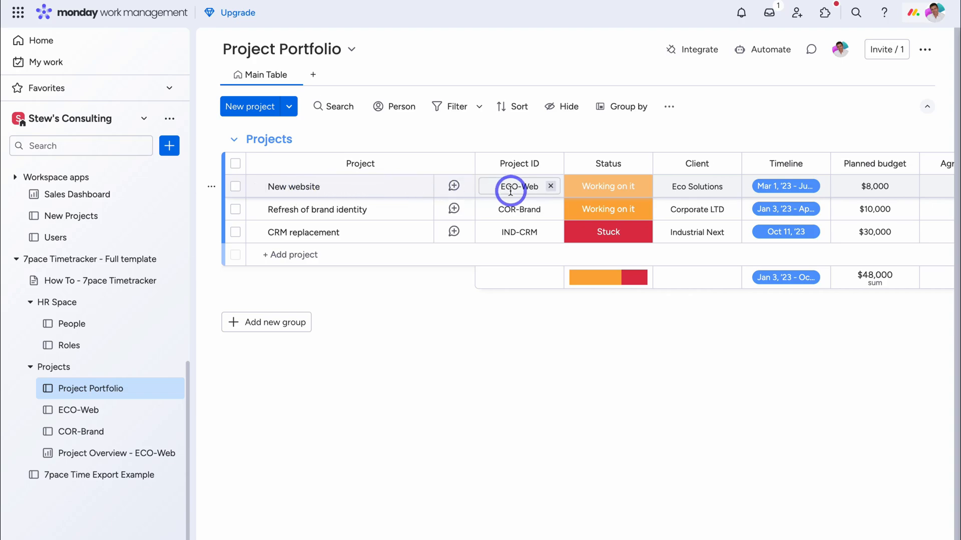
{"action": "scroll", "scroll_direction": "right", "scroll_amount": 3}
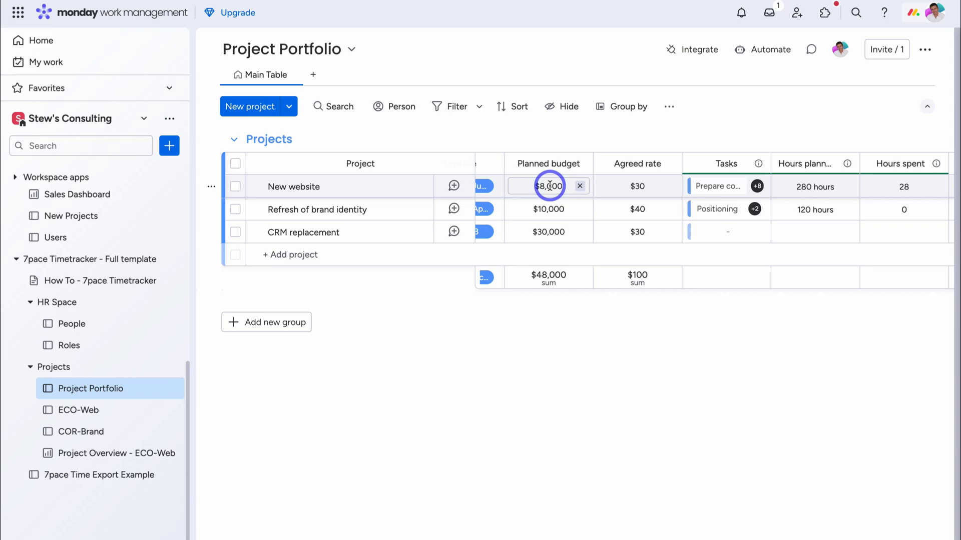
{"action": "left_click", "coordinate": [547, 231]}
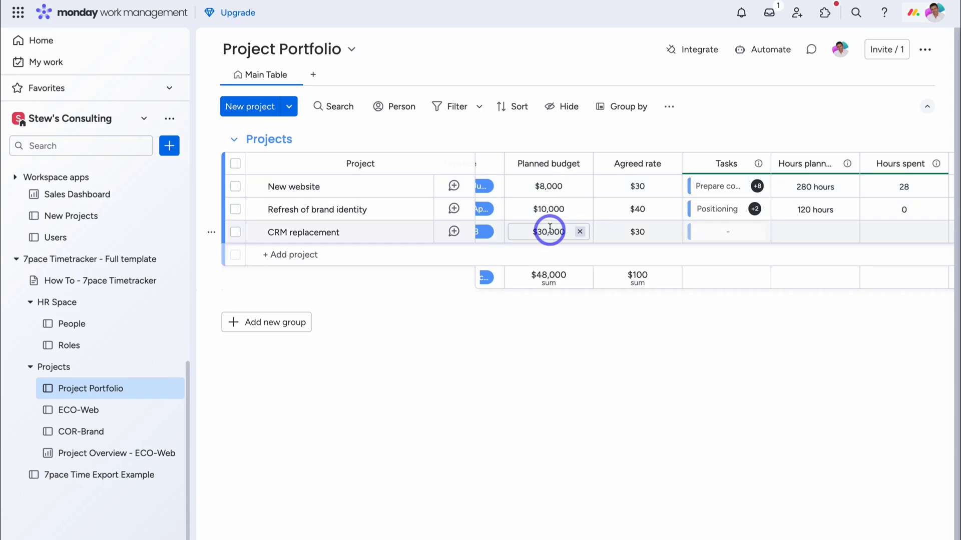
{"action": "left_click", "coordinate": [549, 186]}
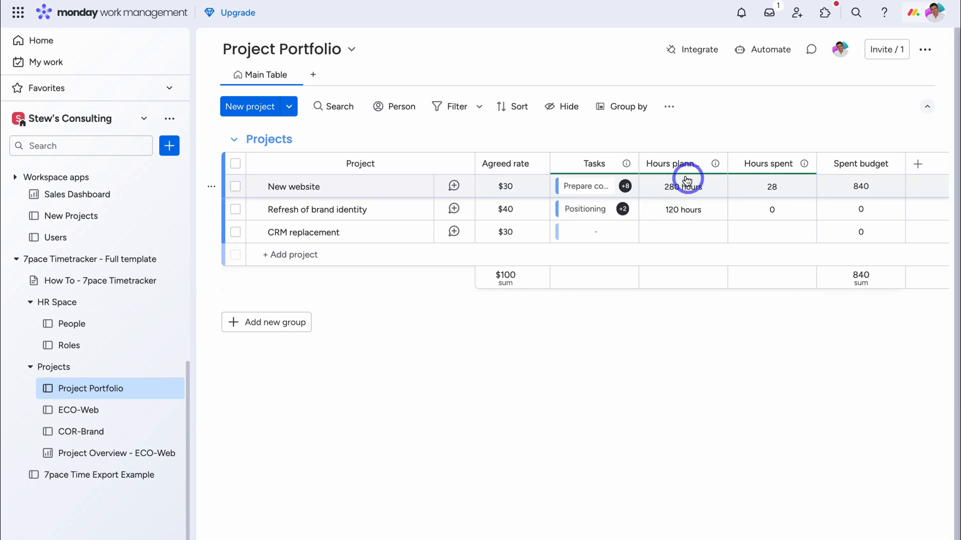
{"action": "mouse_move", "coordinate": [780, 191]}
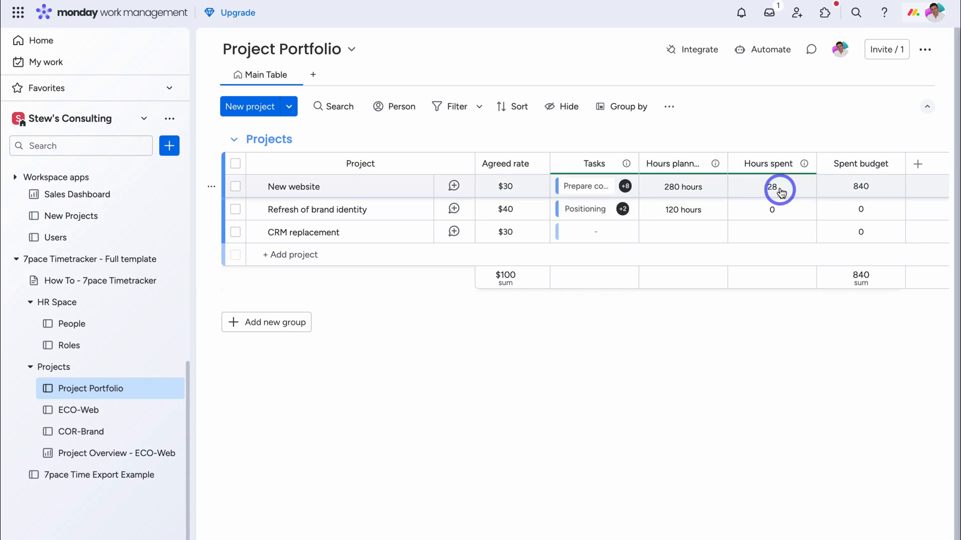
{"action": "mouse_move", "coordinate": [702, 192]}
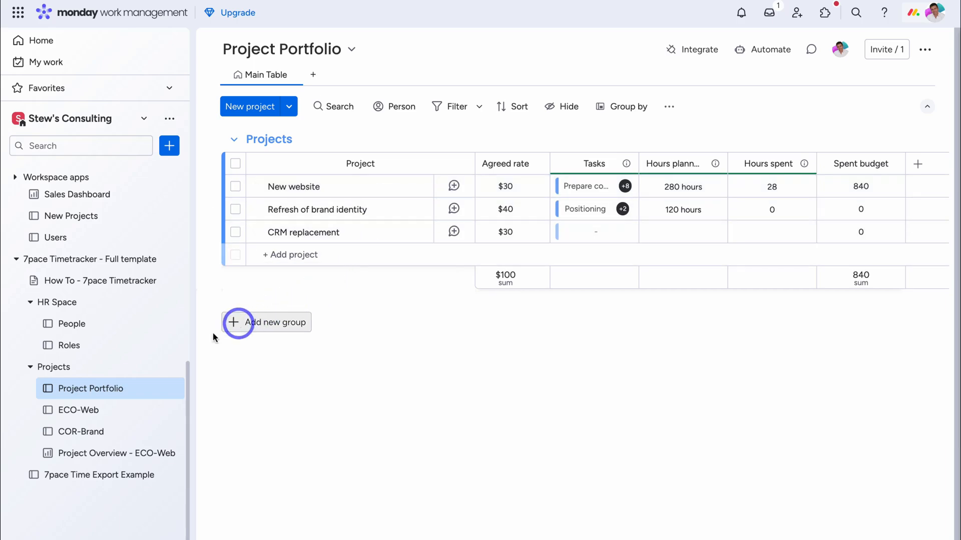
- Open the ECO-Web project task board from the sidebar
{"action": "left_click", "coordinate": [77, 410]}
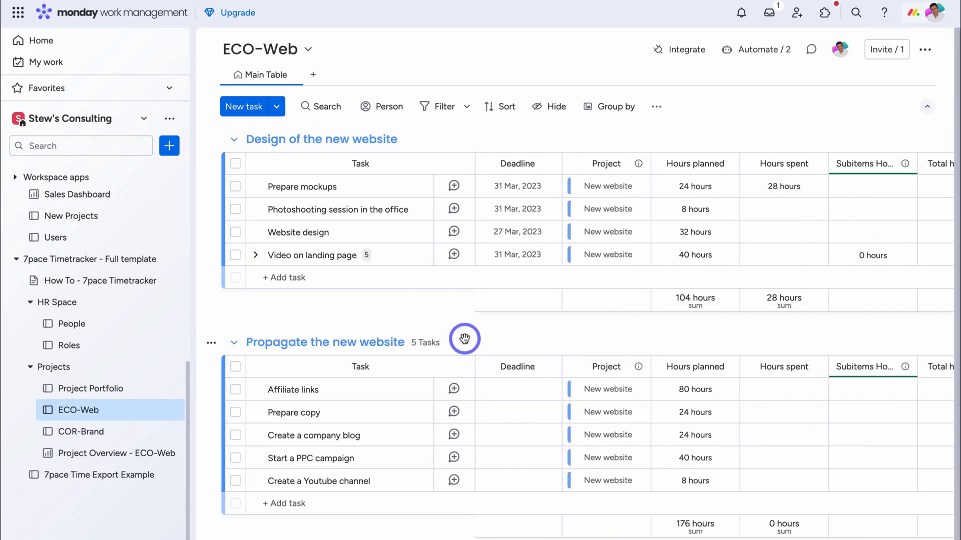
- Link the first employee on the People board to team member Stewart
{"action": "left_click", "coordinate": [70, 323]}
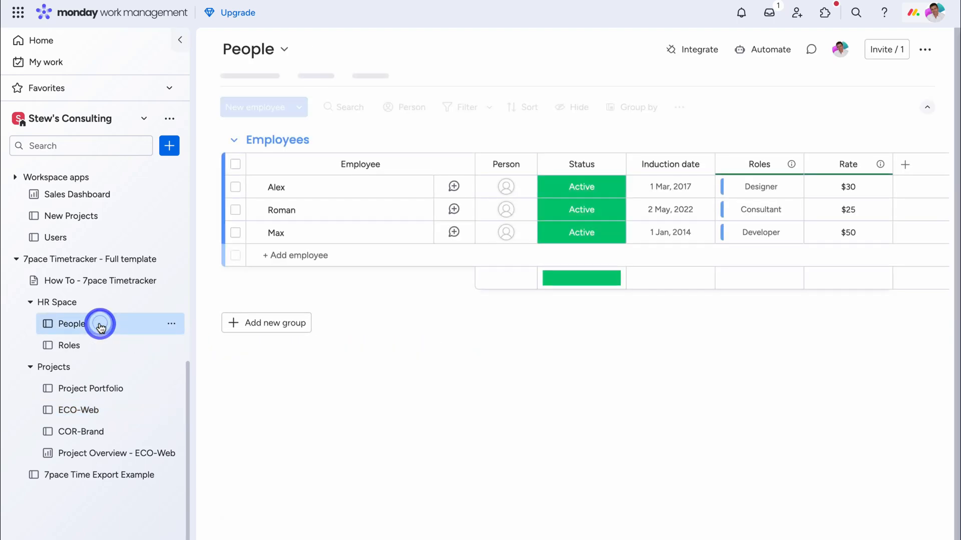
{"action": "left_click", "coordinate": [506, 186]}
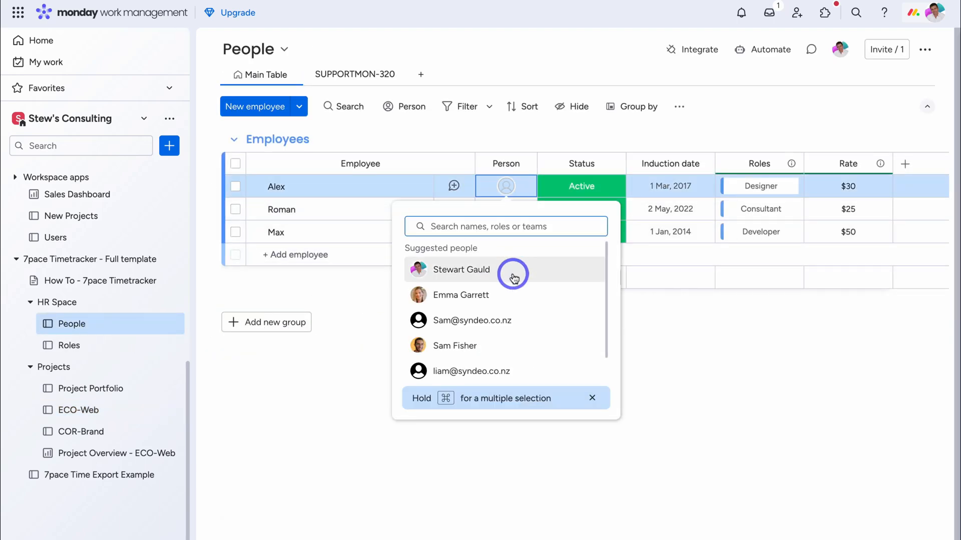
{"action": "left_click", "coordinate": [461, 269]}
{"action": "type", "text": "Emma"}
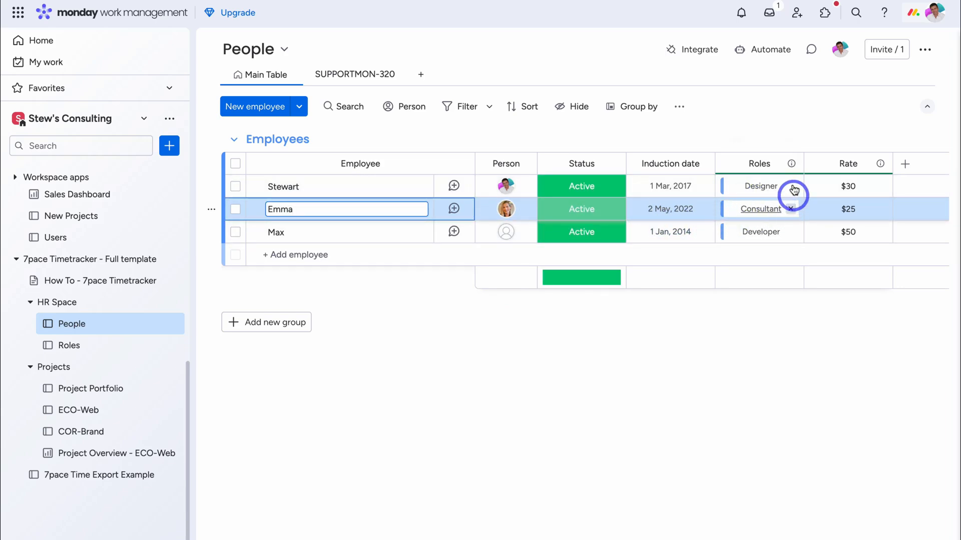
{"action": "mouse_move", "coordinate": [760, 209]}
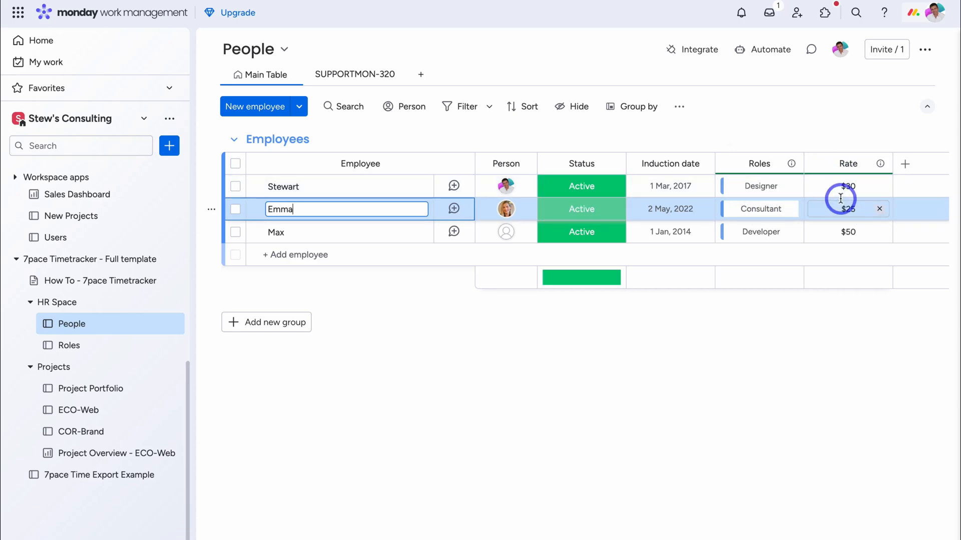
- Show the Roles board and inspect the Consultant hourly rate without changing it
{"action": "left_click", "coordinate": [69, 345]}
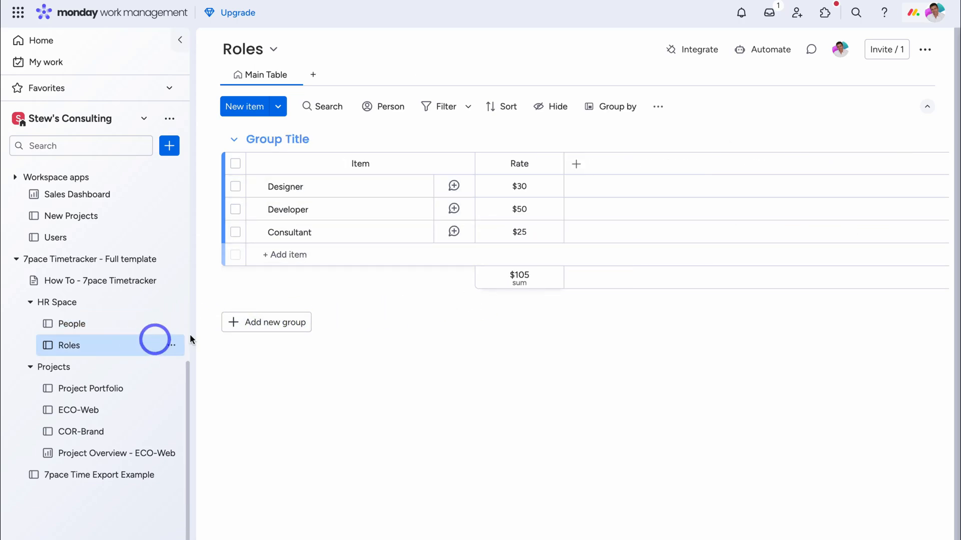
{"action": "left_click", "coordinate": [518, 231]}
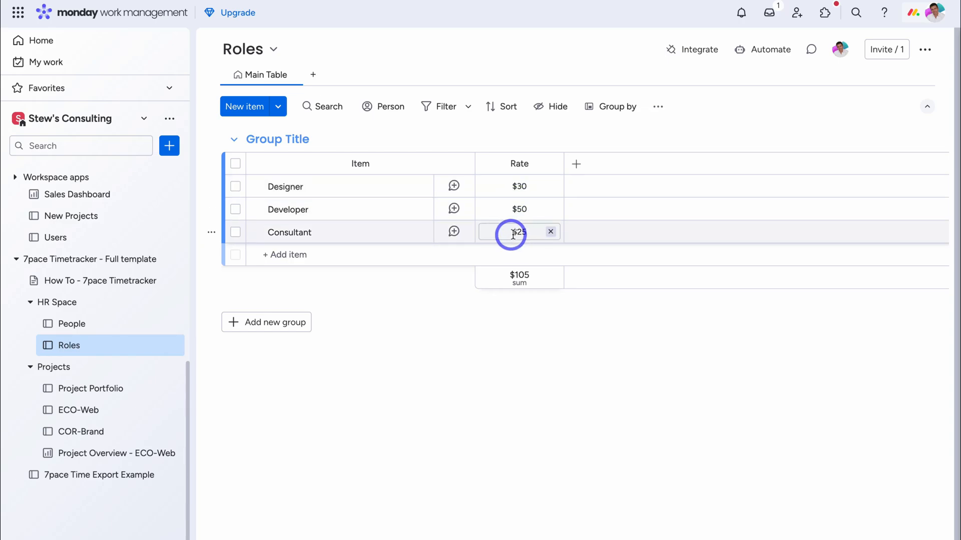
{"action": "left_click", "coordinate": [519, 186]}
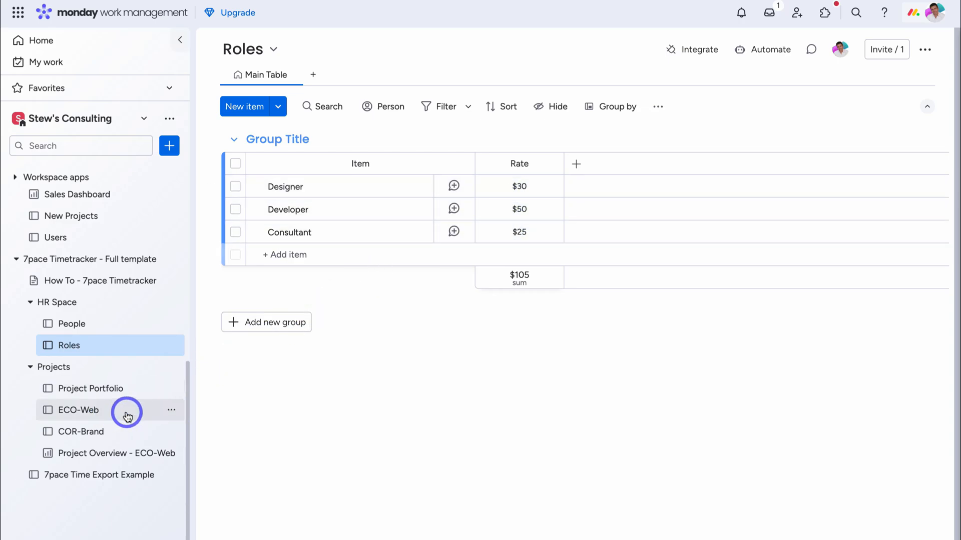
- Assign Stewart to Website design on the ECO-Web board and bring up its time tracking
{"action": "left_click", "coordinate": [78, 411]}
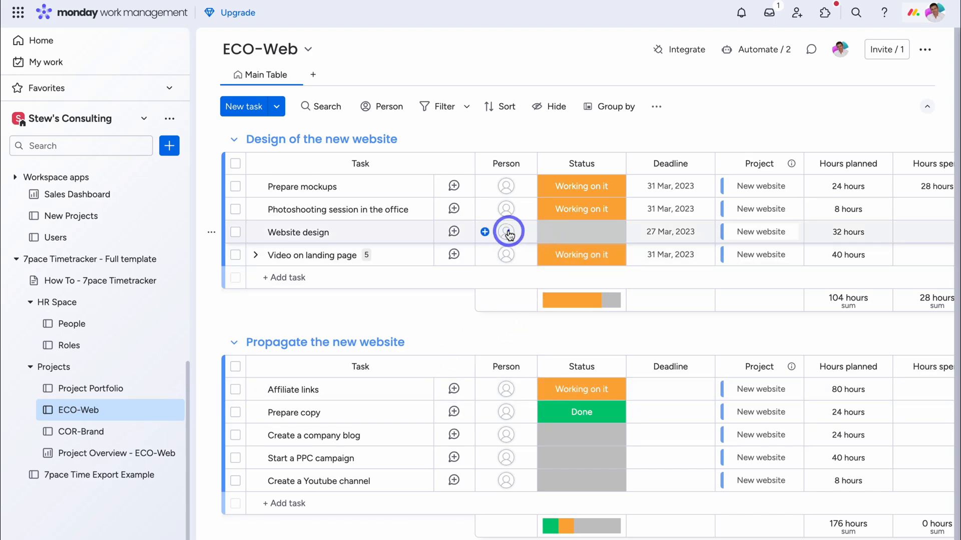
{"action": "left_click", "coordinate": [485, 231]}
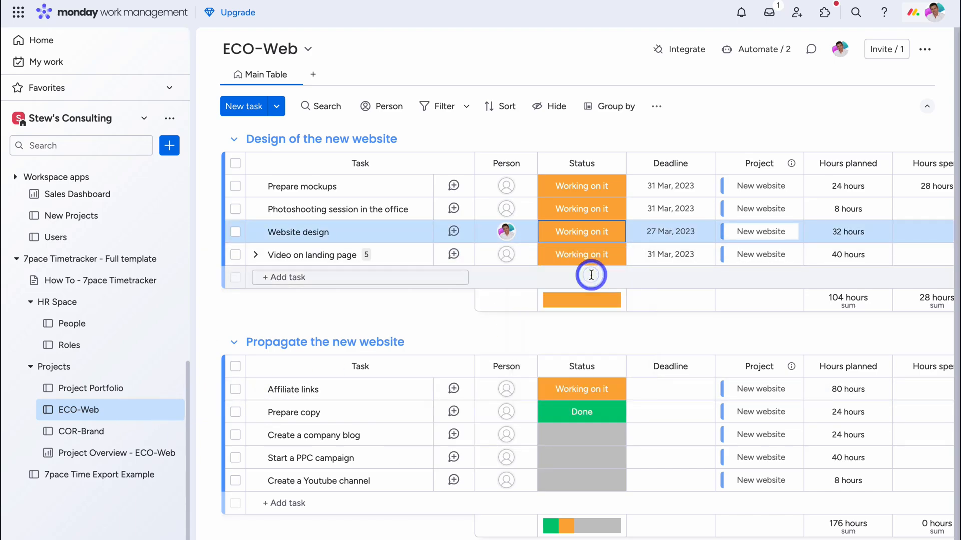
{"action": "left_click", "coordinate": [298, 232]}
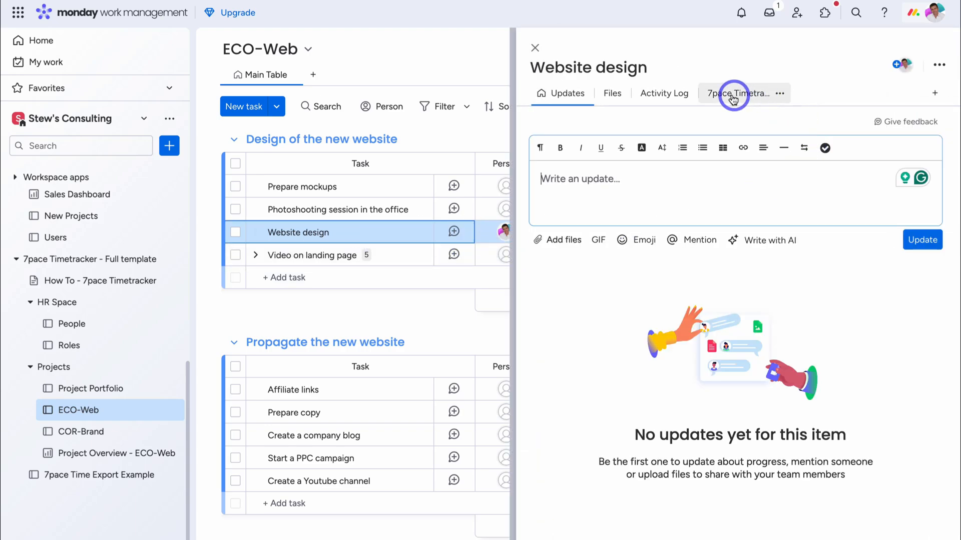
{"action": "left_click", "coordinate": [738, 93]}
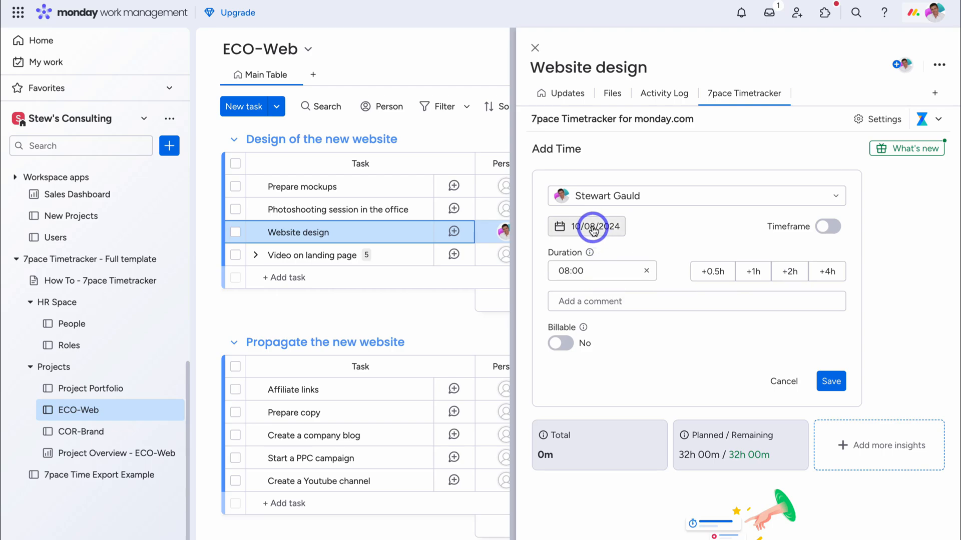
- Save an 8-hour billable time entry on Website design so the board shows 8 hours spent
{"action": "left_click", "coordinate": [560, 343]}
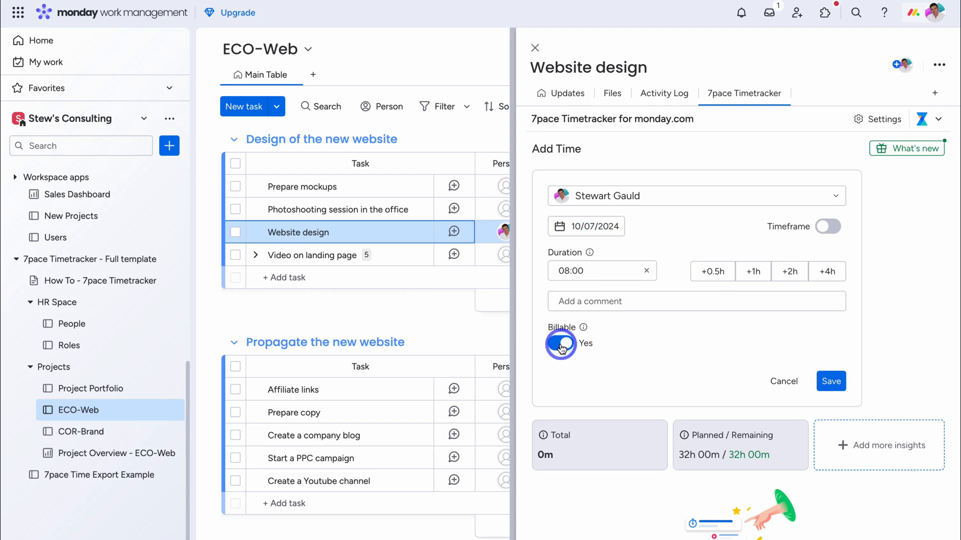
{"action": "left_click", "coordinate": [831, 382]}
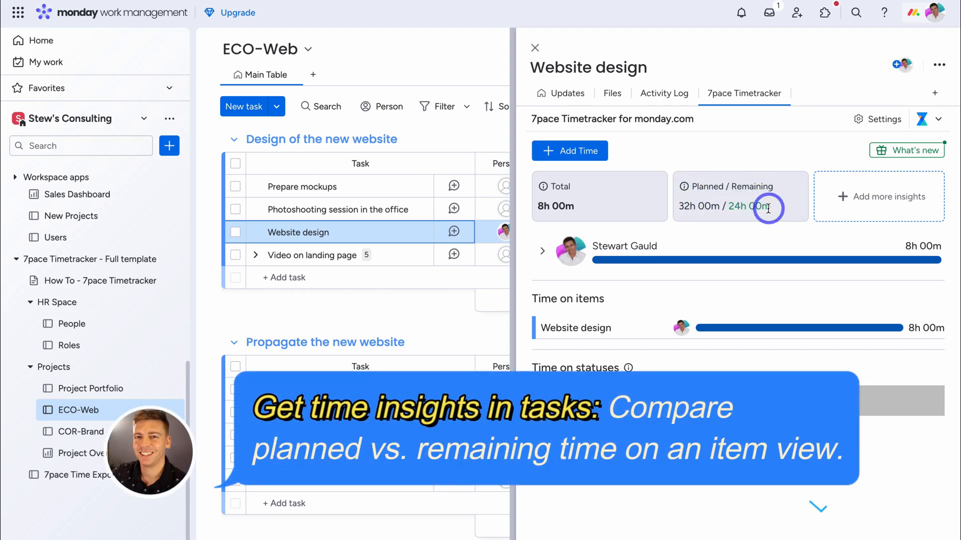
{"action": "left_click", "coordinate": [877, 119]}
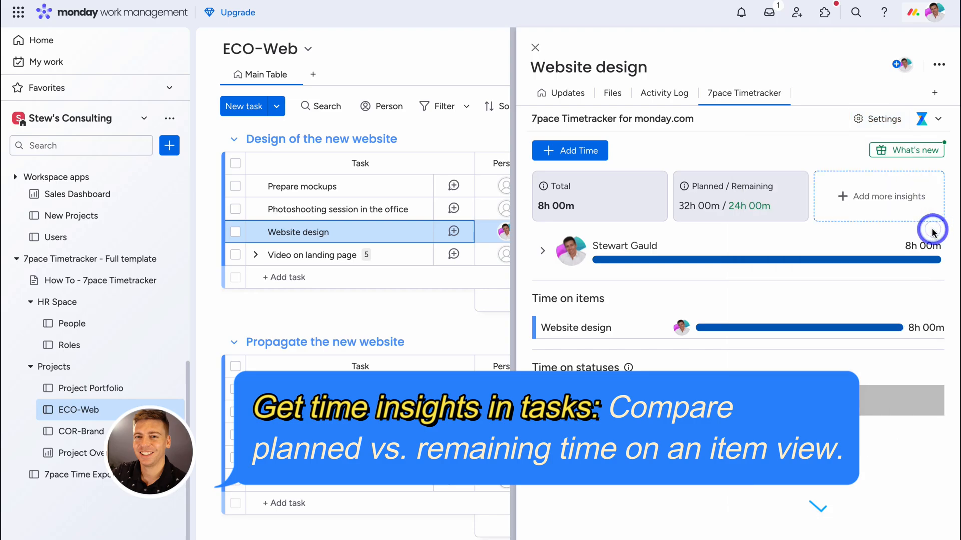
{"action": "left_click", "coordinate": [535, 48]}
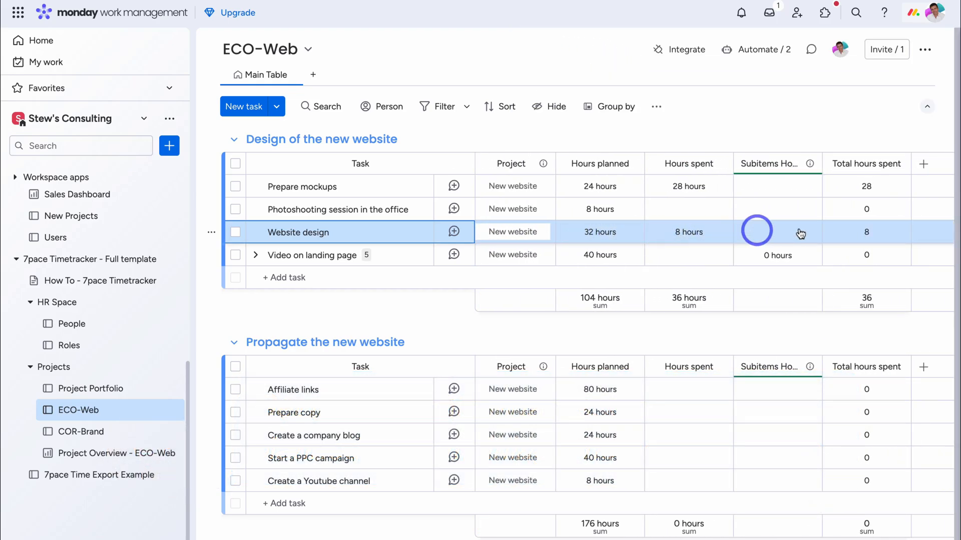
{"action": "mouse_move", "coordinate": [297, 404]}
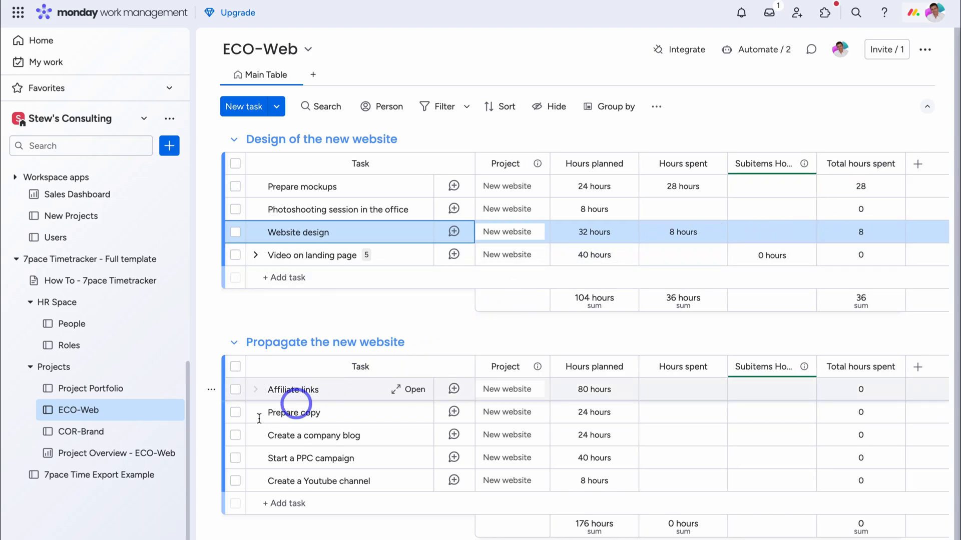
{"action": "mouse_move", "coordinate": [98, 474]}
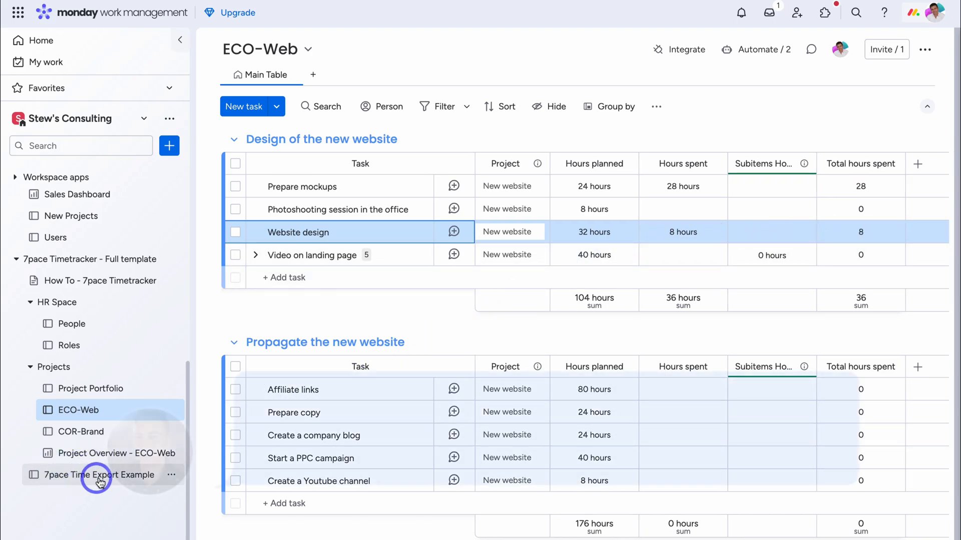
- Show the 7pace Time Export Example board with April hours, matched rates and budget spent totalling 2,007.5
{"action": "left_click", "coordinate": [92, 474]}
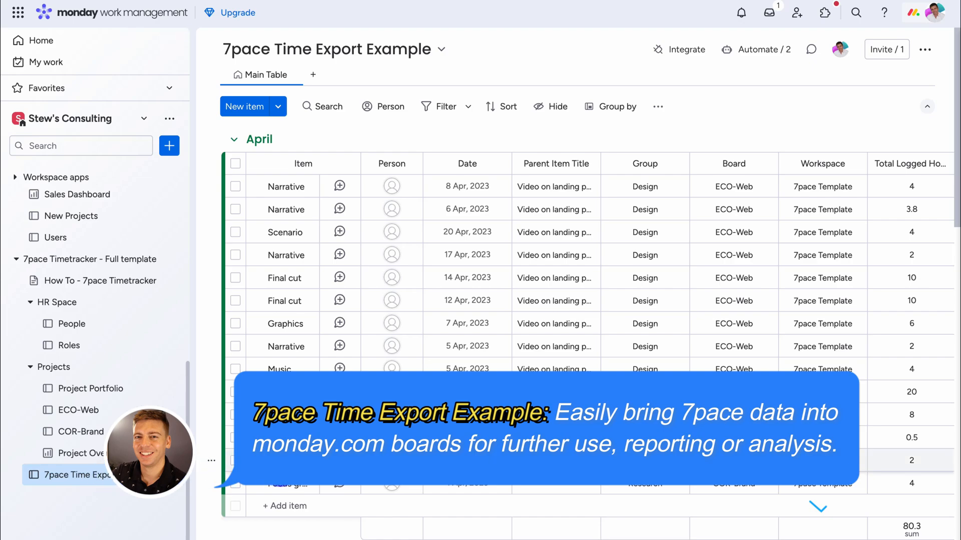
{"action": "scroll", "scroll_direction": "right", "scroll_amount": 3}
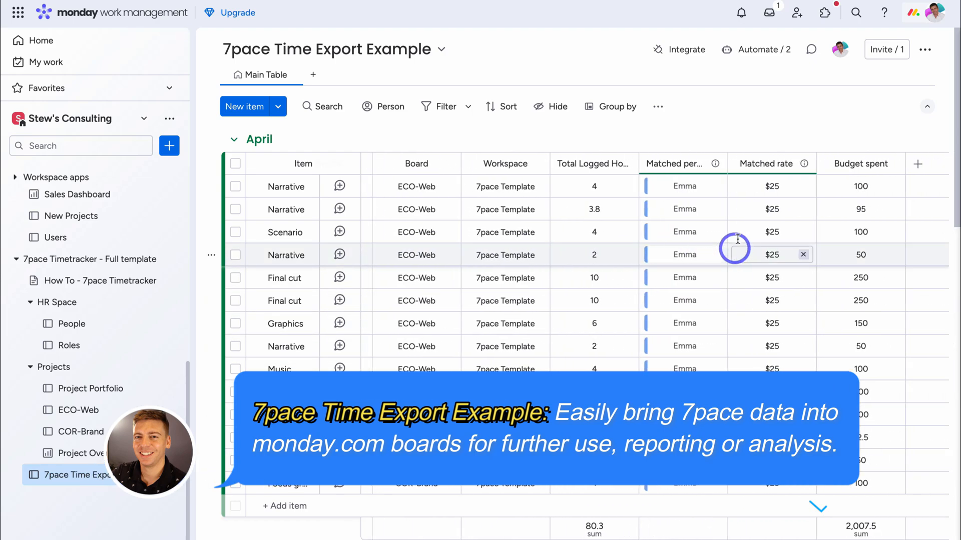
{"action": "mouse_move", "coordinate": [591, 163]}
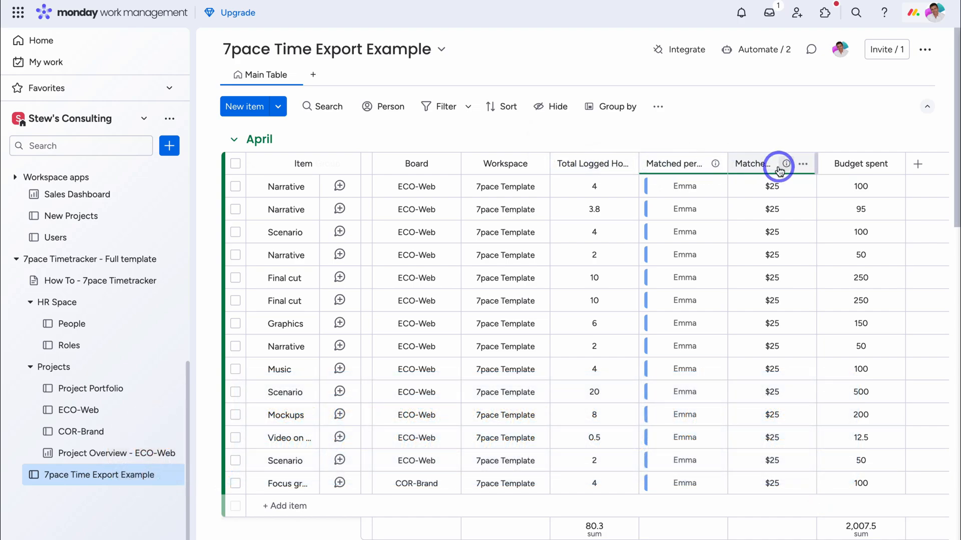
{"action": "left_click", "coordinate": [772, 186]}
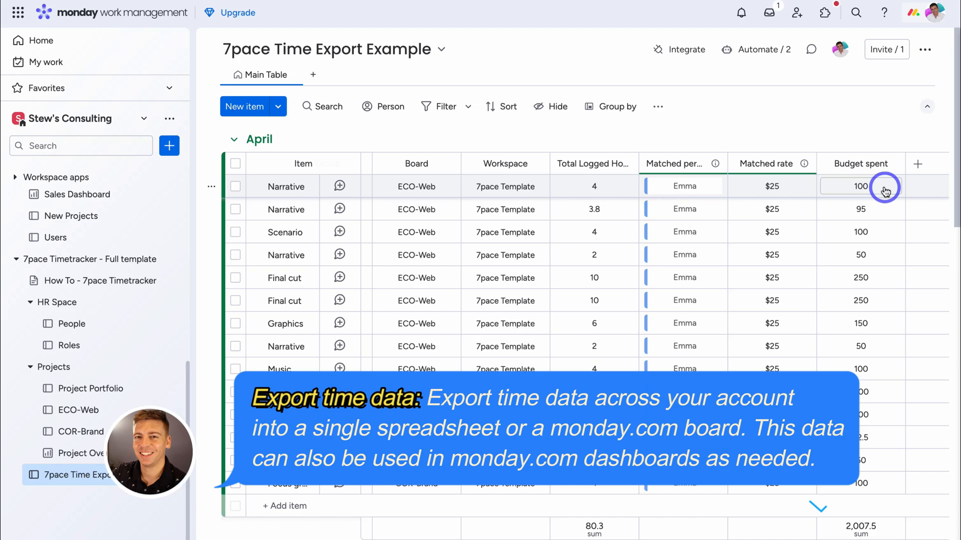
{"action": "left_click", "coordinate": [594, 186]}
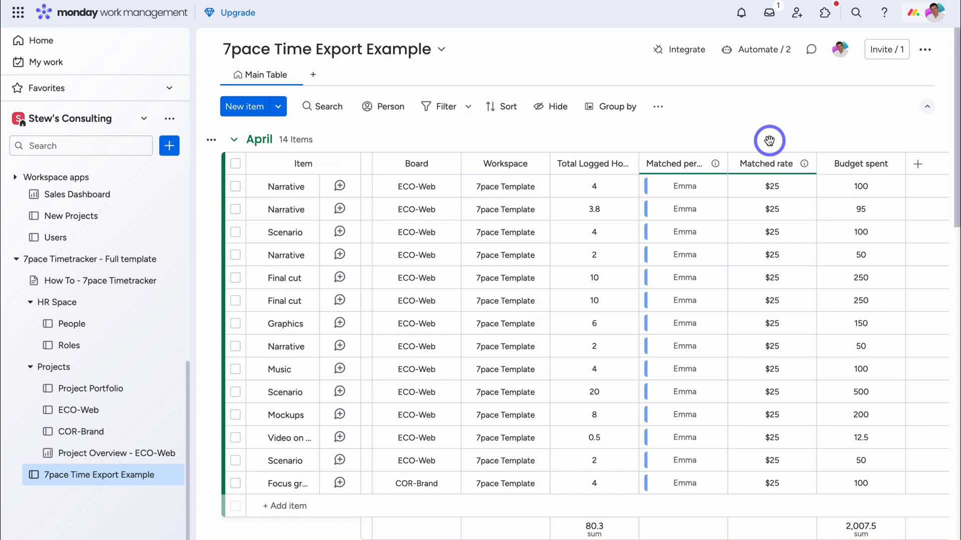
{"action": "mouse_move", "coordinate": [804, 140]}
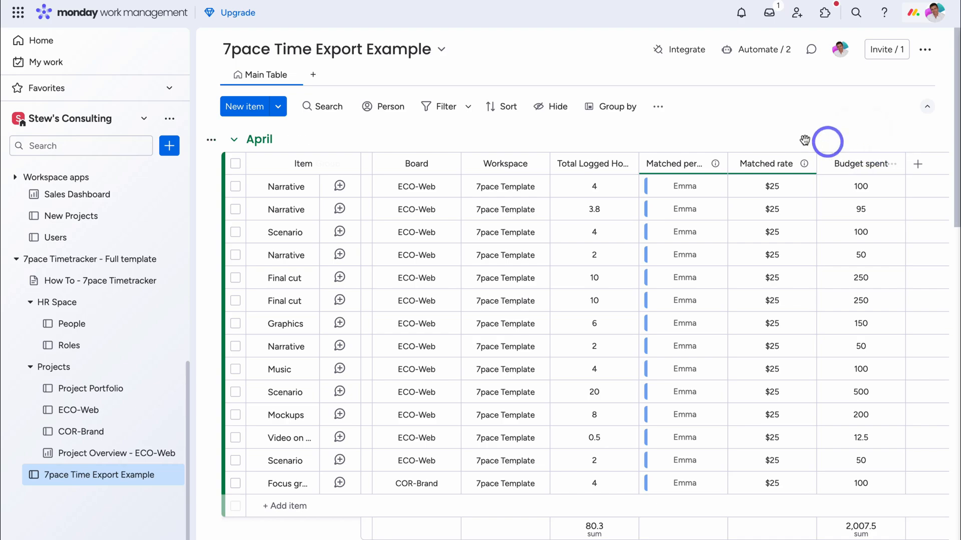
{"action": "mouse_move", "coordinate": [89, 460]}
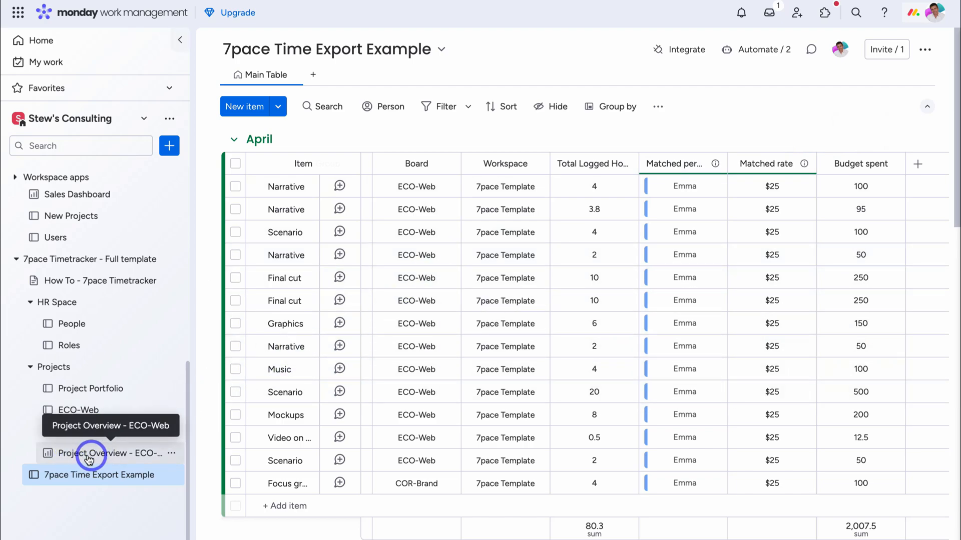
- Review the ECO-Web Project Overview 7pace widgets (8h tracked, 280h planned) and list addable widget types
{"action": "left_click", "coordinate": [107, 452]}
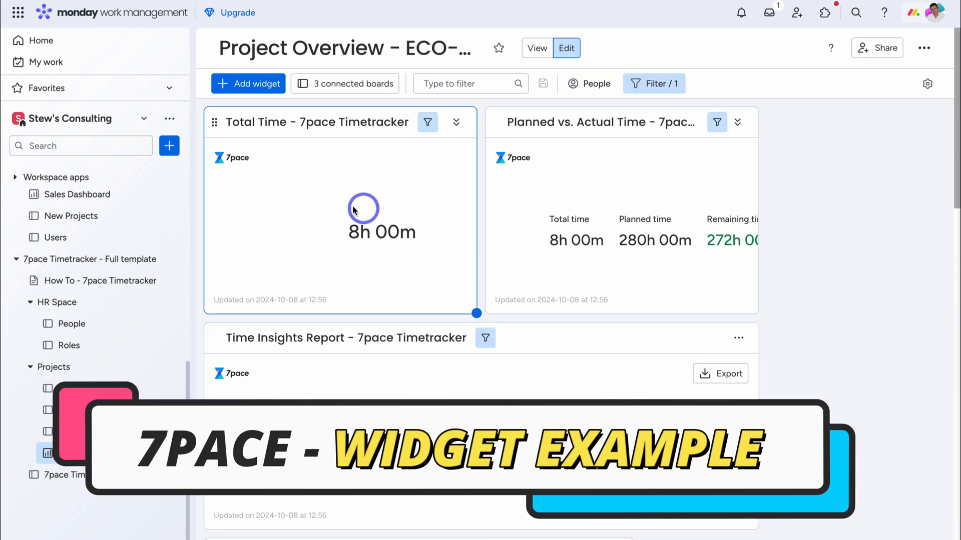
{"action": "mouse_move", "coordinate": [332, 157]}
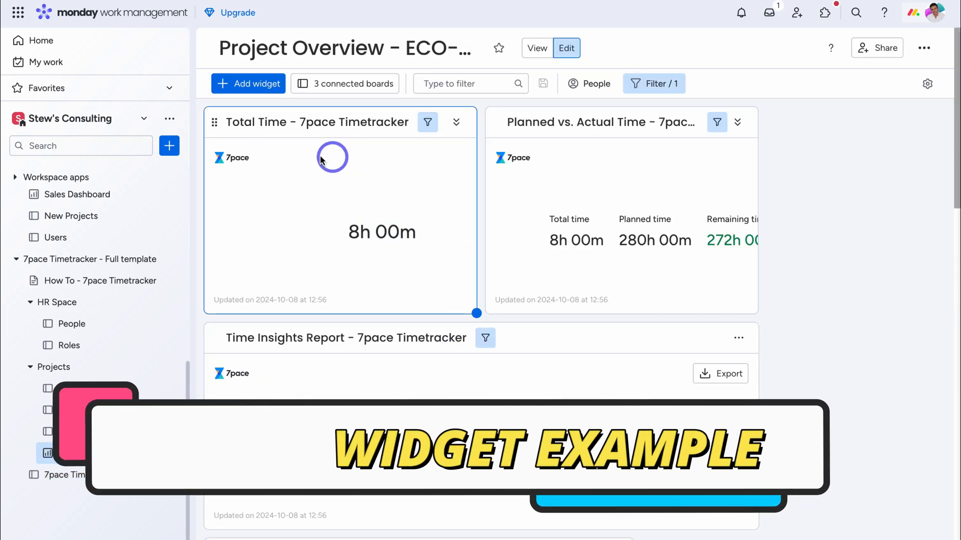
{"action": "mouse_move", "coordinate": [389, 162]}
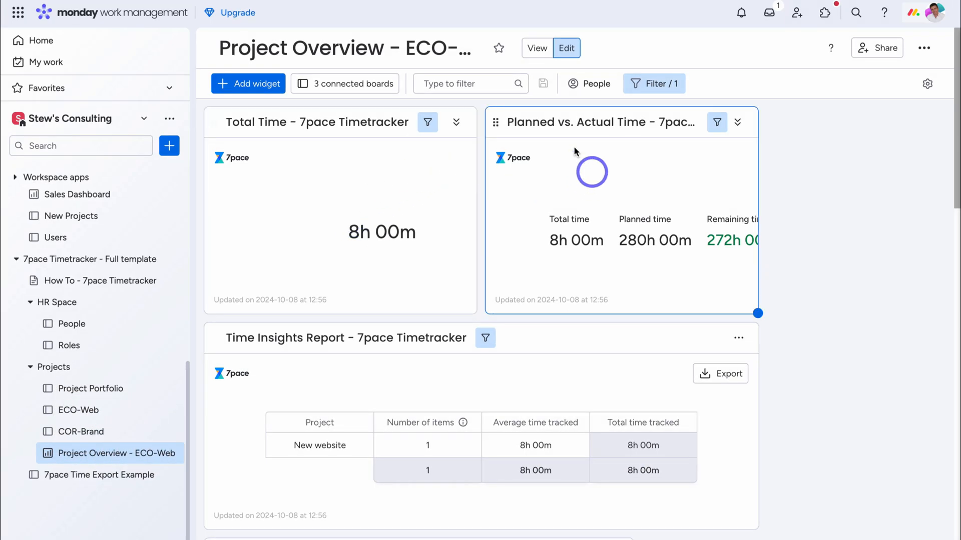
{"action": "mouse_move", "coordinate": [651, 230]}
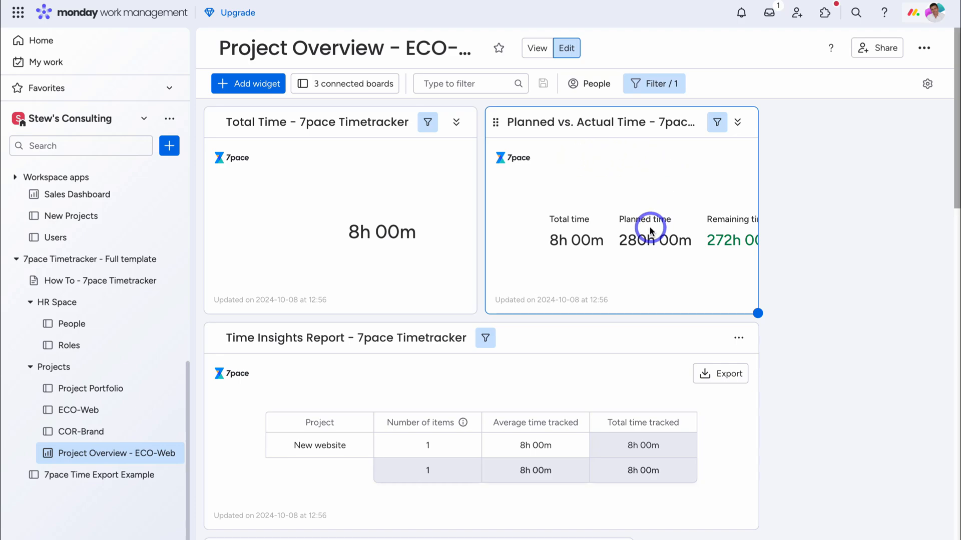
{"action": "scroll", "scroll_direction": "down", "scroll_amount": 3}
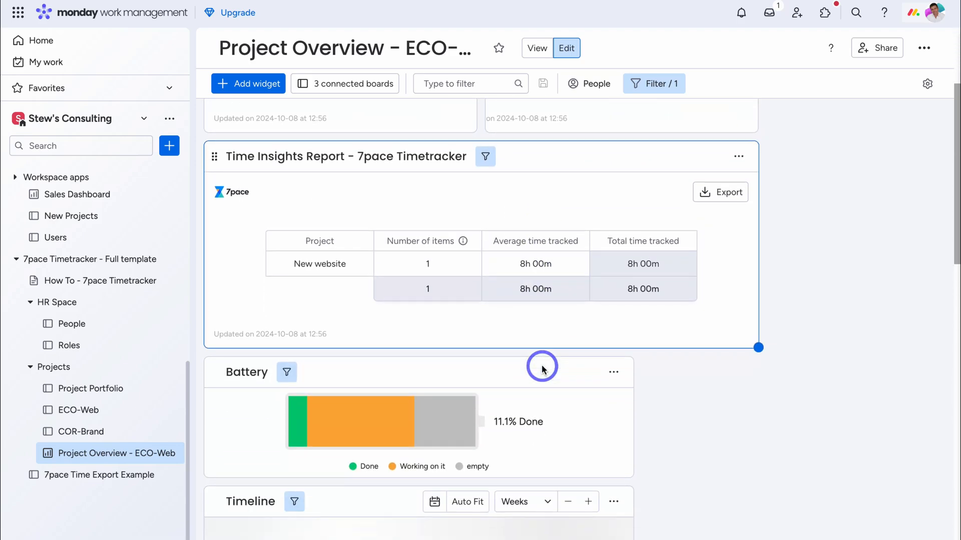
{"action": "scroll", "scroll_direction": "down", "scroll_amount": 3}
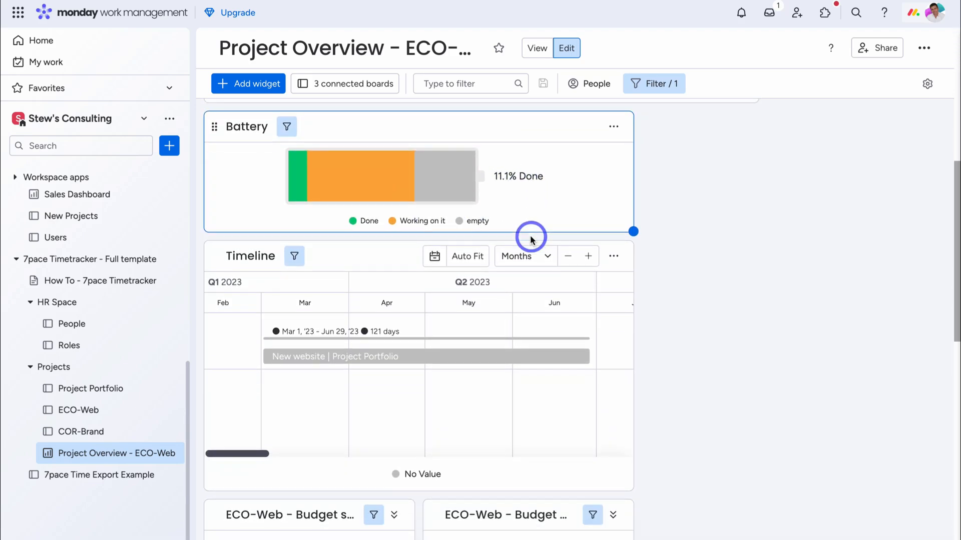
{"action": "scroll", "scroll_direction": "down", "scroll_amount": 3}
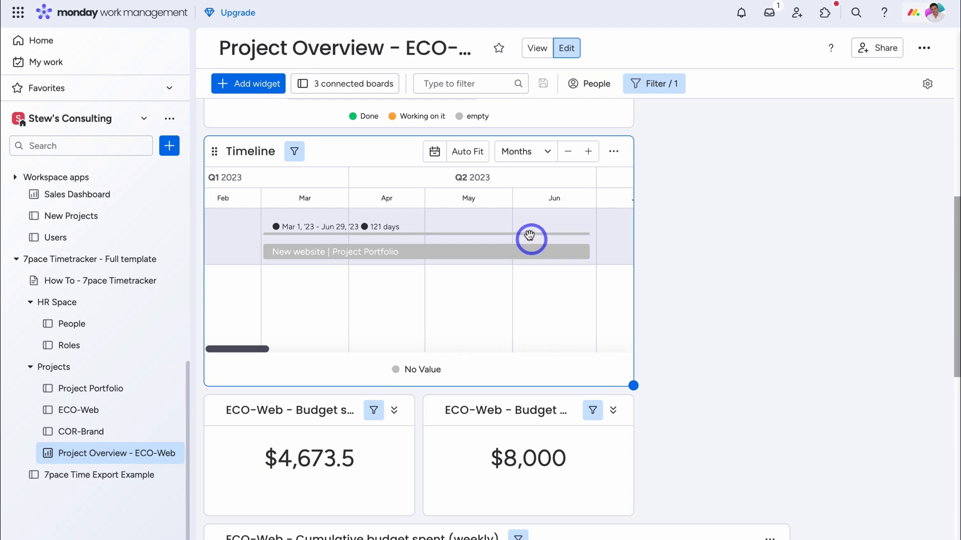
{"action": "left_click", "coordinate": [248, 83]}
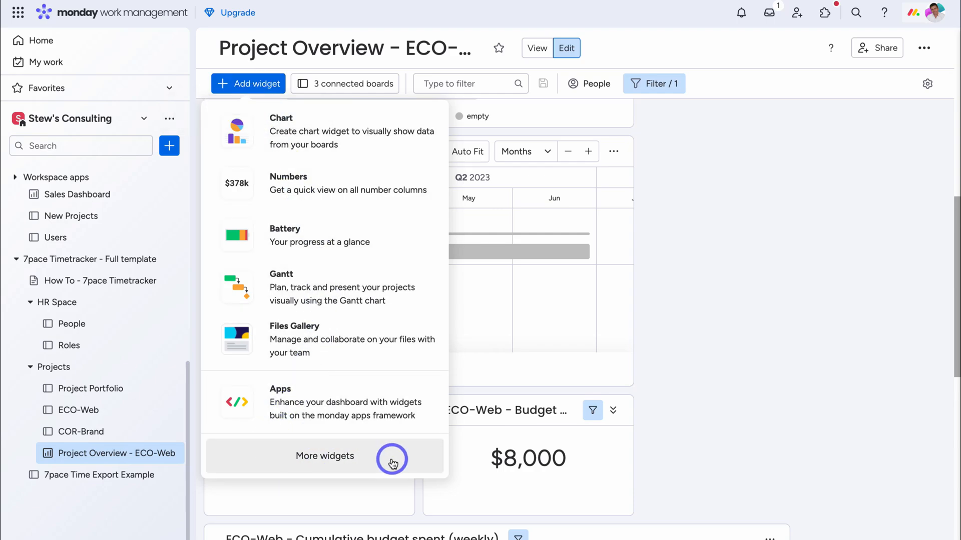
- Review the three installed 7pace widgets in Widgets Center and return to the dashboard
{"action": "left_click", "coordinate": [325, 456]}
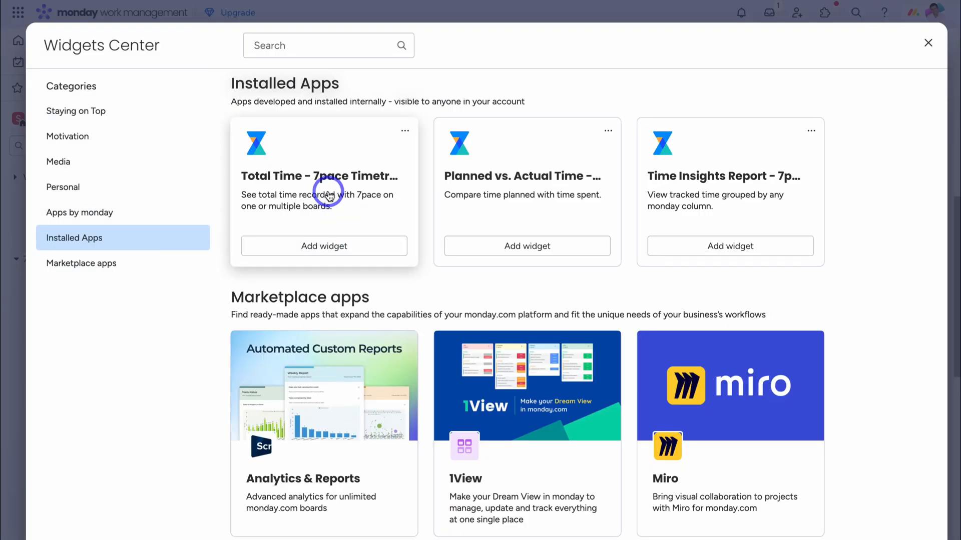
{"action": "mouse_move", "coordinate": [720, 199]}
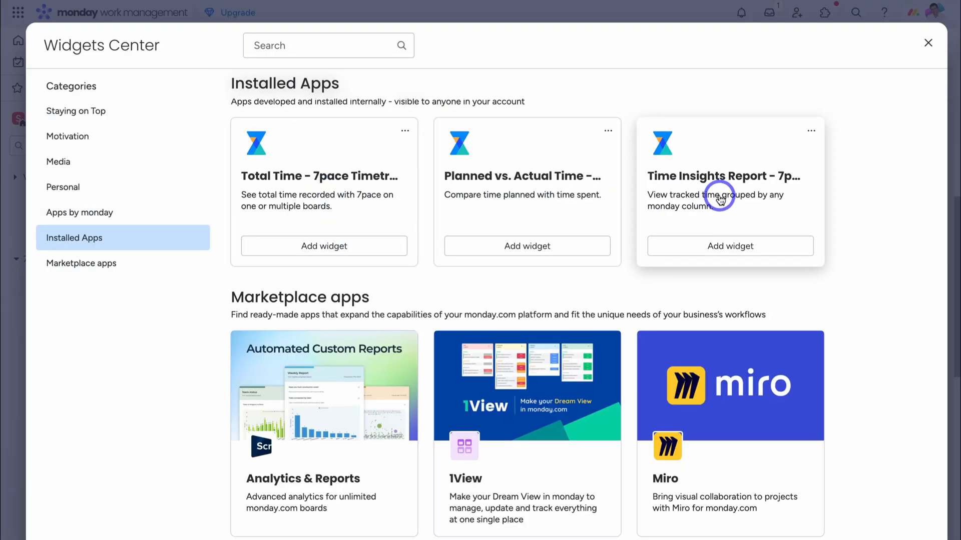
{"action": "left_click", "coordinate": [928, 43]}
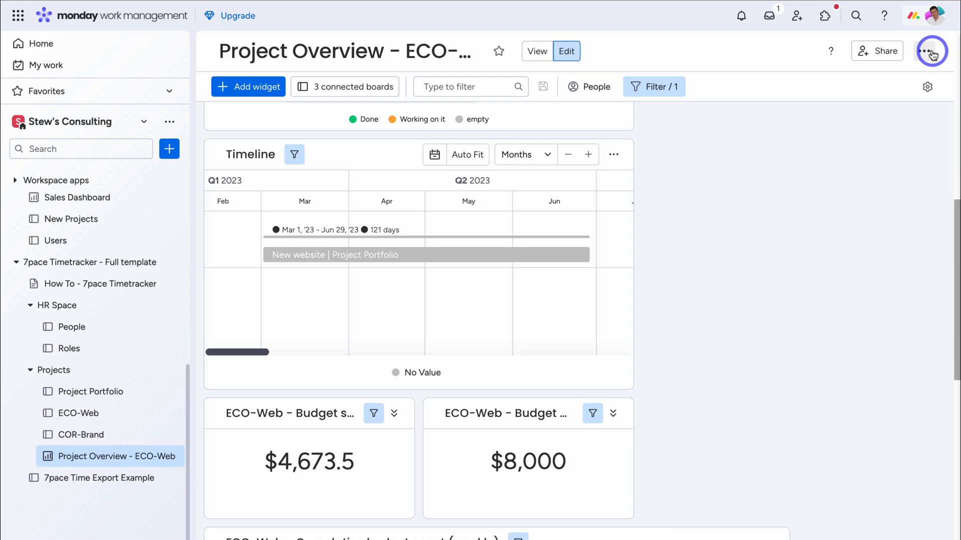
- View the My Time timesheet, then the Project Portfolio board and the New website planned budget
{"action": "left_click", "coordinate": [78, 414]}
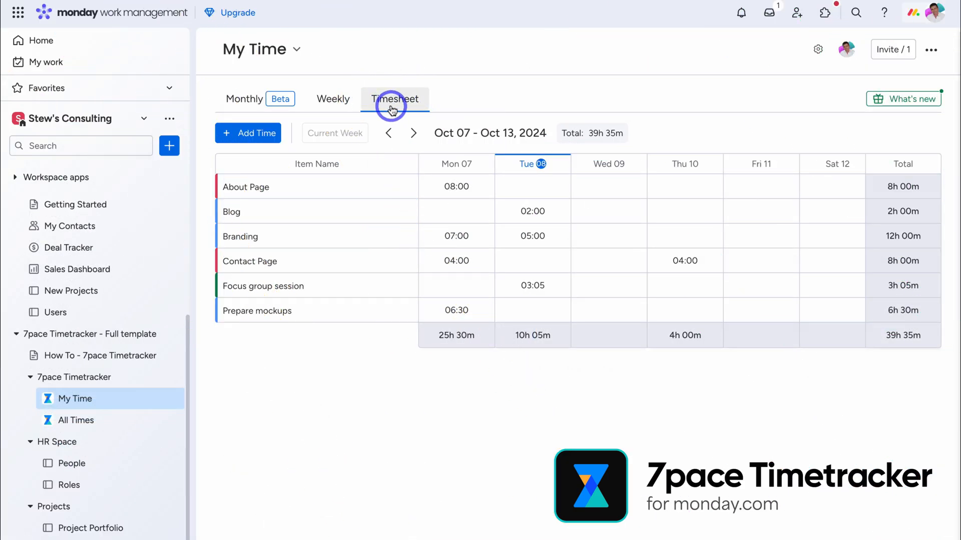
{"action": "left_click", "coordinate": [91, 527]}
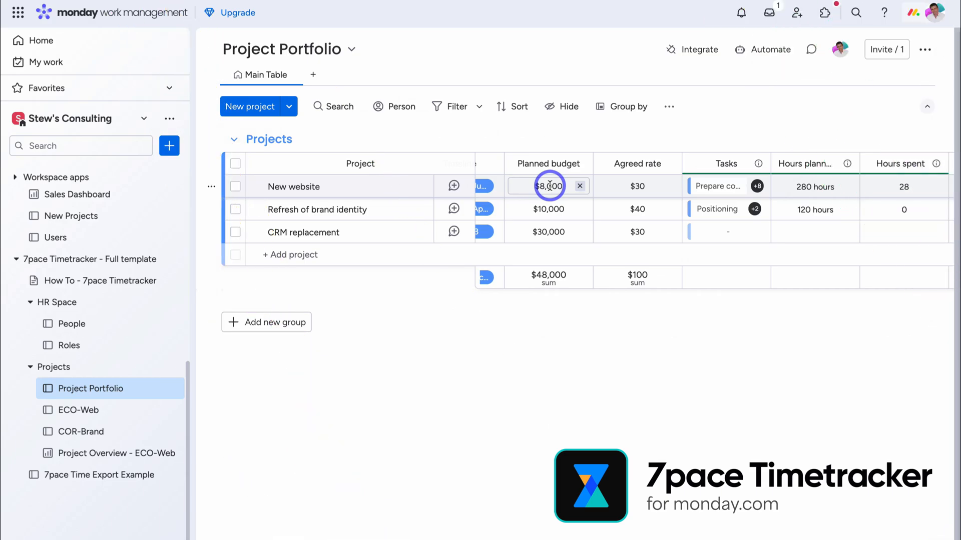
{"action": "left_click", "coordinate": [548, 209]}
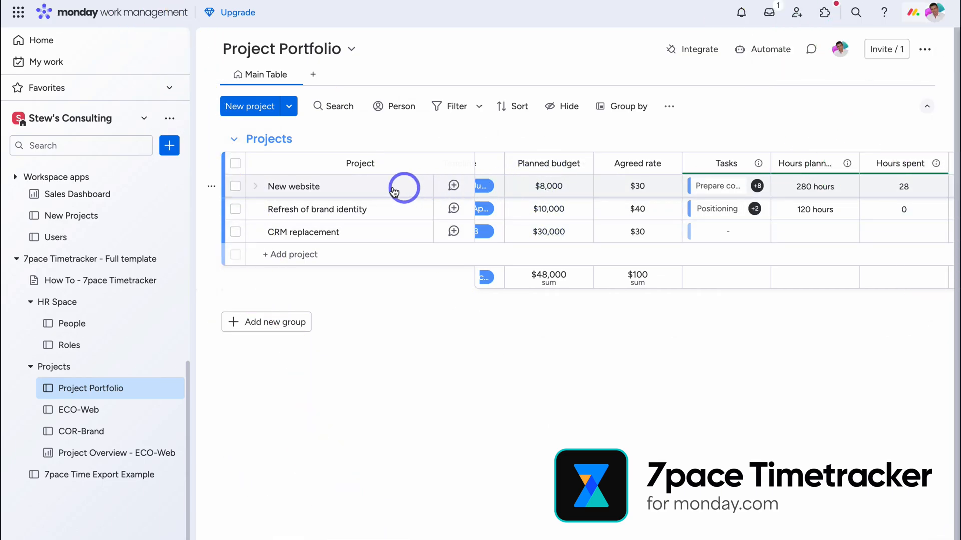
{"action": "left_click", "coordinate": [116, 457]}
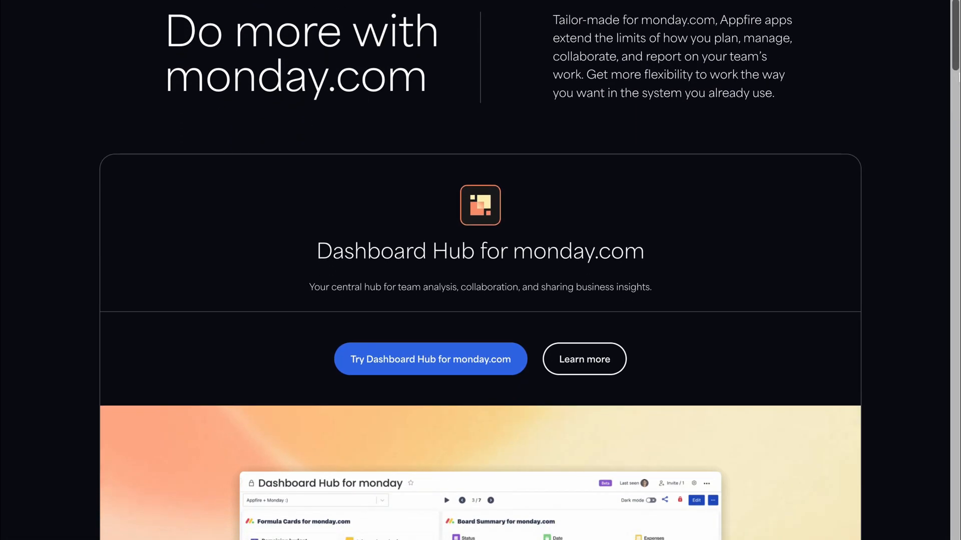
{"action": "scroll", "scroll_direction": "down", "scroll_amount": 3}
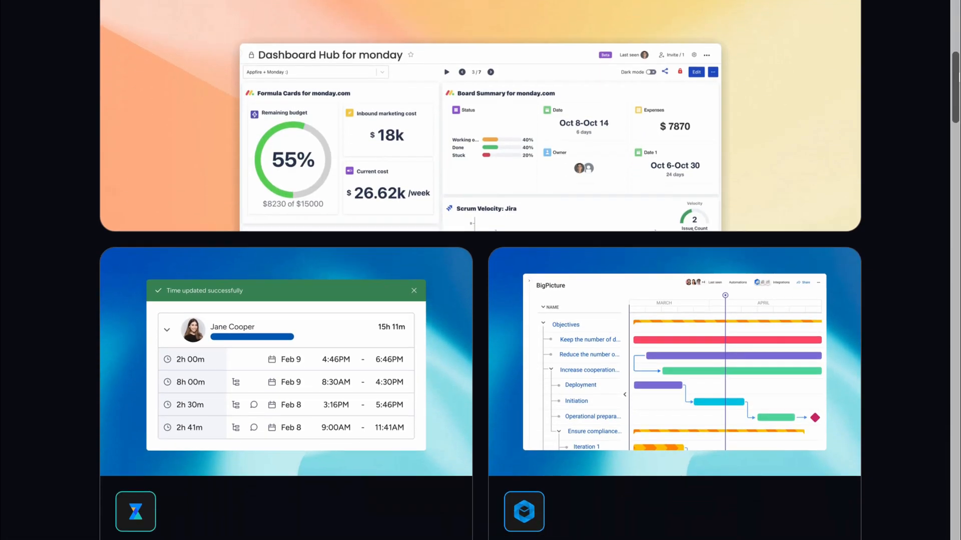